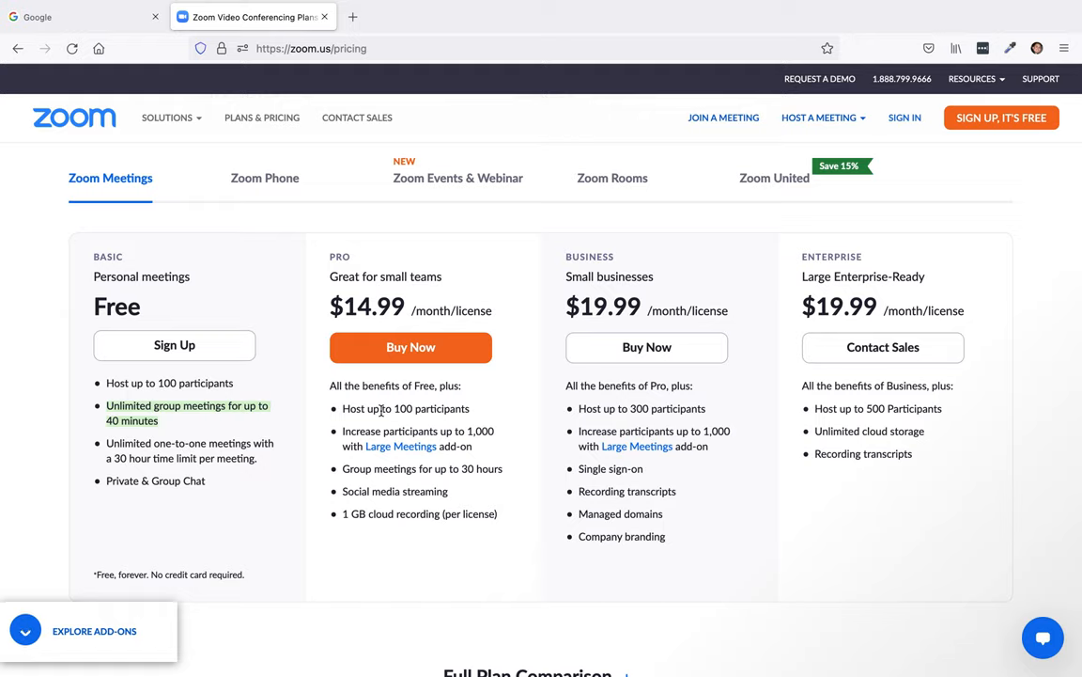
{"action": "mouse_move", "coordinate": [161, 304]}
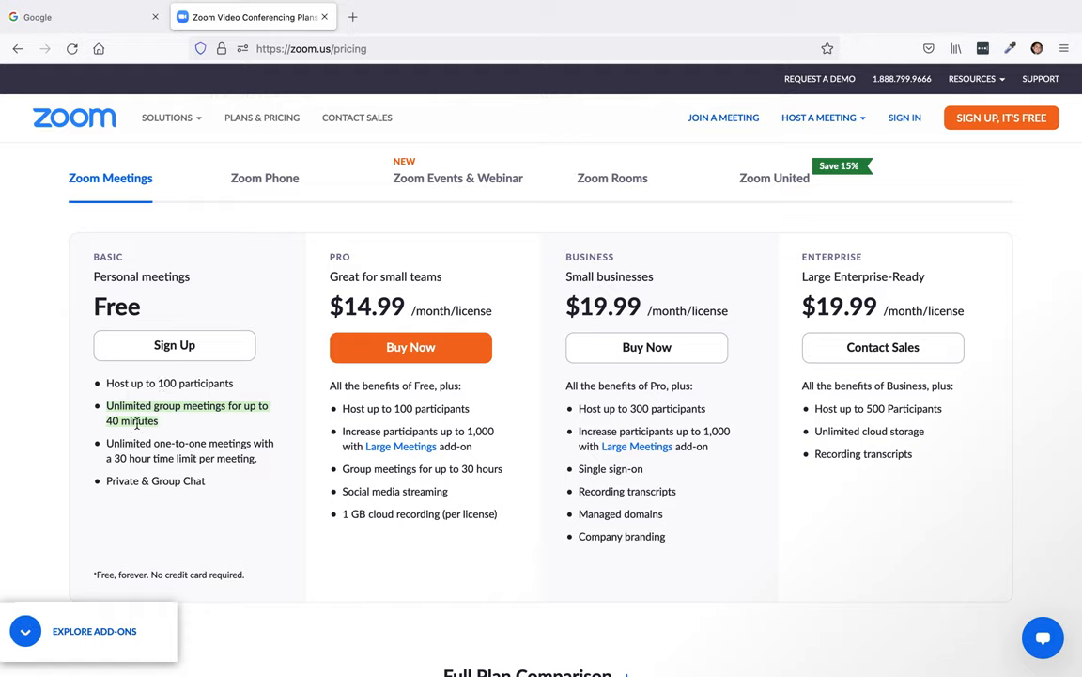
{"action": "mouse_move", "coordinate": [137, 421]}
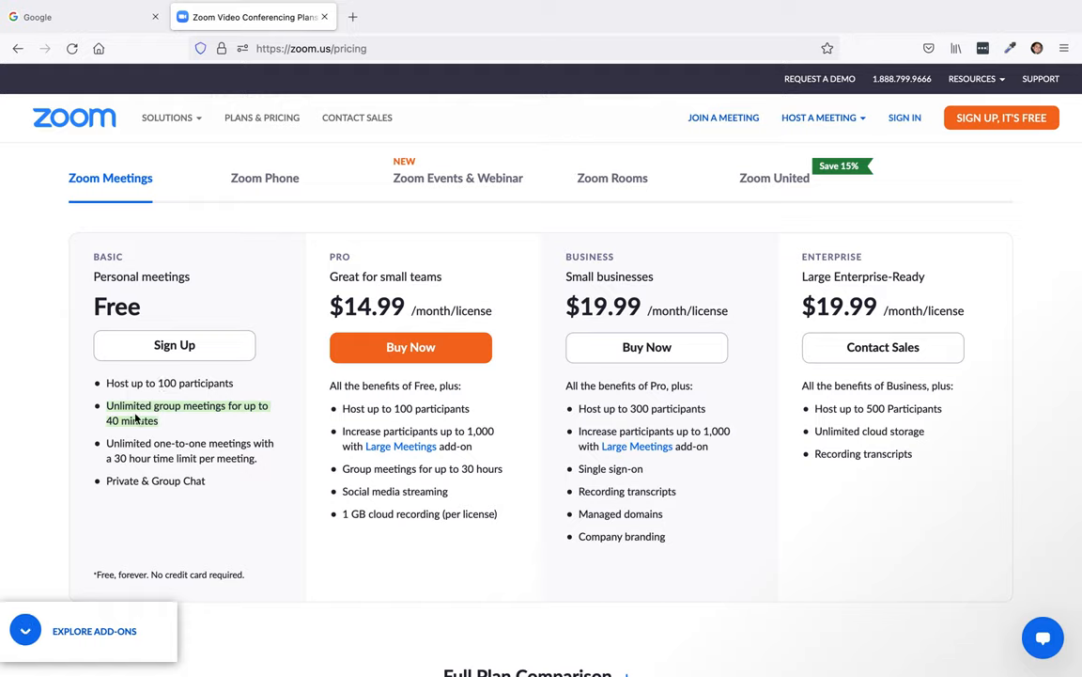
{"action": "mouse_move", "coordinate": [124, 421]}
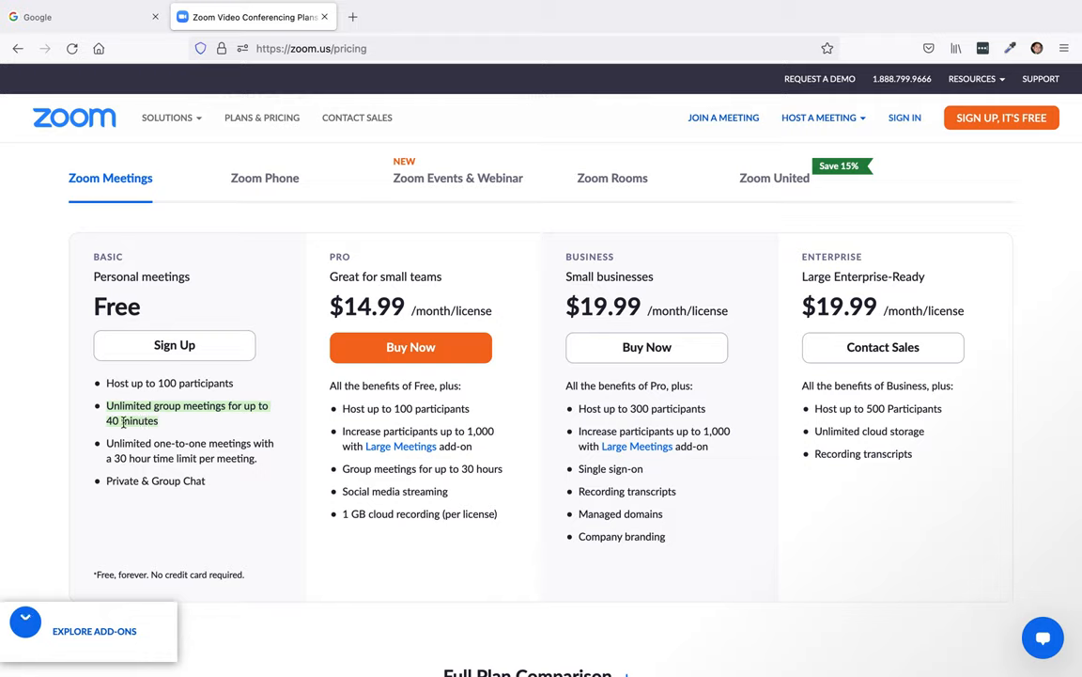
{"action": "mouse_move", "coordinate": [113, 309]}
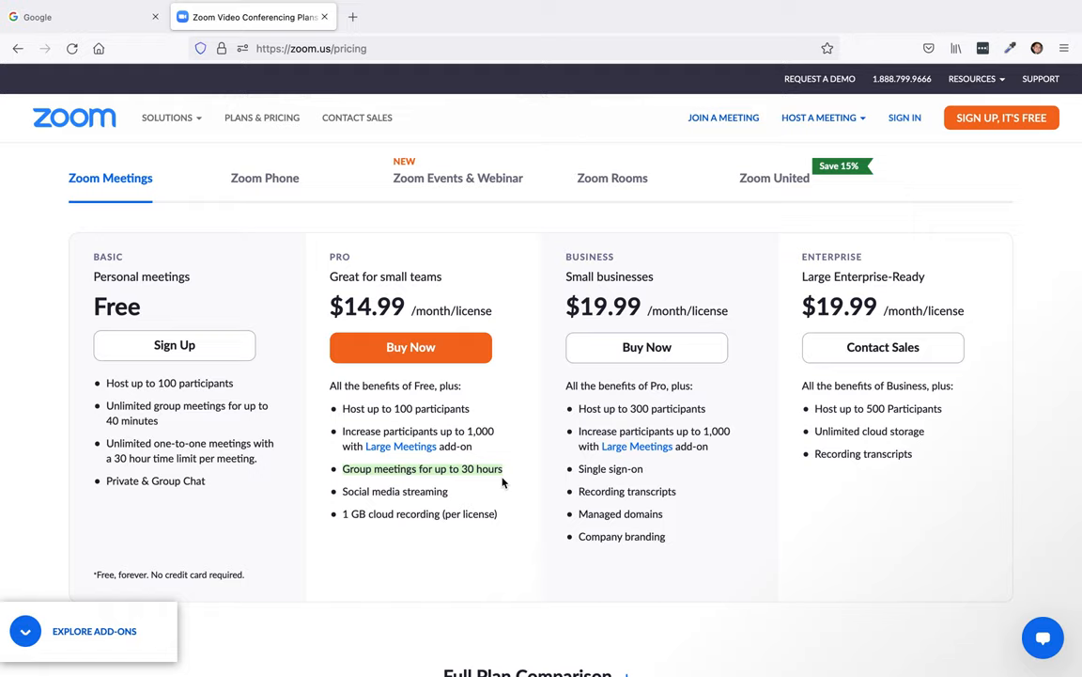
{"action": "mouse_move", "coordinate": [500, 473]}
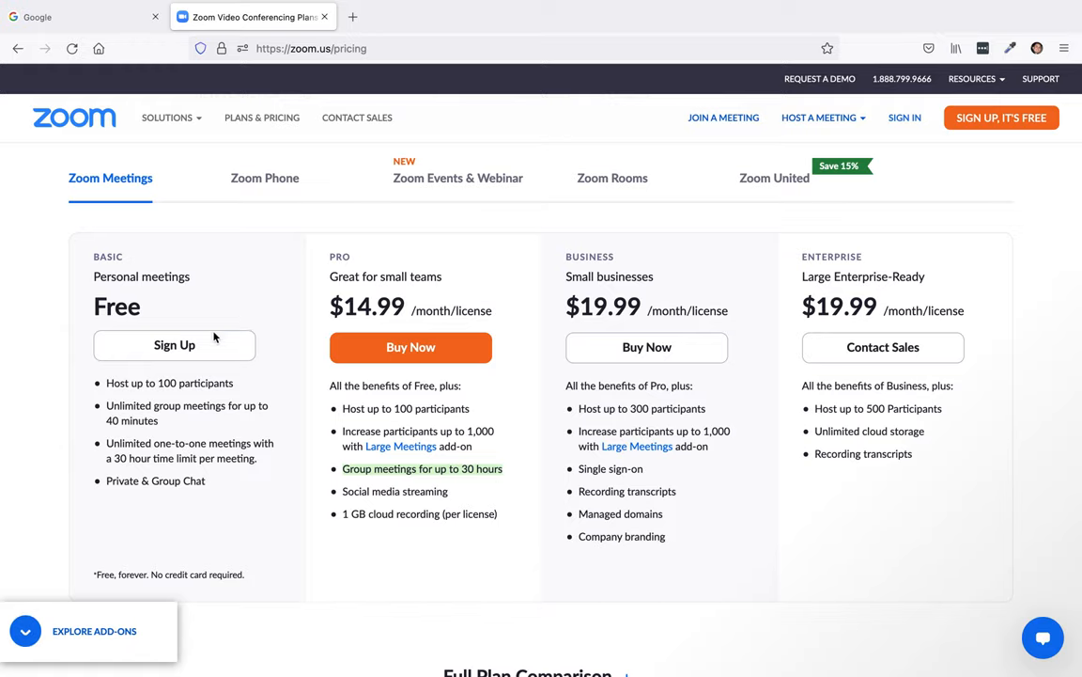
{"action": "left_click", "coordinate": [311, 49]}
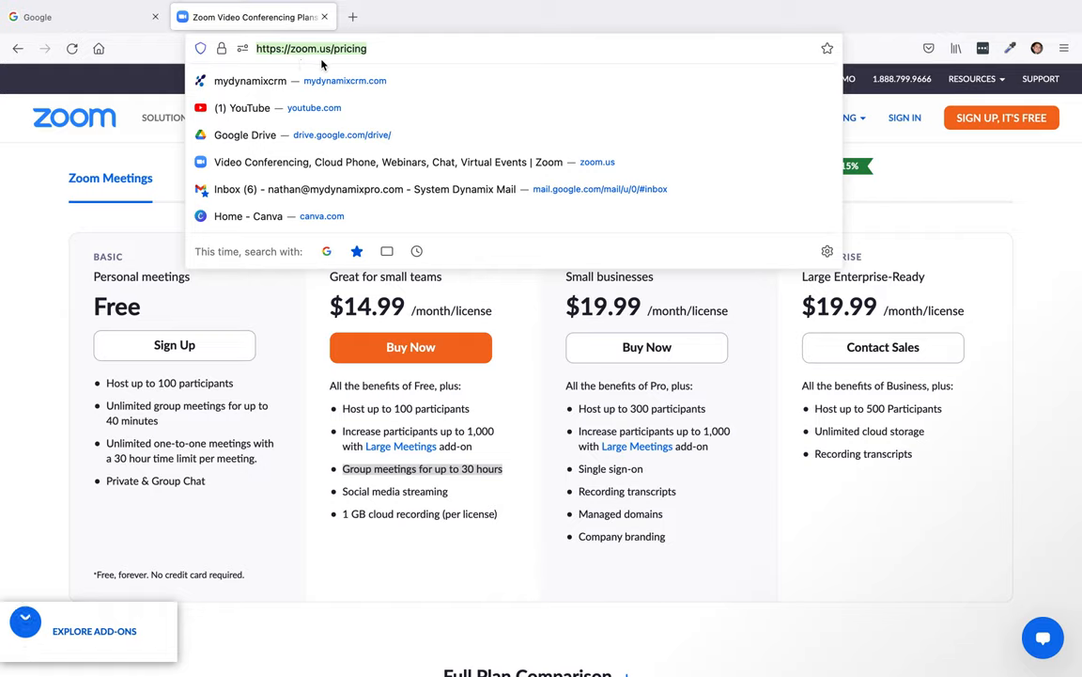
{"action": "mouse_move", "coordinate": [338, 62]}
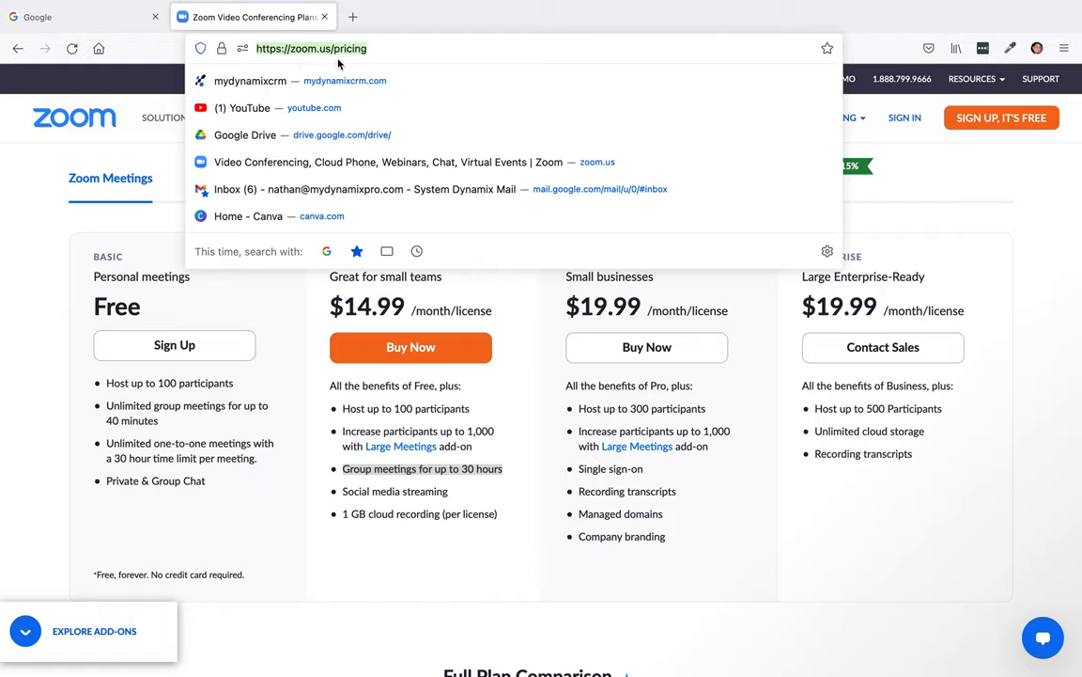
{"action": "mouse_move", "coordinate": [265, 57]}
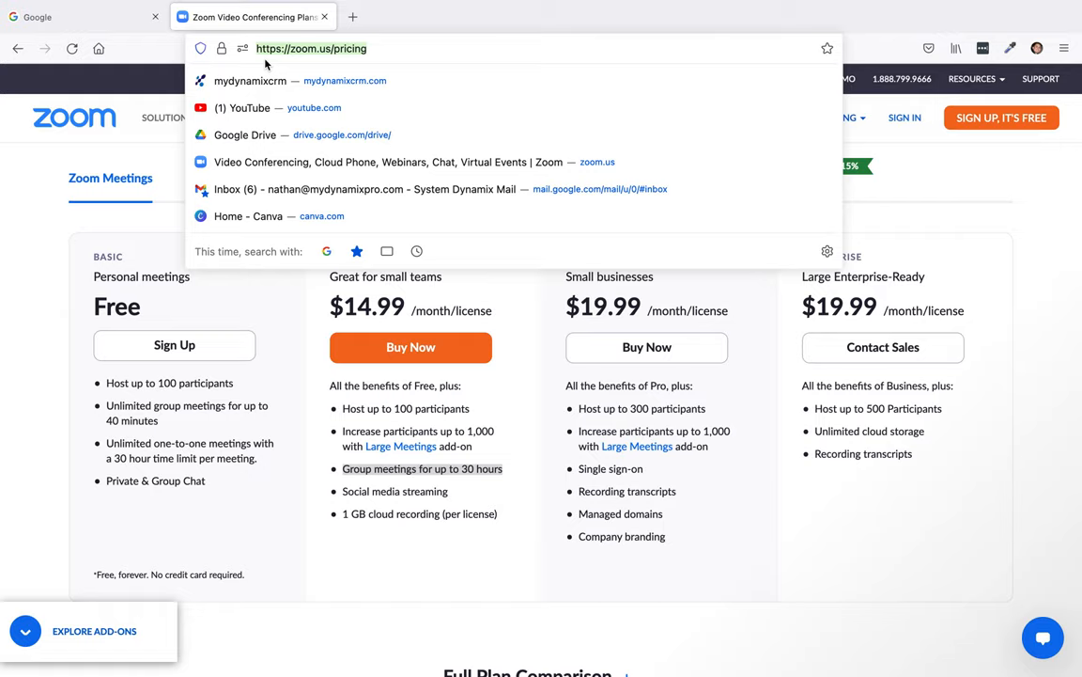
{"action": "mouse_move", "coordinate": [346, 64]}
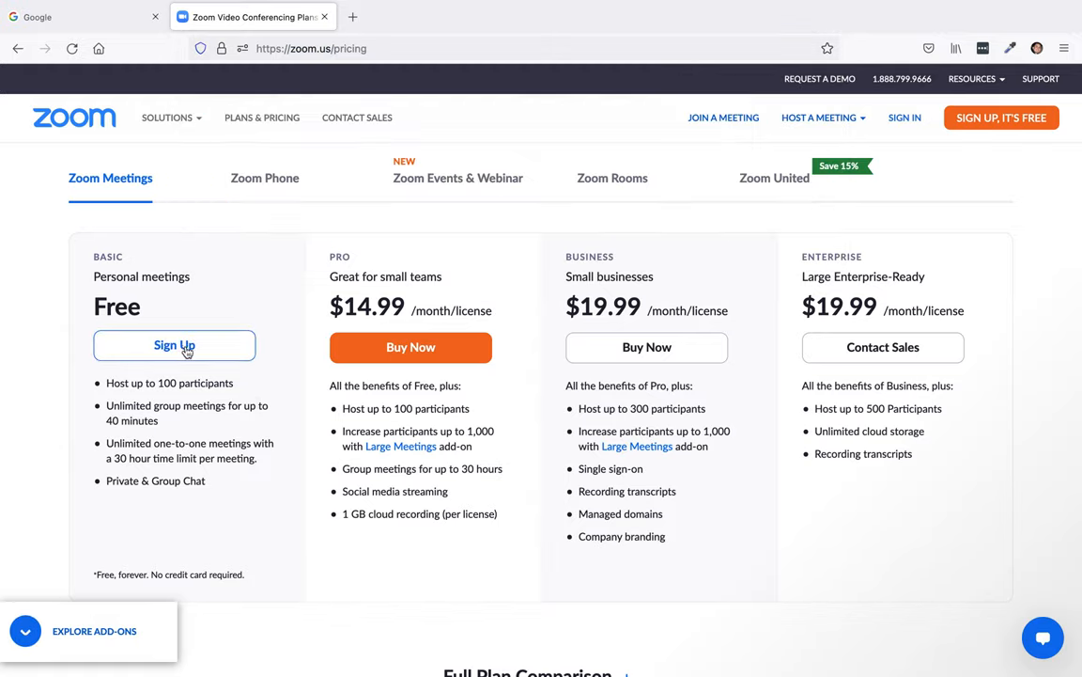
{"action": "left_click", "coordinate": [173, 346]}
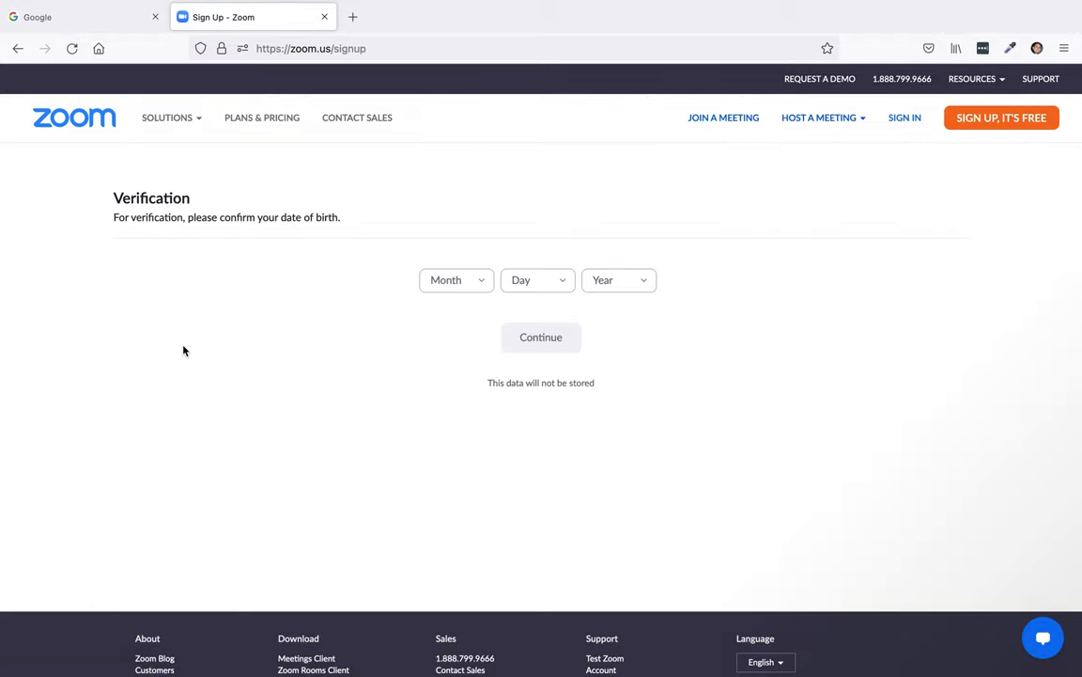
{"action": "left_click", "coordinate": [455, 278]}
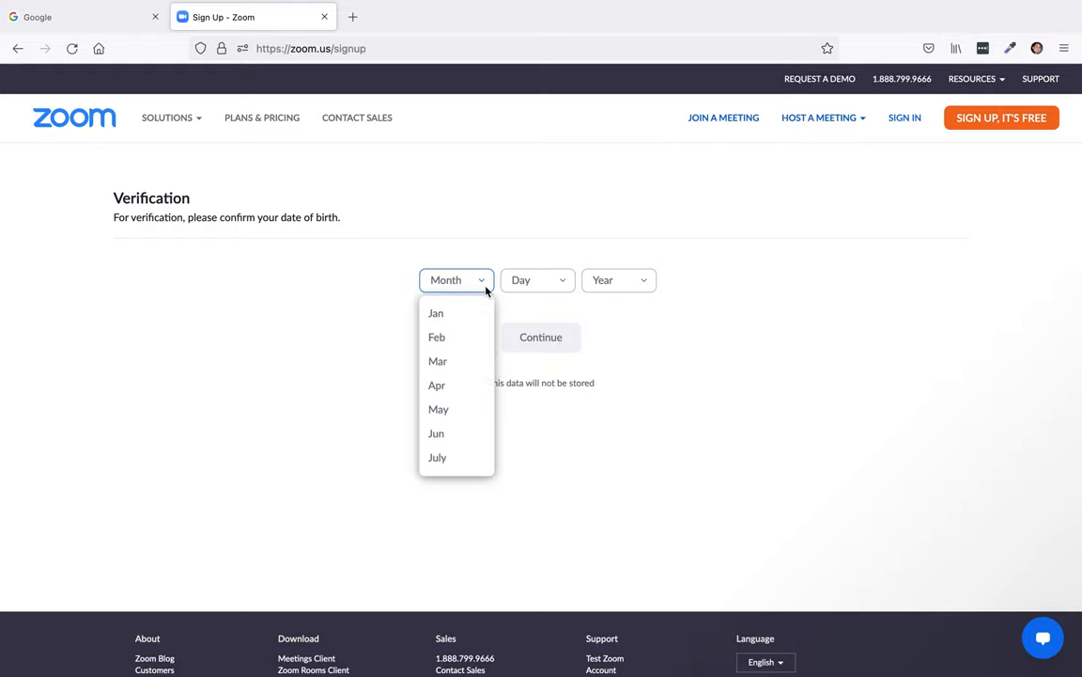
{"action": "scroll", "scroll_direction": "down", "scroll_amount": 3}
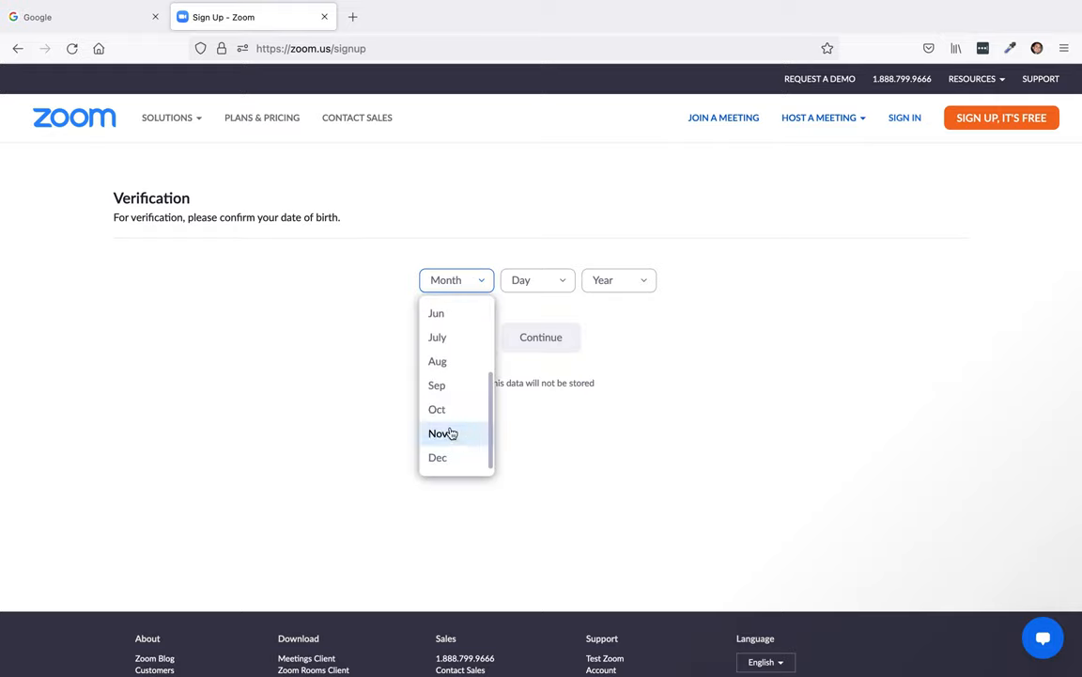
{"action": "left_click", "coordinate": [440, 432]}
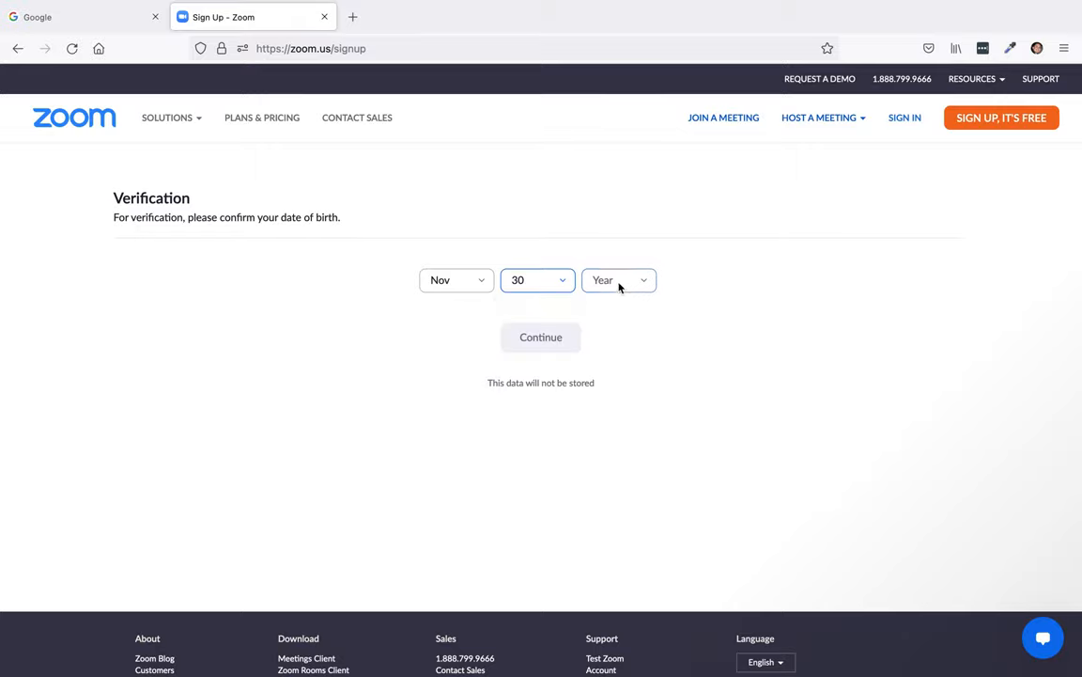
{"action": "left_click", "coordinate": [618, 280]}
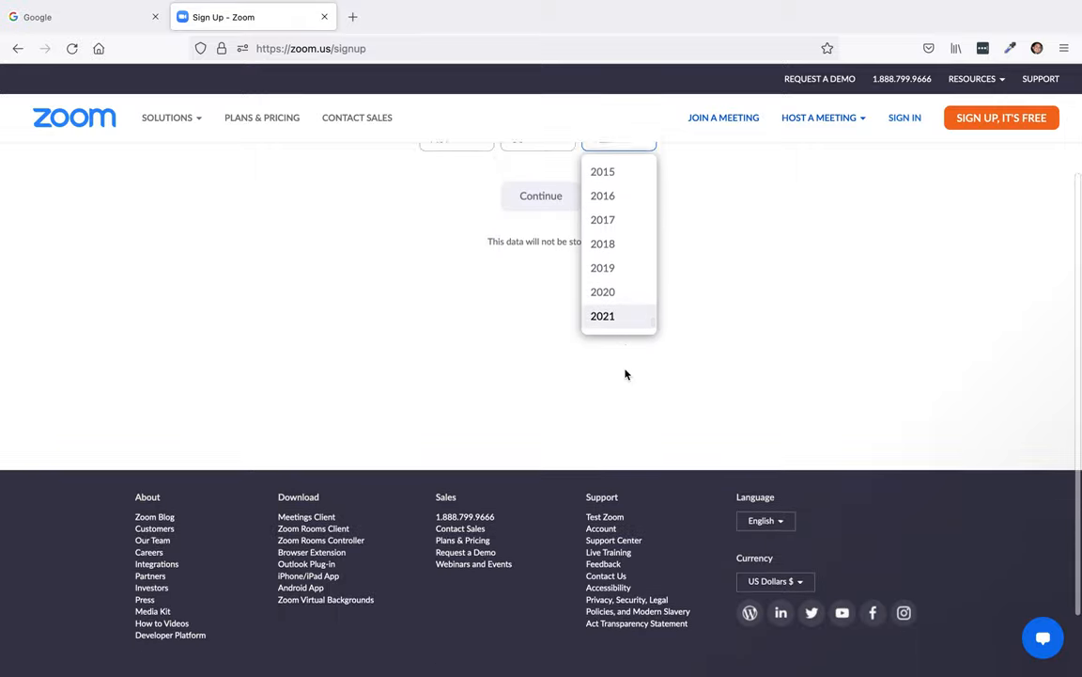
{"action": "scroll", "scroll_direction": "up", "scroll_amount": 3}
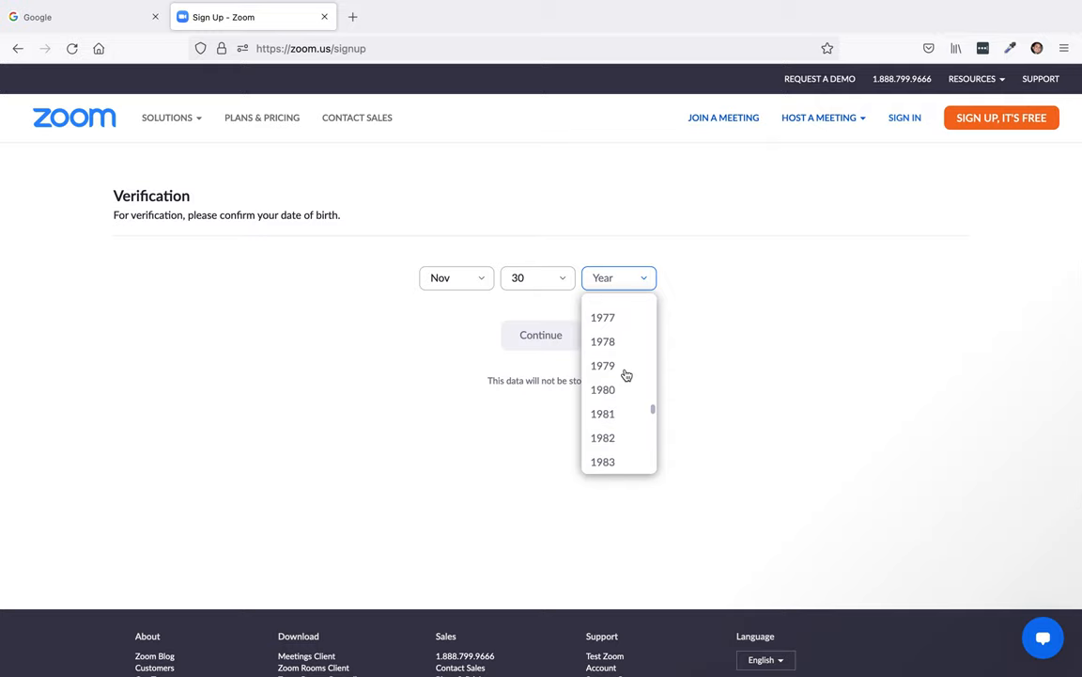
{"action": "left_click", "coordinate": [602, 365]}
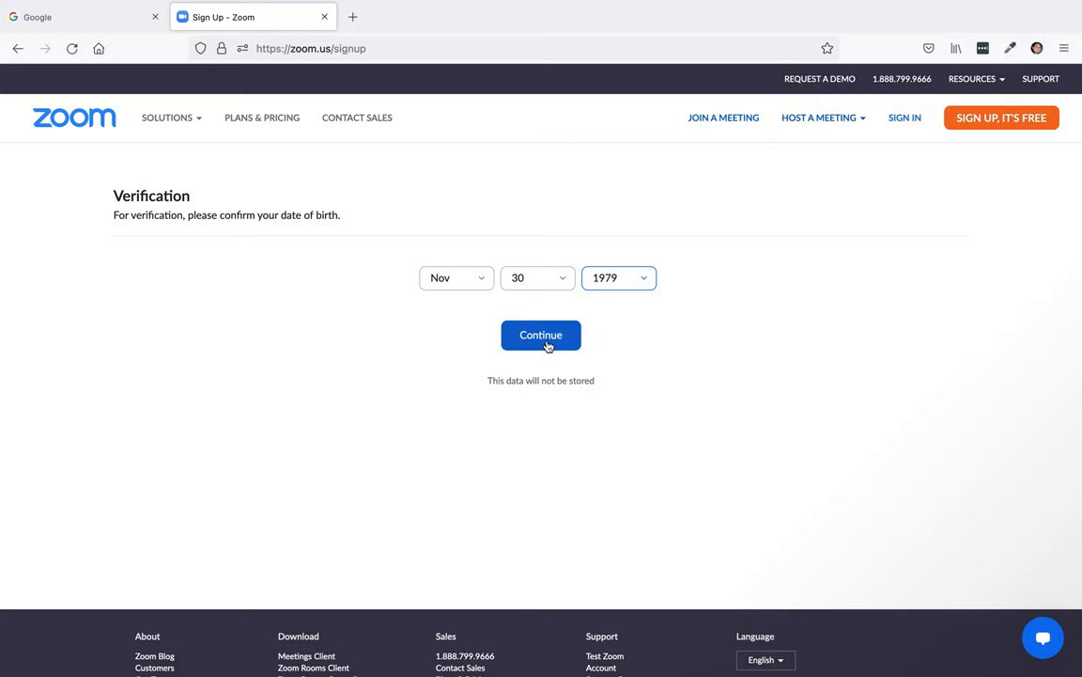
{"action": "left_click", "coordinate": [541, 334]}
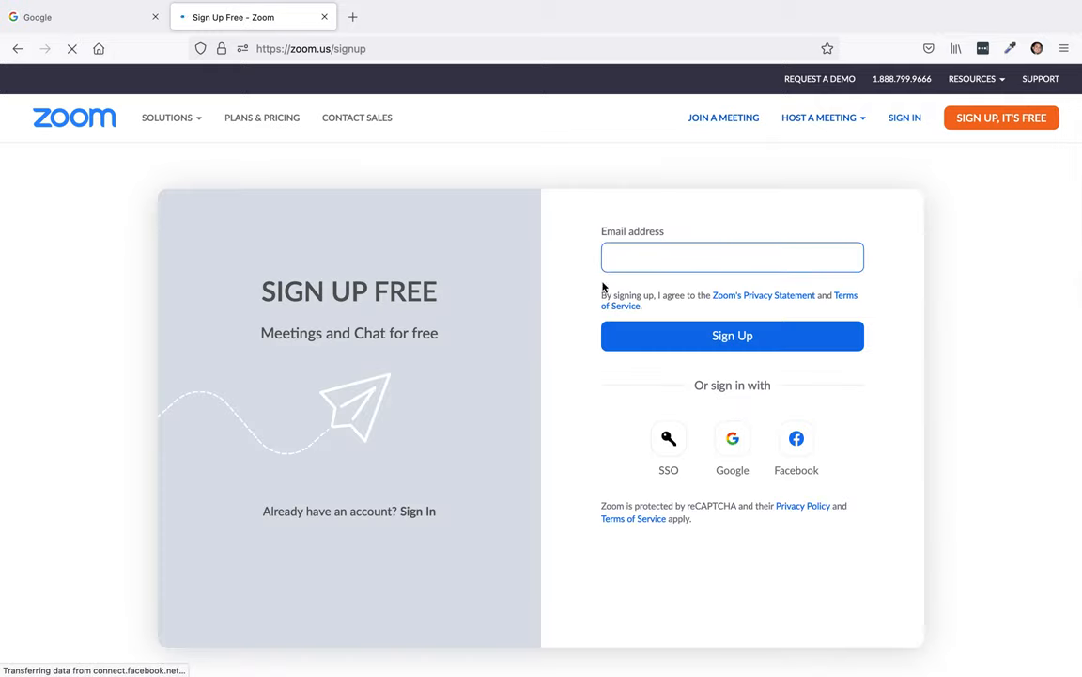
{"action": "type", "text": "ja"}
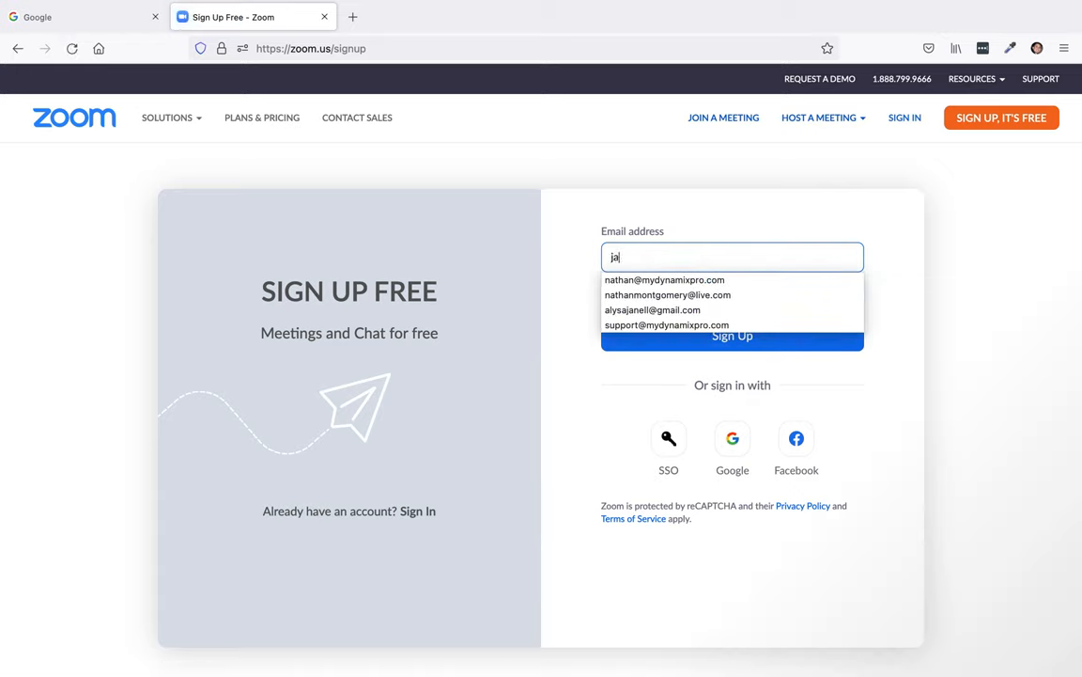
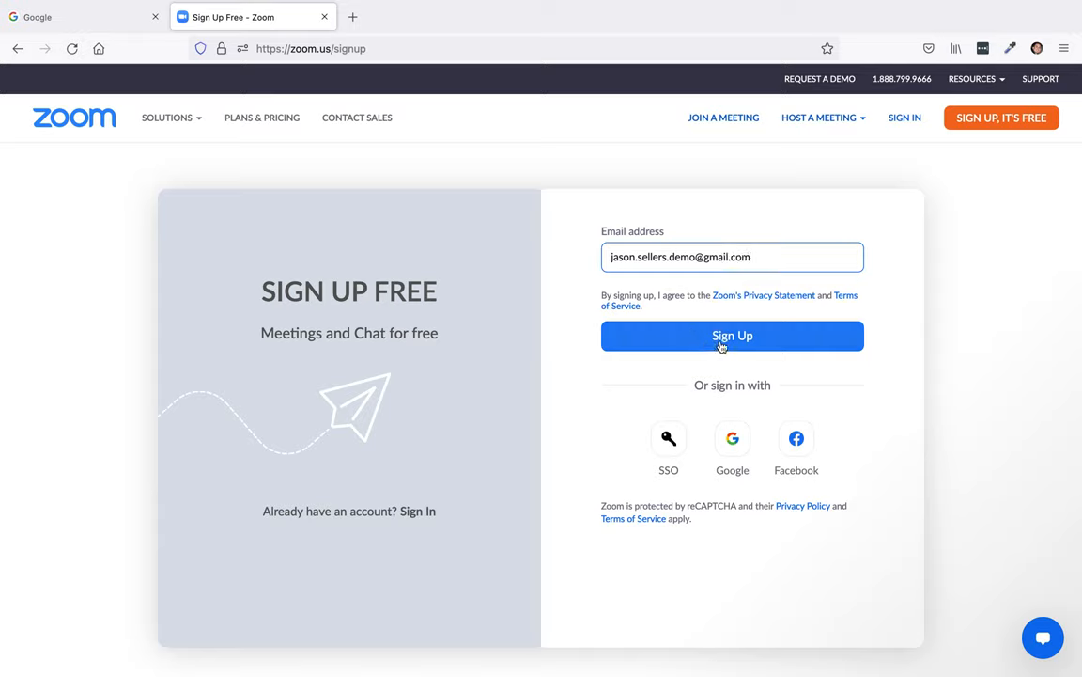
{"action": "left_click", "coordinate": [733, 335]}
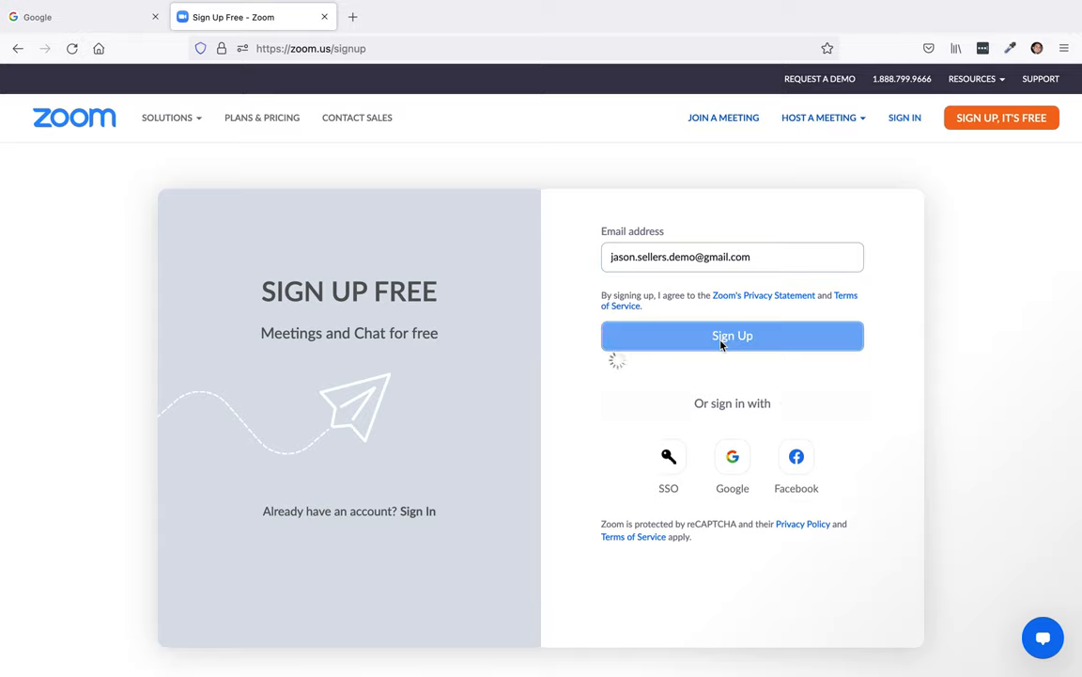
{"action": "left_click", "coordinate": [733, 335]}
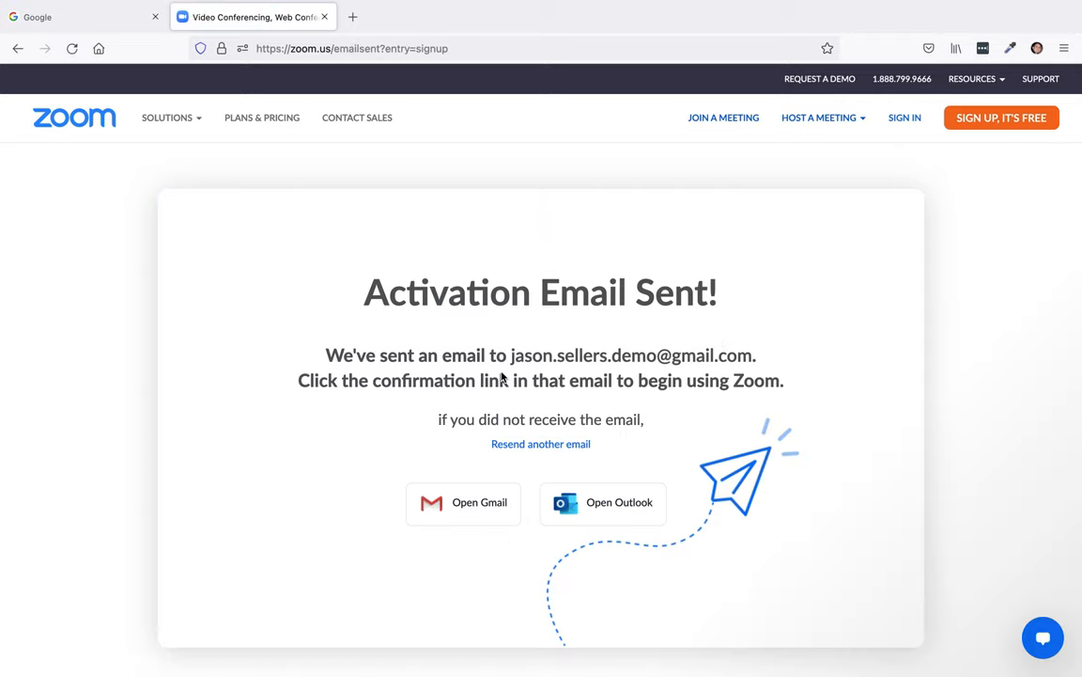
{"action": "mouse_move", "coordinate": [733, 376]}
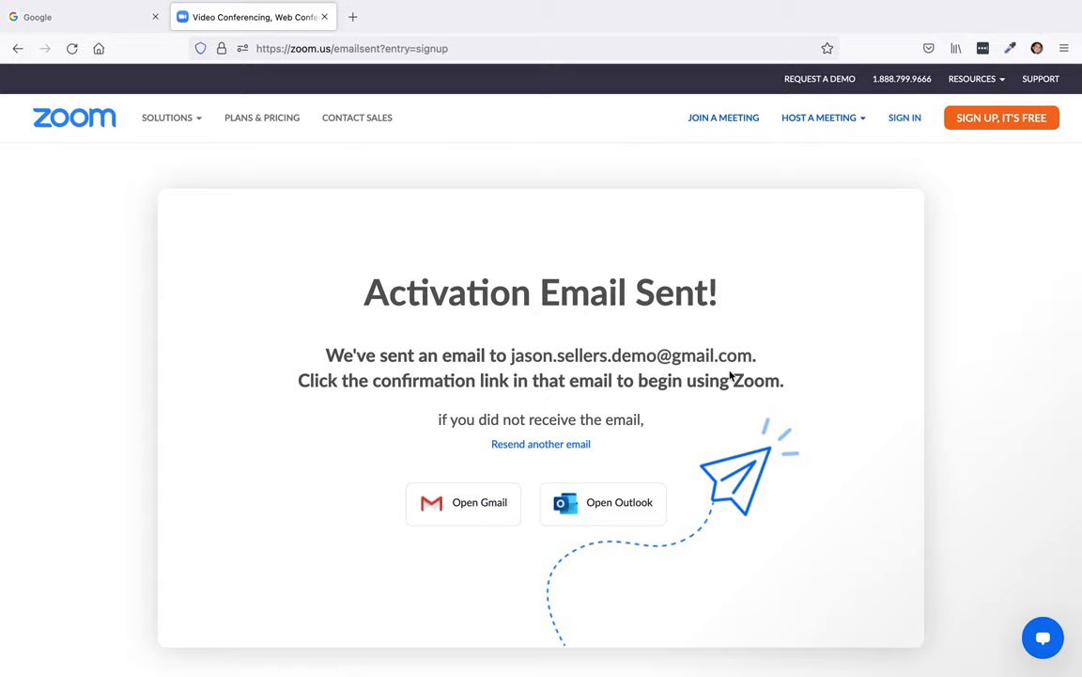
{"action": "mouse_move", "coordinate": [543, 398]}
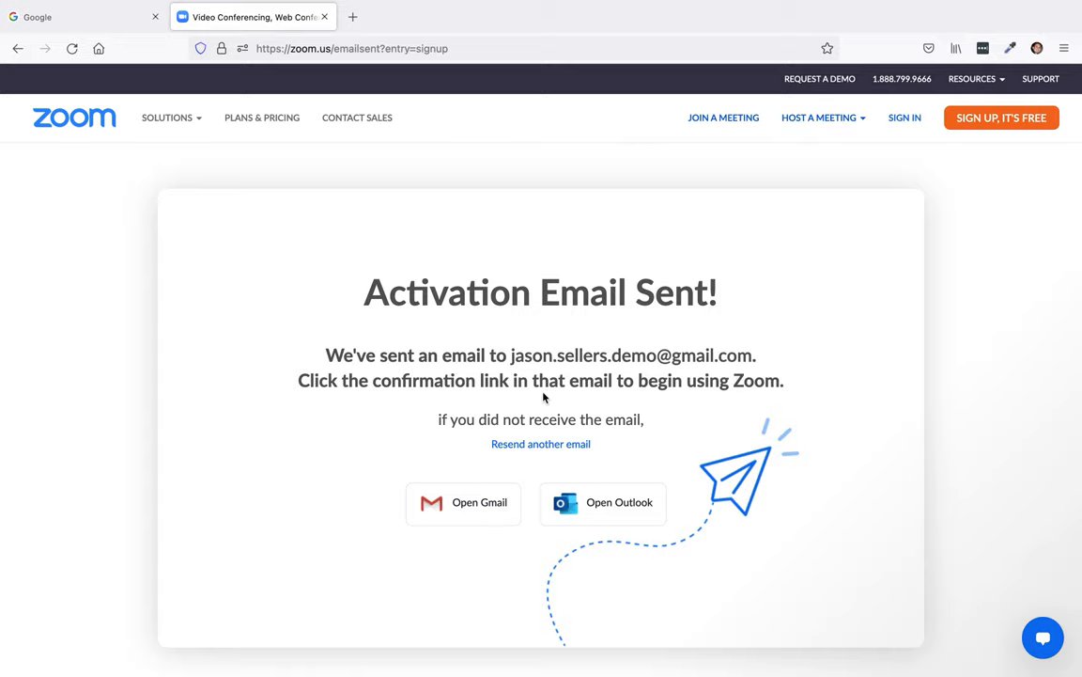
From Gmail, open the 'Please activate your Zoom account' email and activate the account.
{"action": "left_click", "coordinate": [85, 17]}
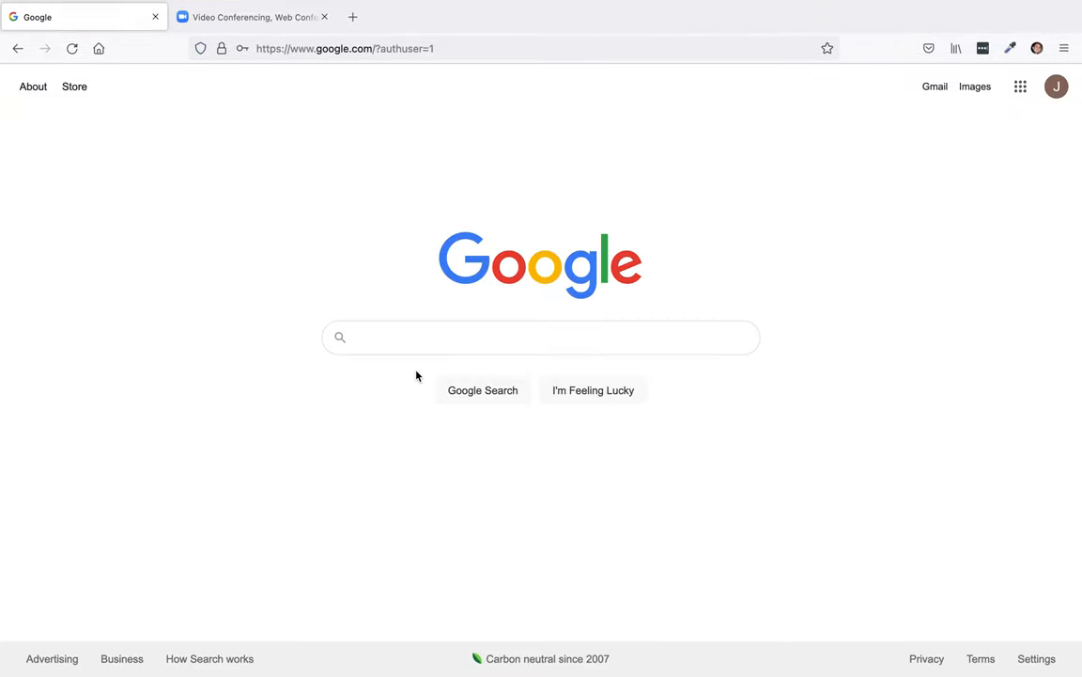
{"action": "left_click", "coordinate": [936, 87]}
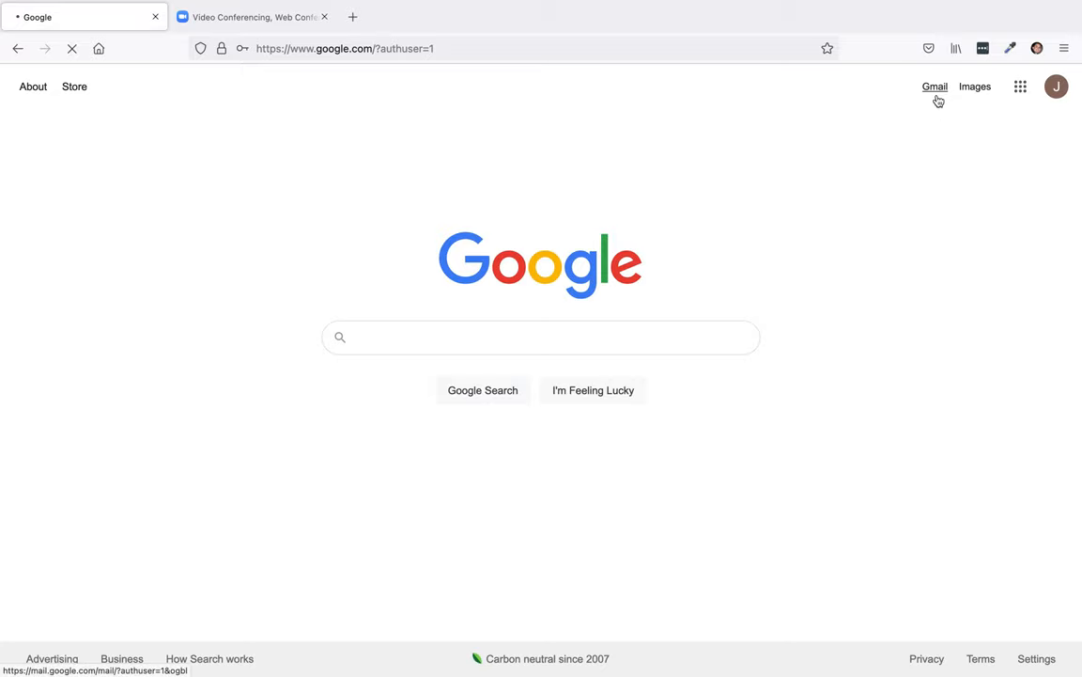
{"action": "left_click", "coordinate": [936, 87]}
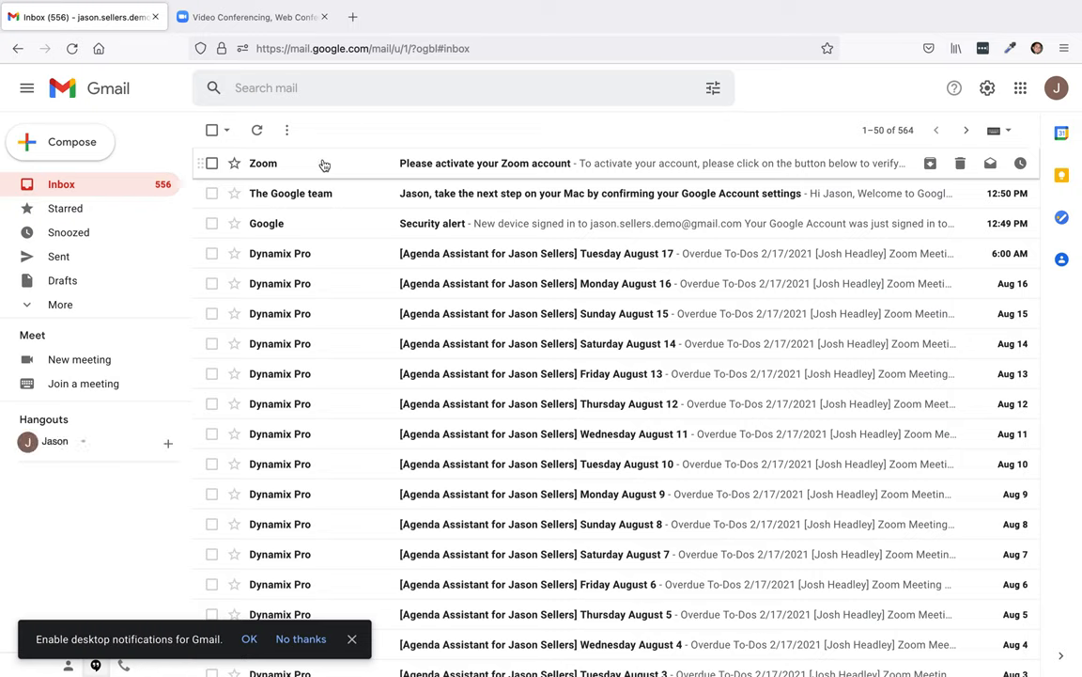
{"action": "left_click", "coordinate": [60, 304]}
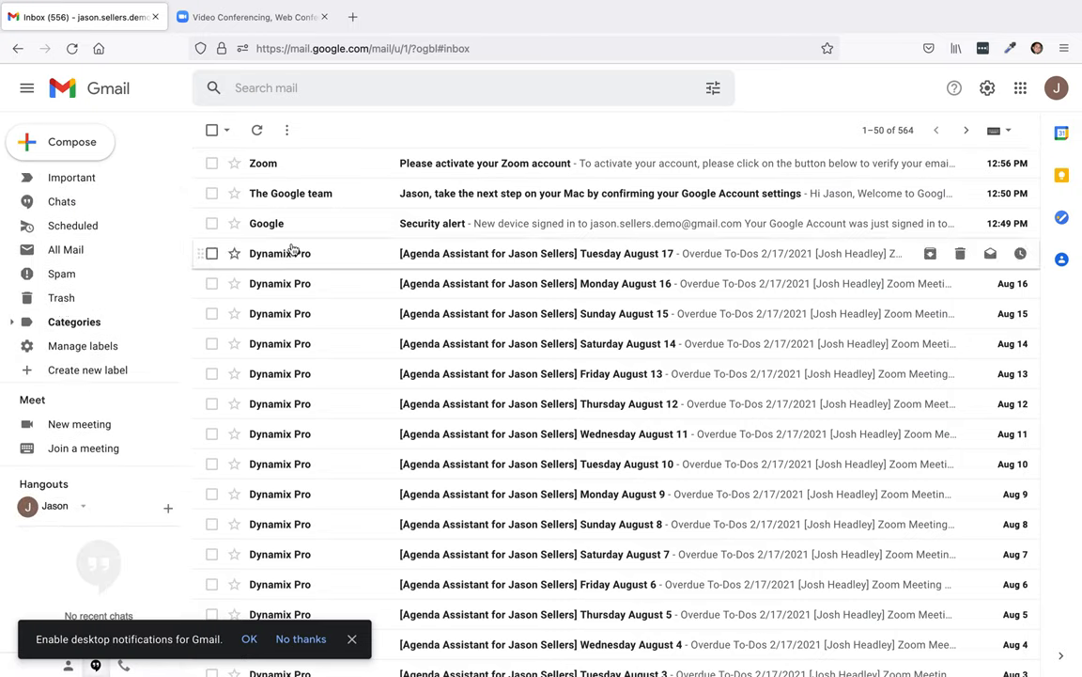
{"action": "left_click", "coordinate": [485, 161]}
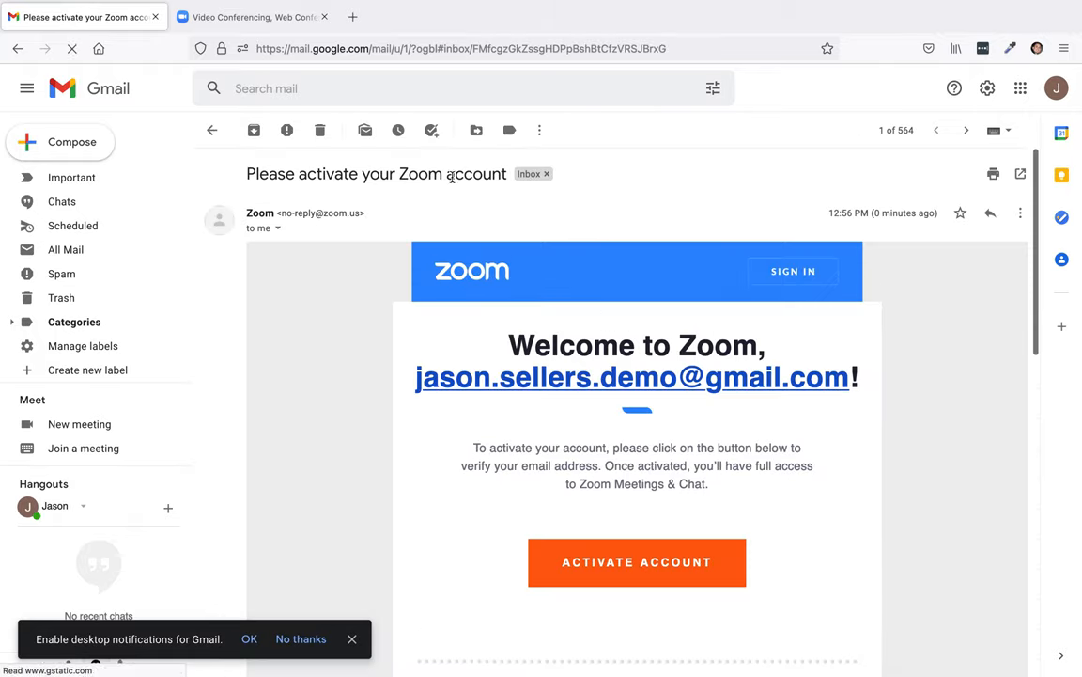
{"action": "left_click", "coordinate": [635, 562]}
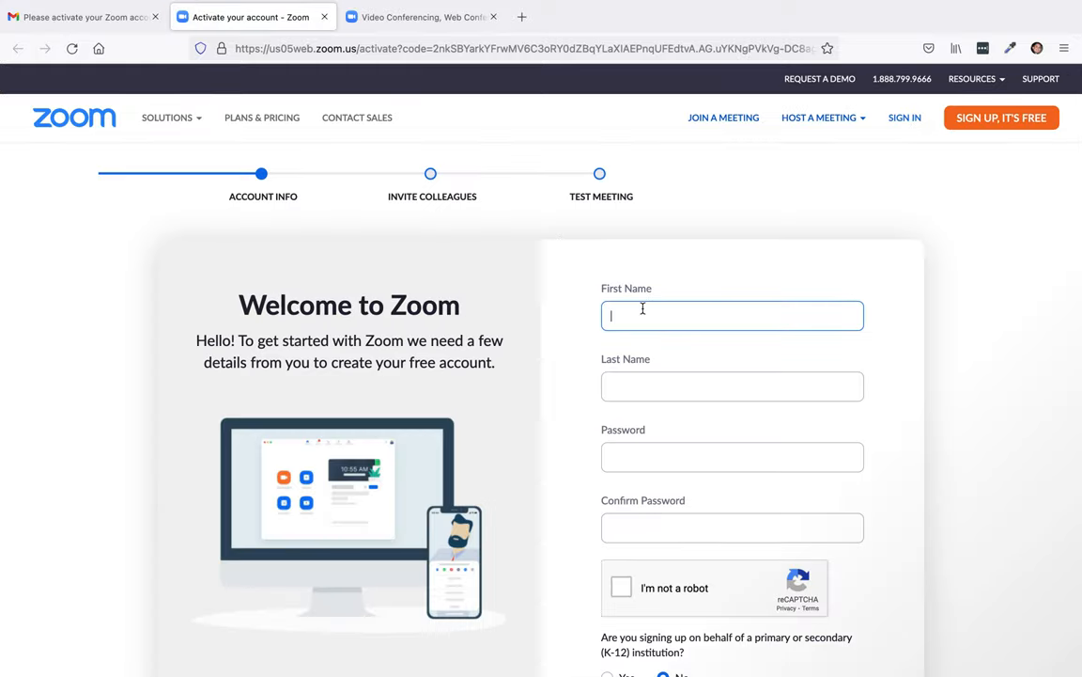
Enter first and last name and password, confirm not a robot, and continue.
{"action": "type", "text": "Na"}
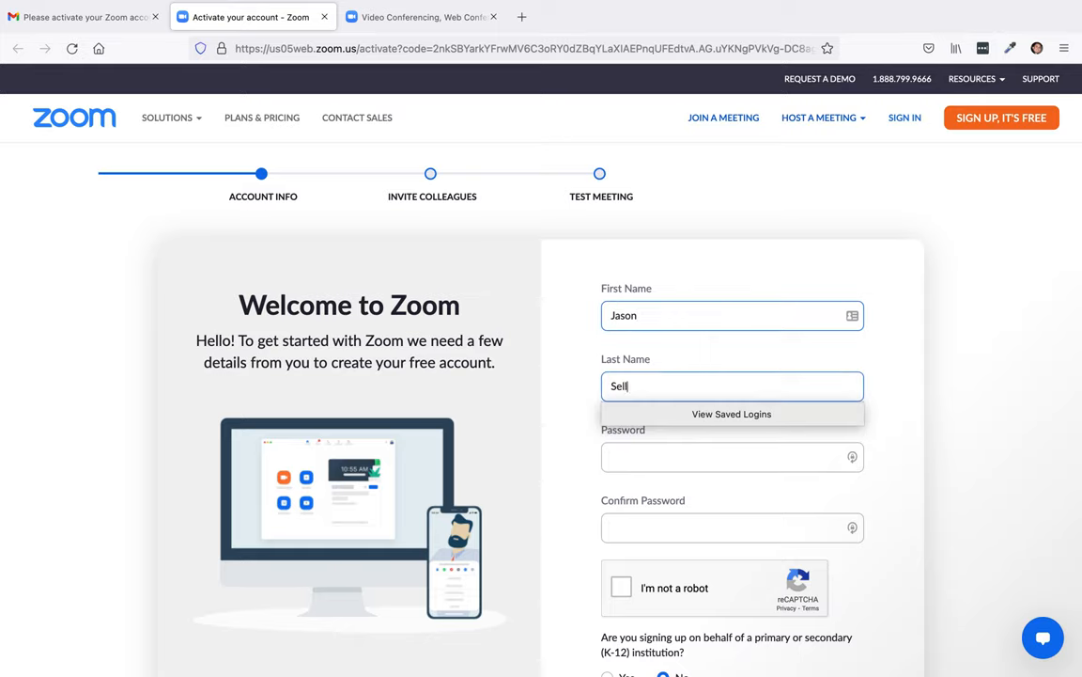
{"action": "left_click", "coordinate": [732, 457]}
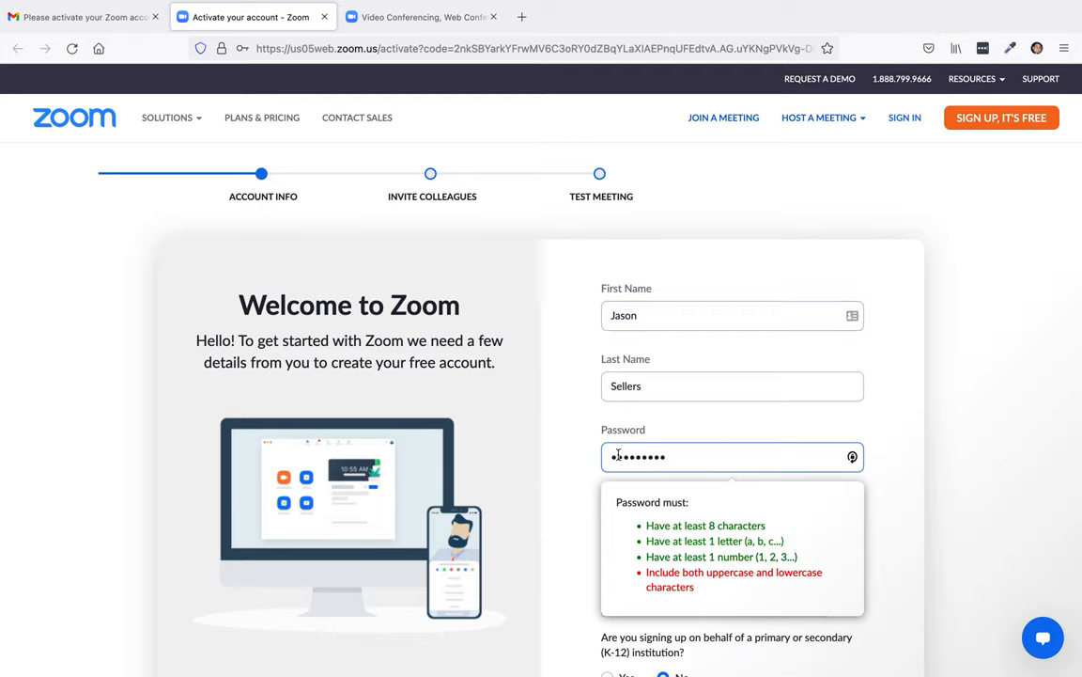
{"action": "type", "text": "A"}
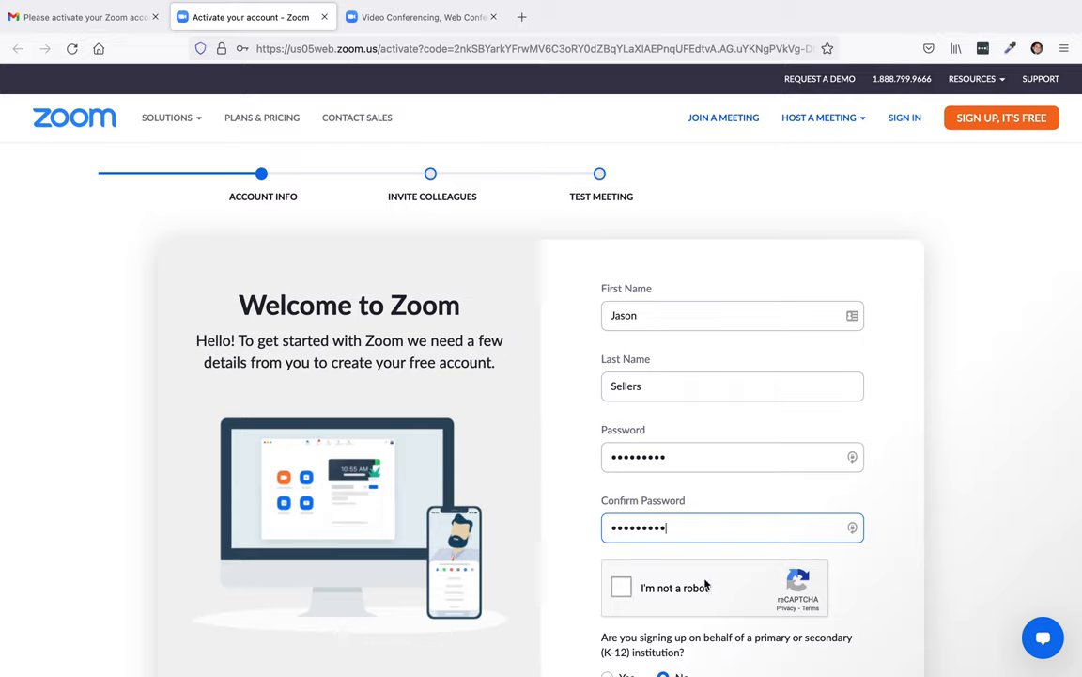
{"action": "left_click", "coordinate": [620, 586]}
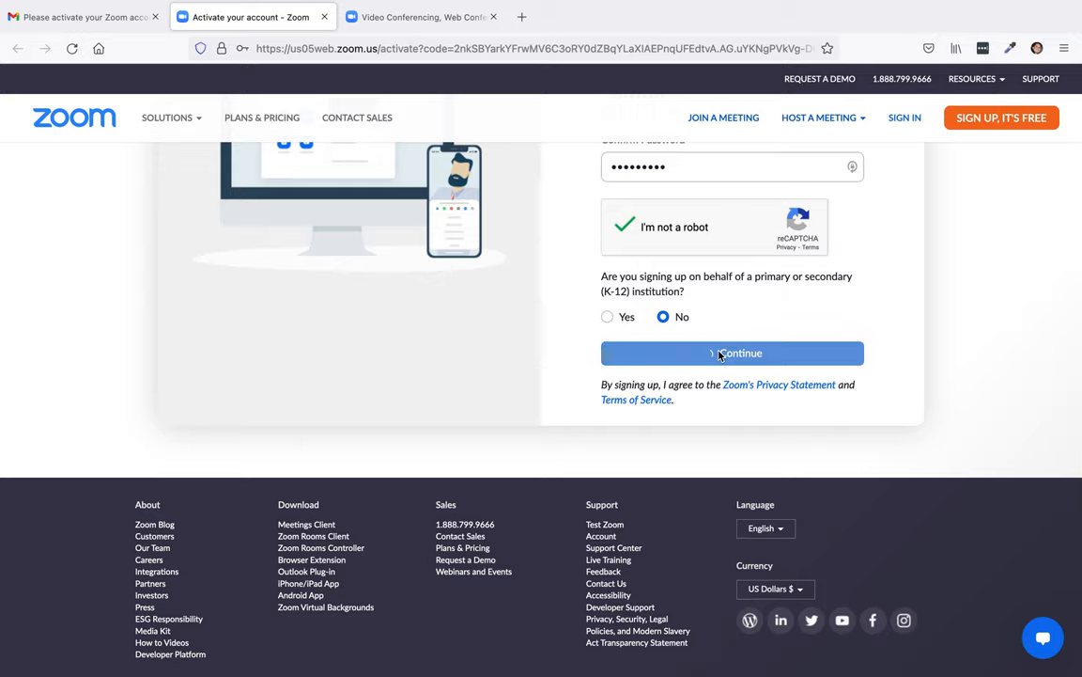
{"action": "left_click", "coordinate": [733, 354]}
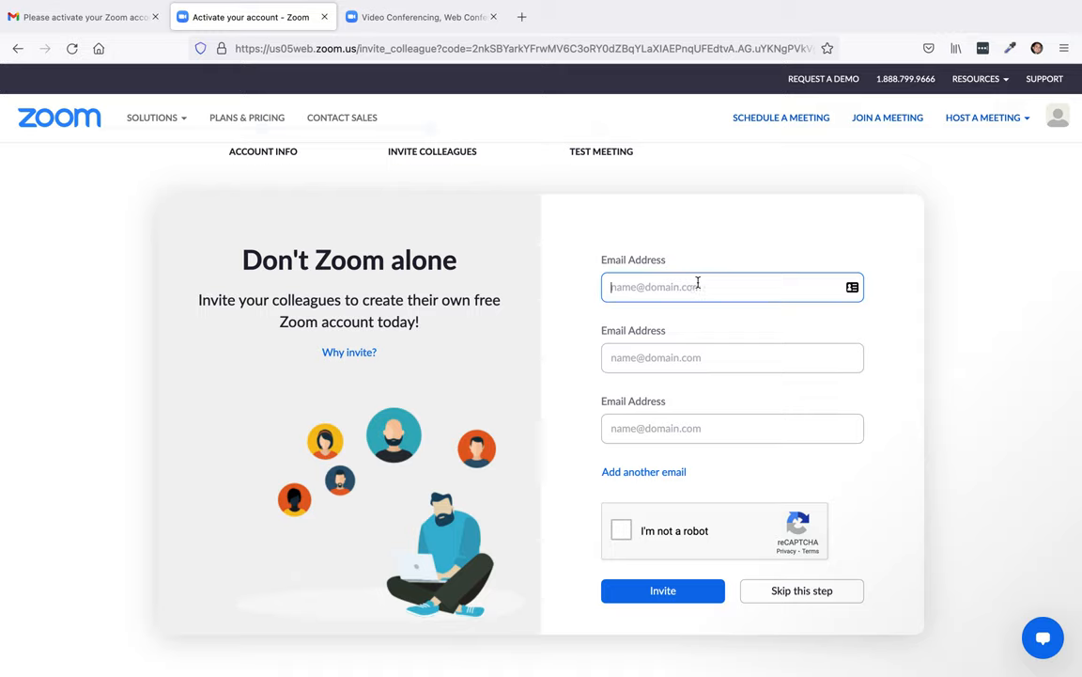
{"action": "mouse_move", "coordinate": [485, 314]}
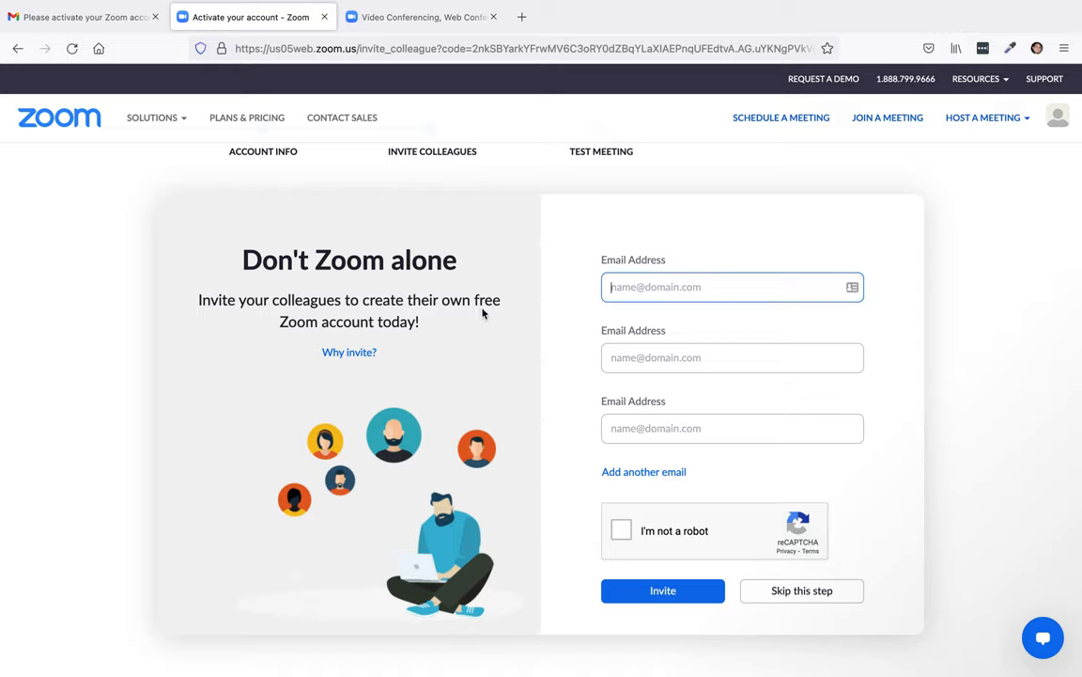
Skip inviting colleagues and open the personal meeting link, cancelling the bookmark dialog.
{"action": "left_click", "coordinate": [733, 429]}
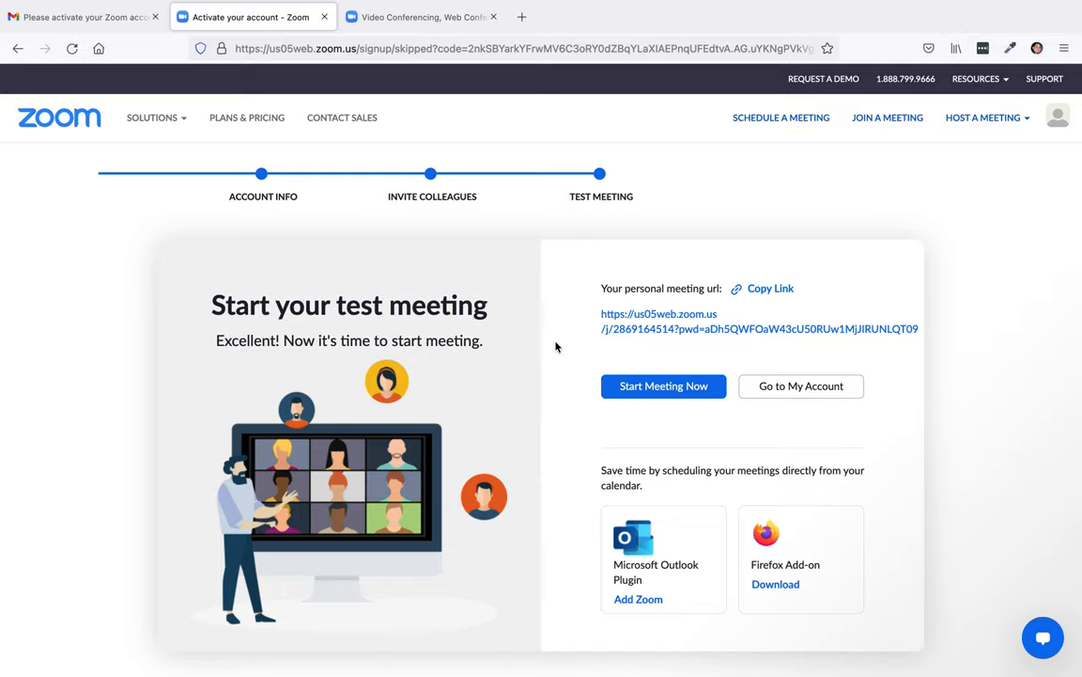
{"action": "mouse_move", "coordinate": [389, 355]}
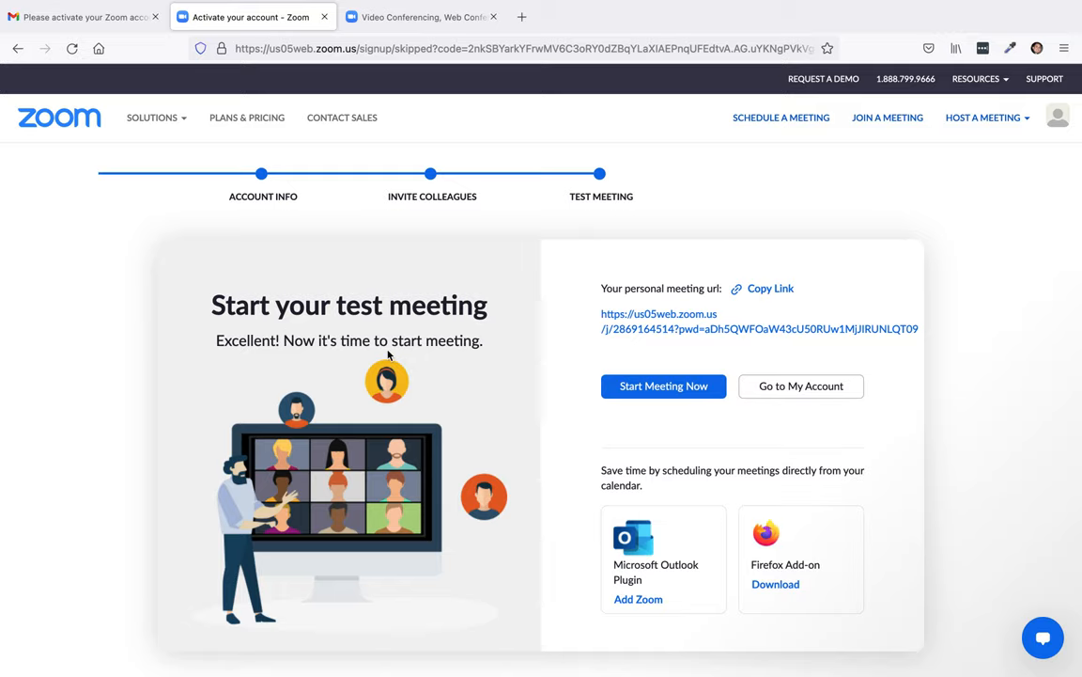
{"action": "mouse_move", "coordinate": [705, 306]}
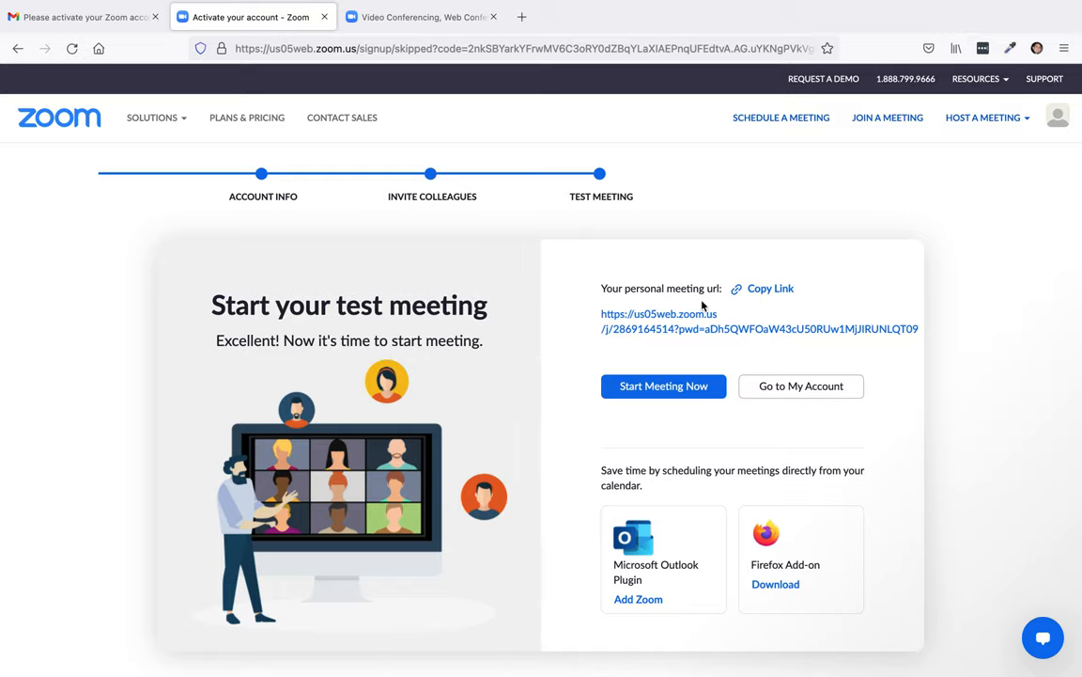
{"action": "mouse_move", "coordinate": [695, 329]}
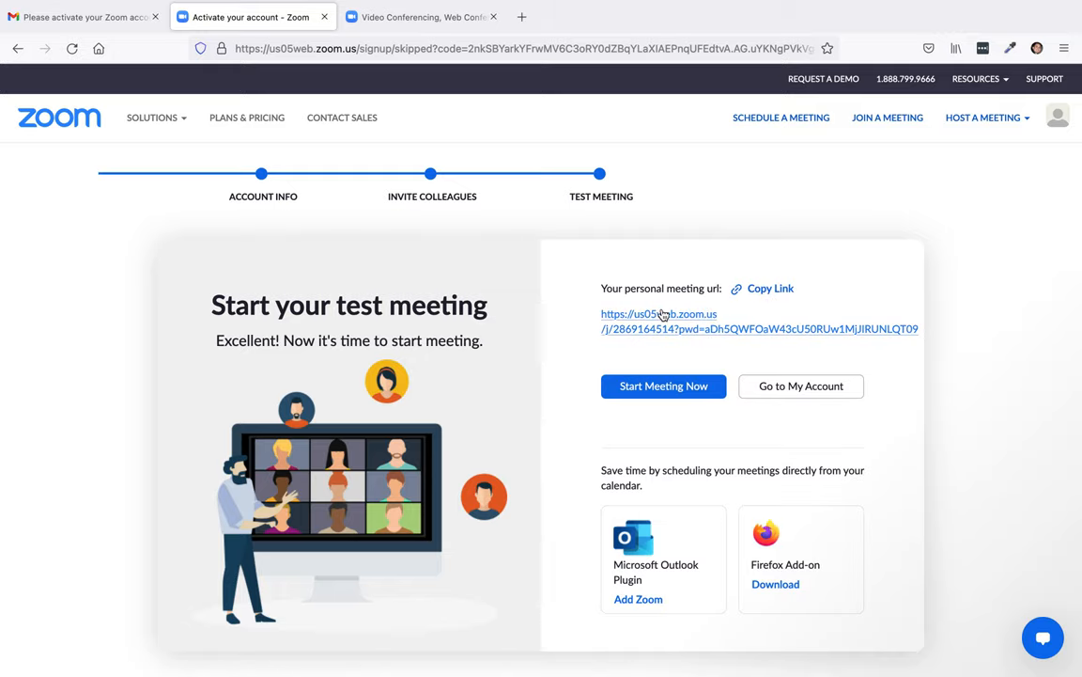
{"action": "left_click", "coordinate": [663, 387]}
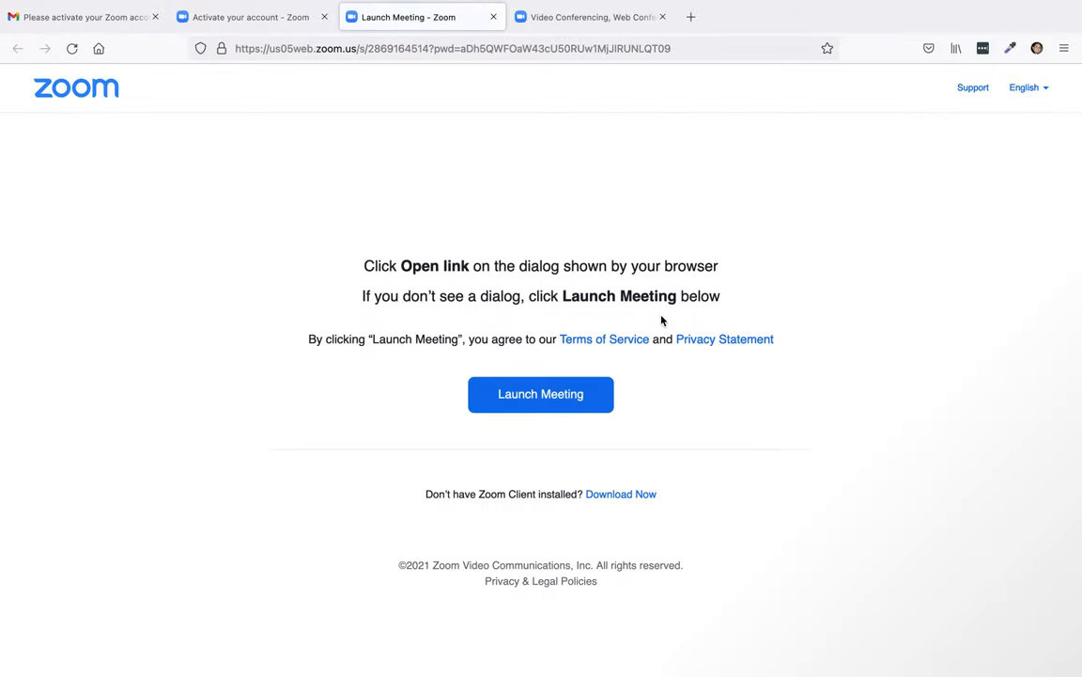
{"action": "left_click", "coordinate": [541, 395]}
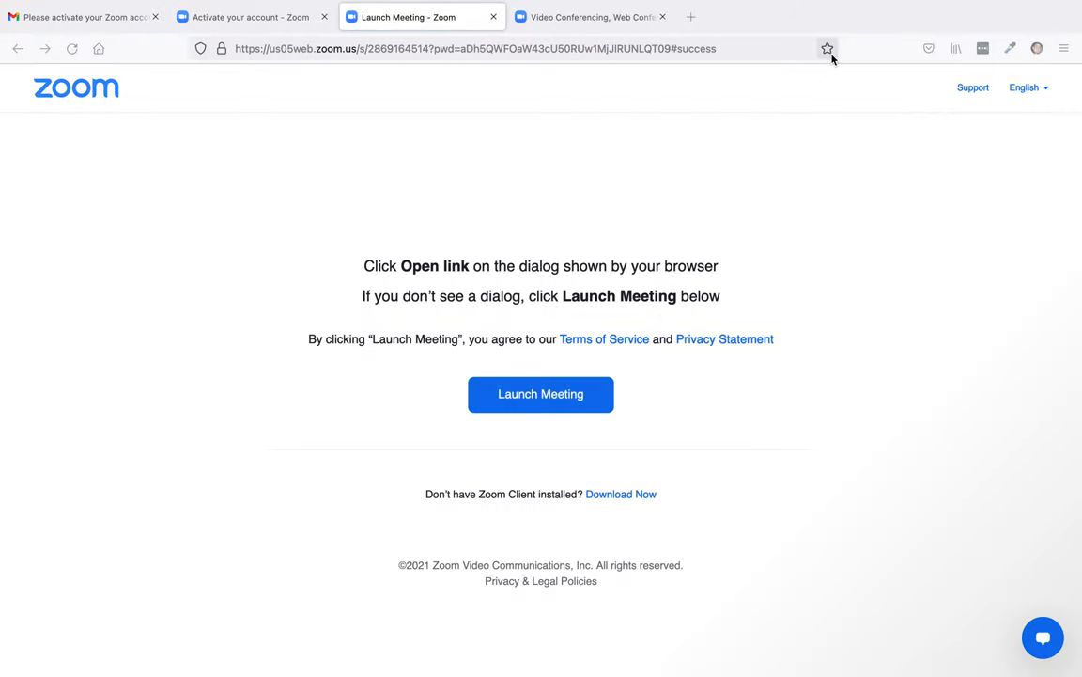
{"action": "left_click", "coordinate": [827, 49]}
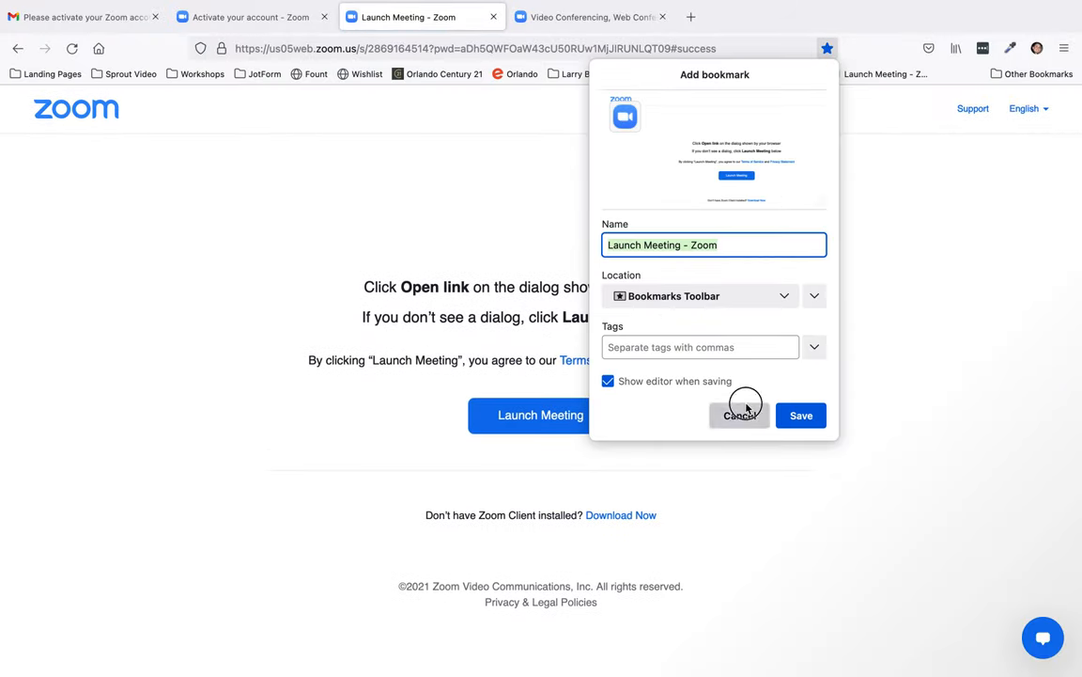
{"action": "left_click", "coordinate": [741, 416]}
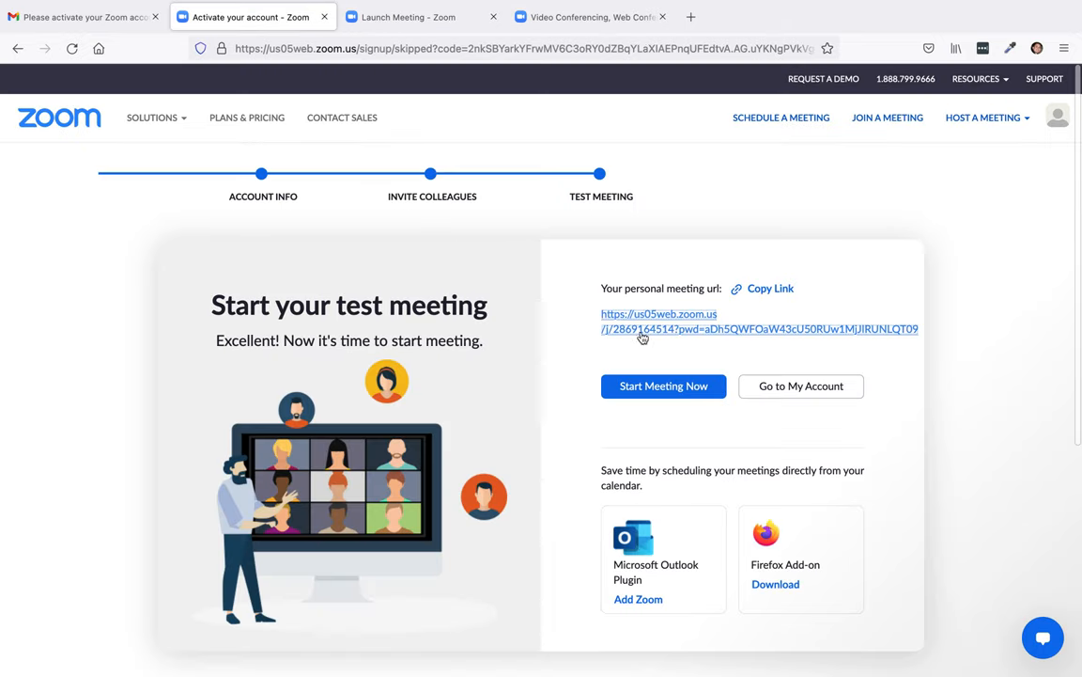
{"action": "mouse_move", "coordinate": [666, 329]}
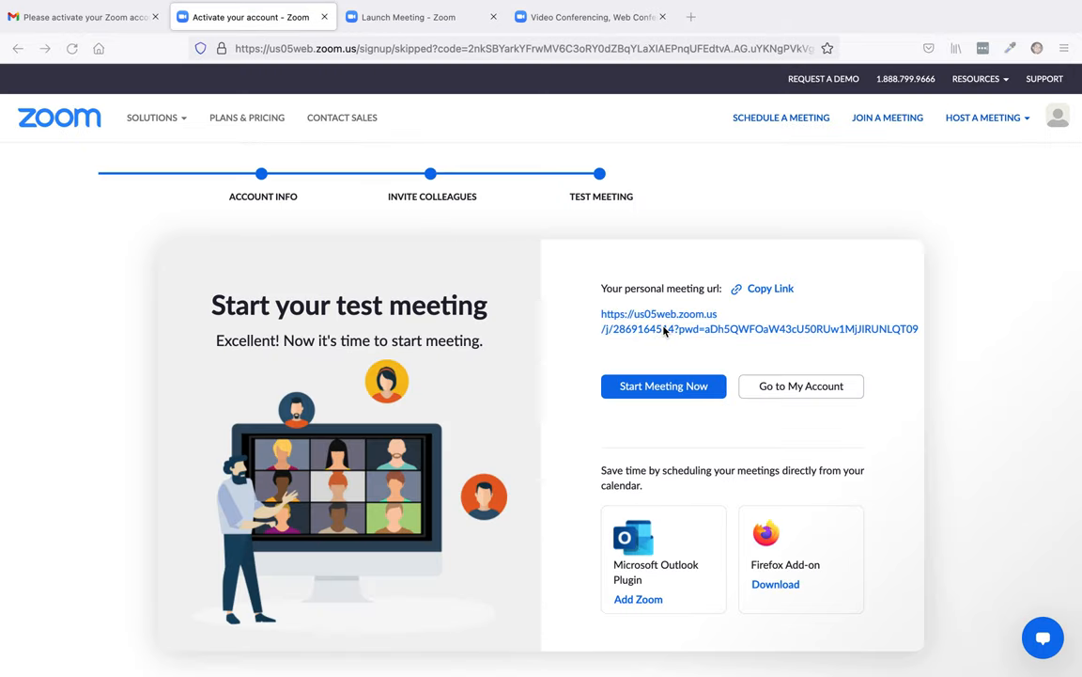
{"action": "left_click", "coordinate": [663, 385]}
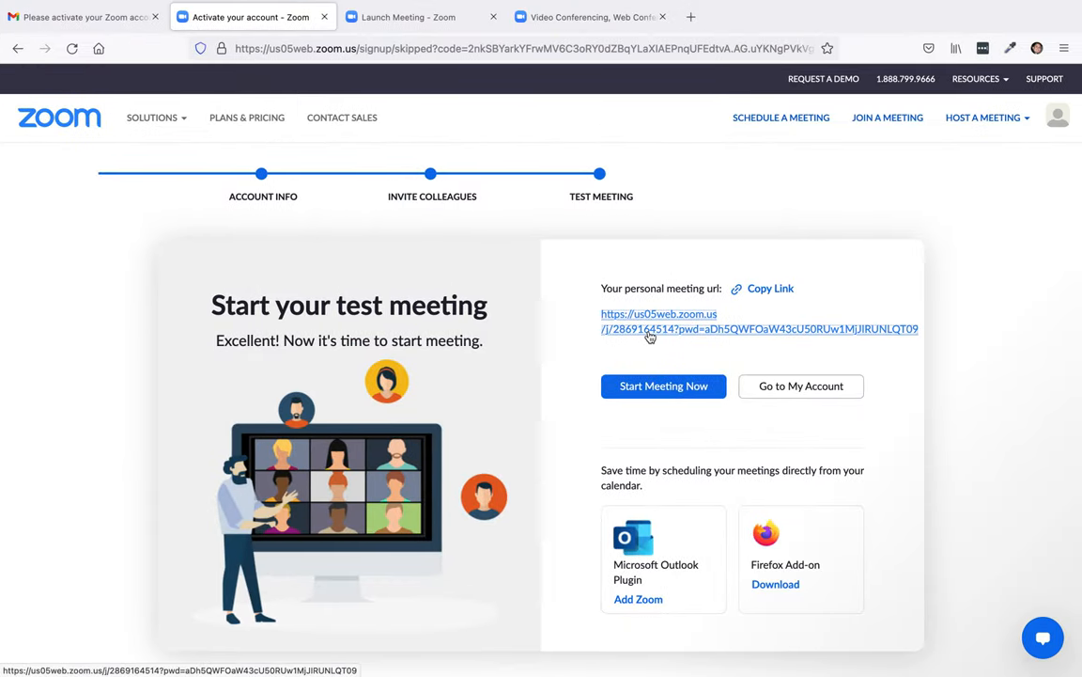
{"action": "mouse_move", "coordinate": [706, 334]}
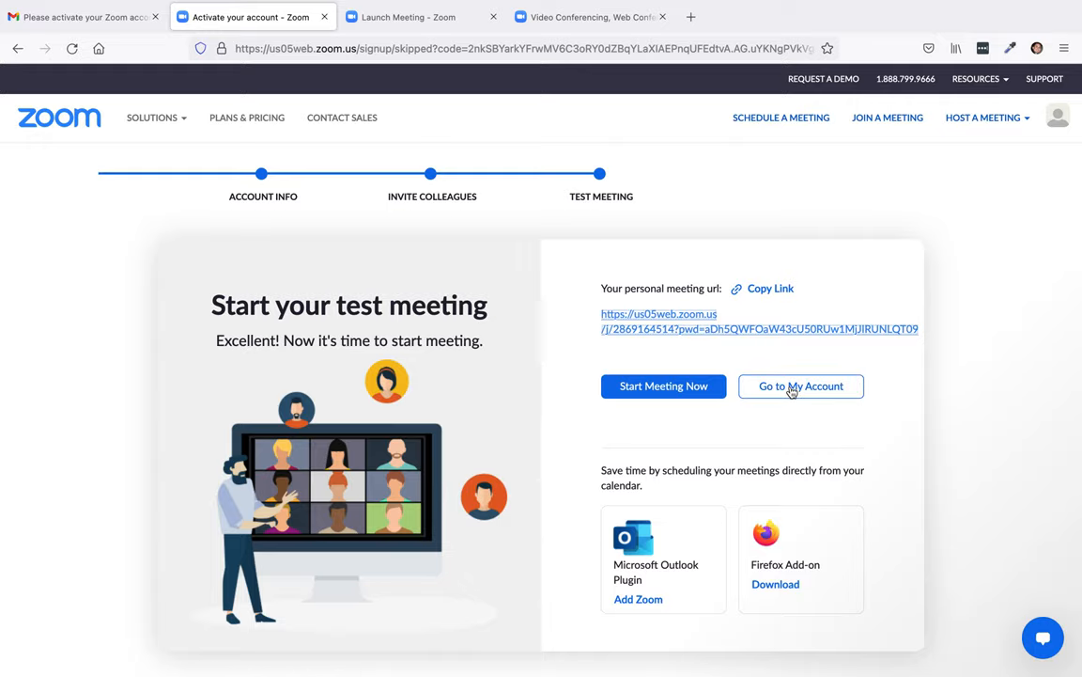
Go to My Account, dismiss the live demo banner, visit Settings, and return to Profile.
{"action": "left_click", "coordinate": [800, 387]}
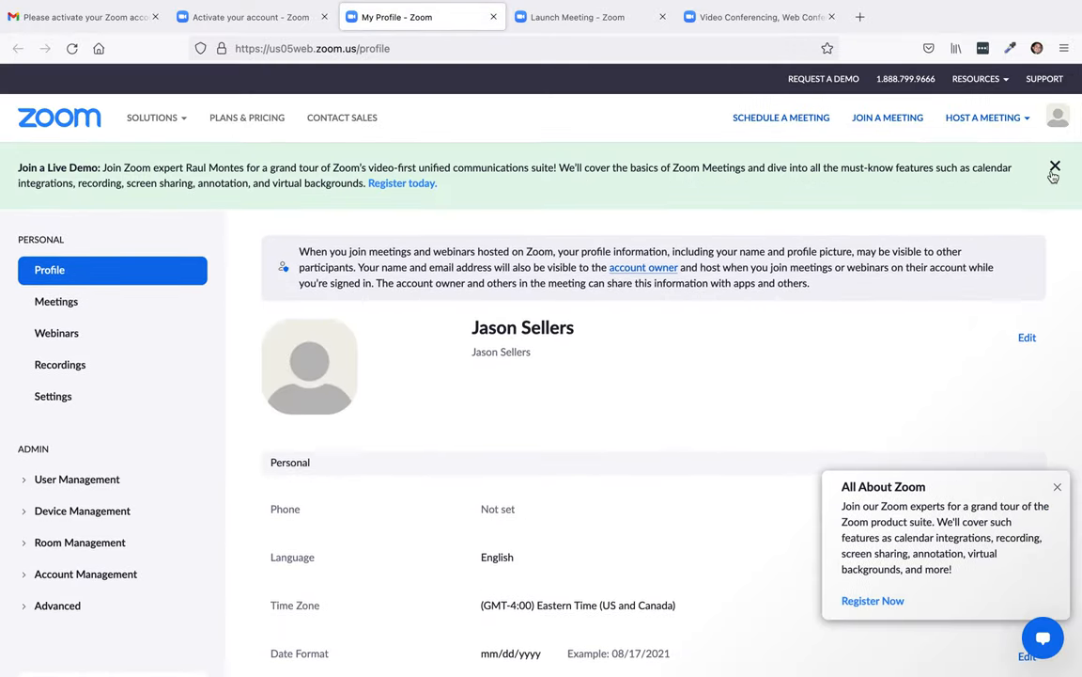
{"action": "left_click", "coordinate": [1056, 167]}
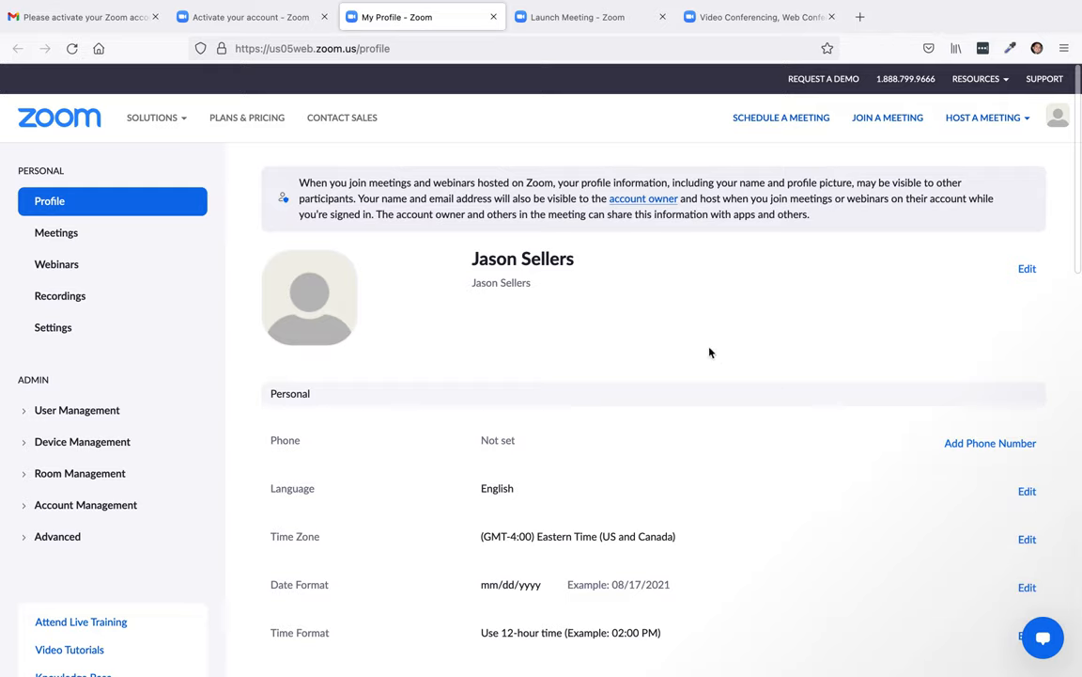
{"action": "left_click", "coordinate": [1058, 116]}
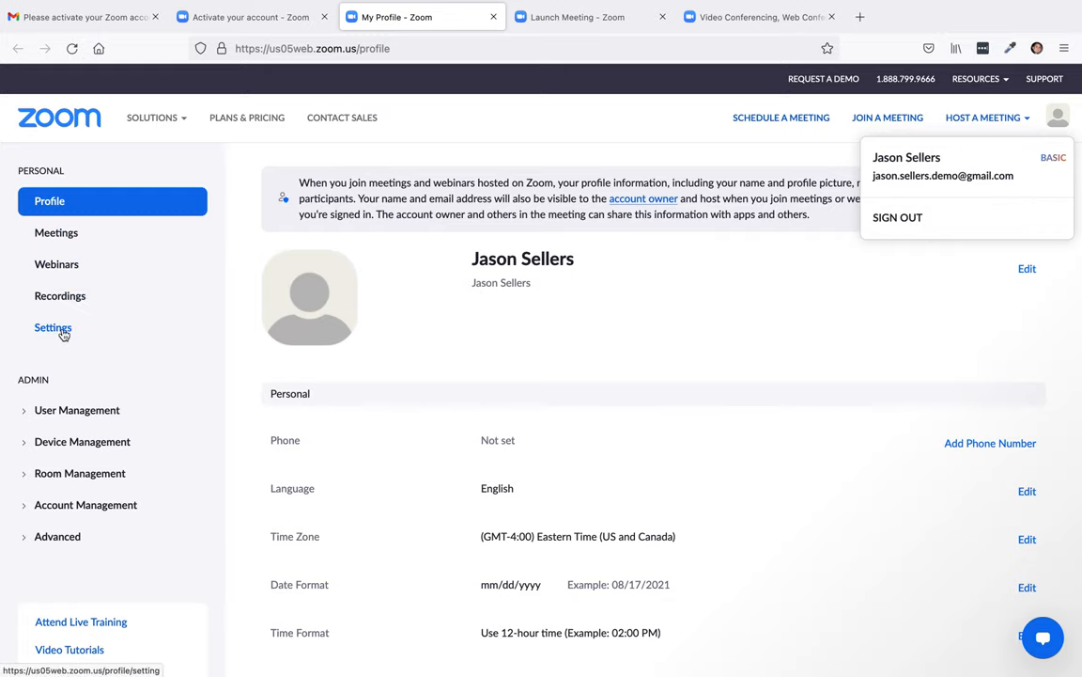
{"action": "left_click", "coordinate": [53, 327]}
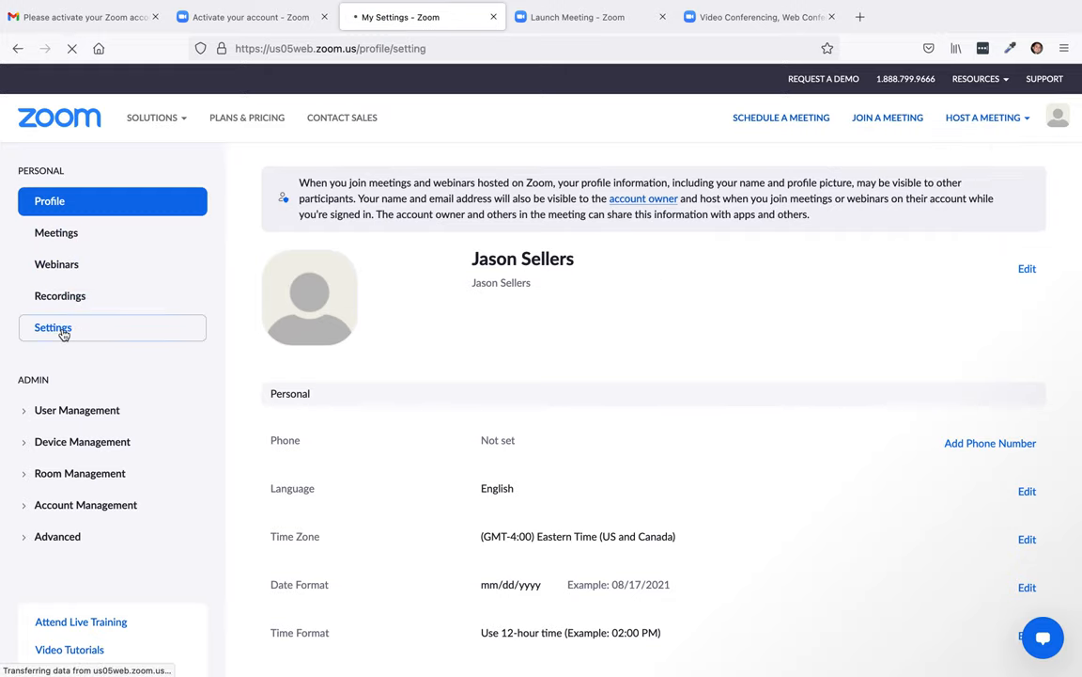
{"action": "left_click", "coordinate": [53, 327]}
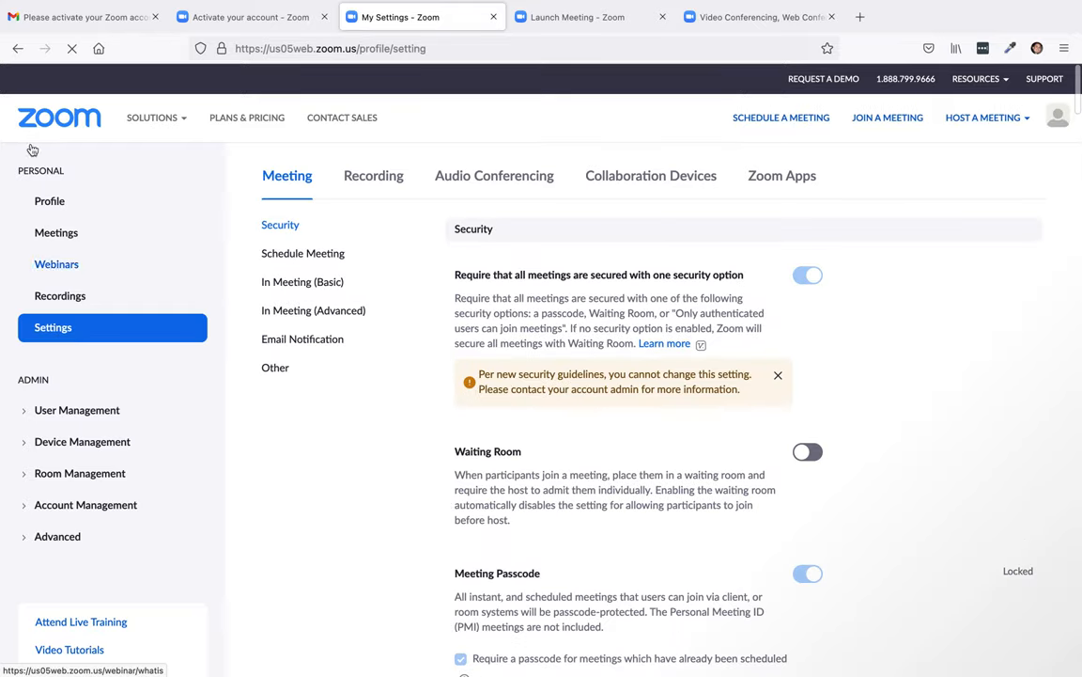
{"action": "left_click", "coordinate": [49, 199]}
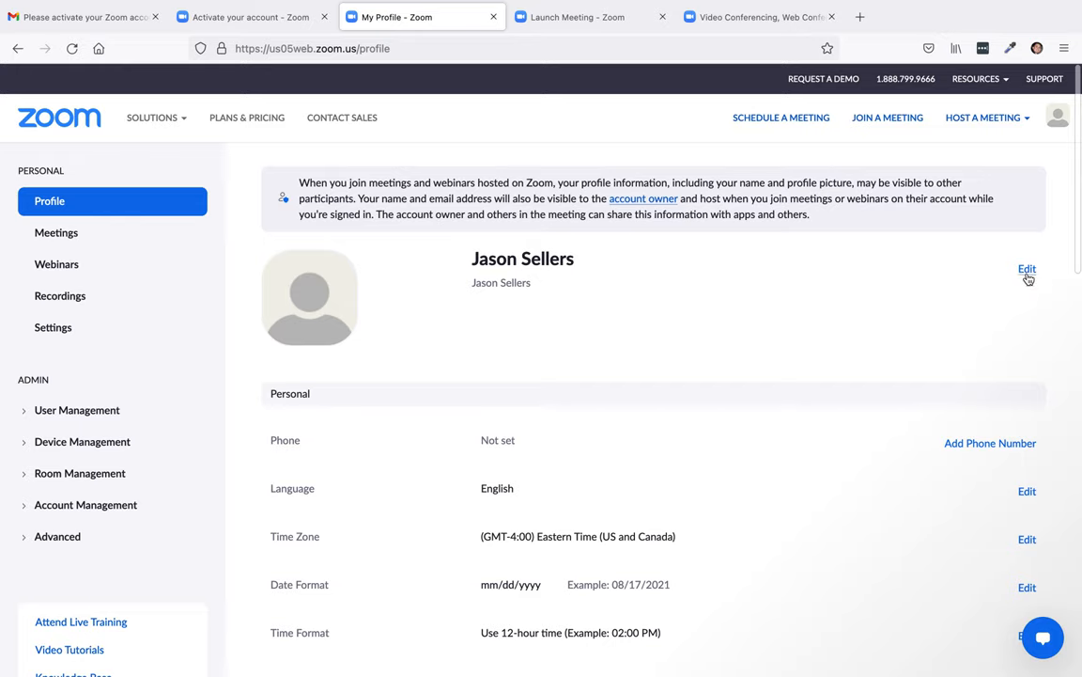
Scroll through the profile's account and sign-in details before heading to Meetings.
{"action": "left_click", "coordinate": [1026, 268]}
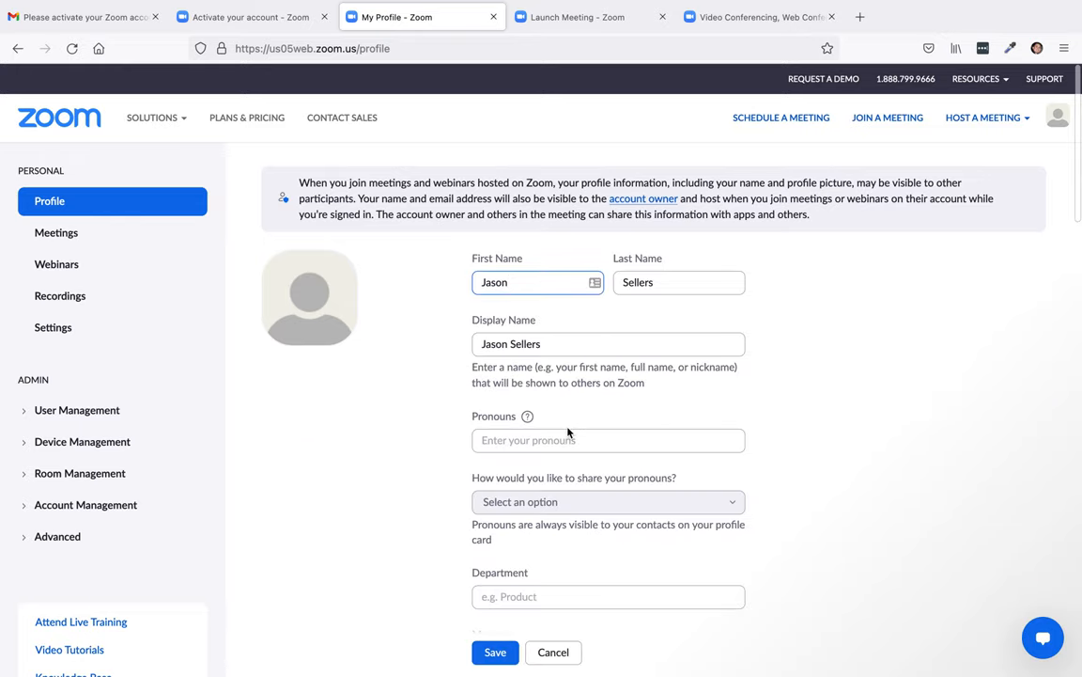
{"action": "scroll", "scroll_direction": "down", "scroll_amount": 3}
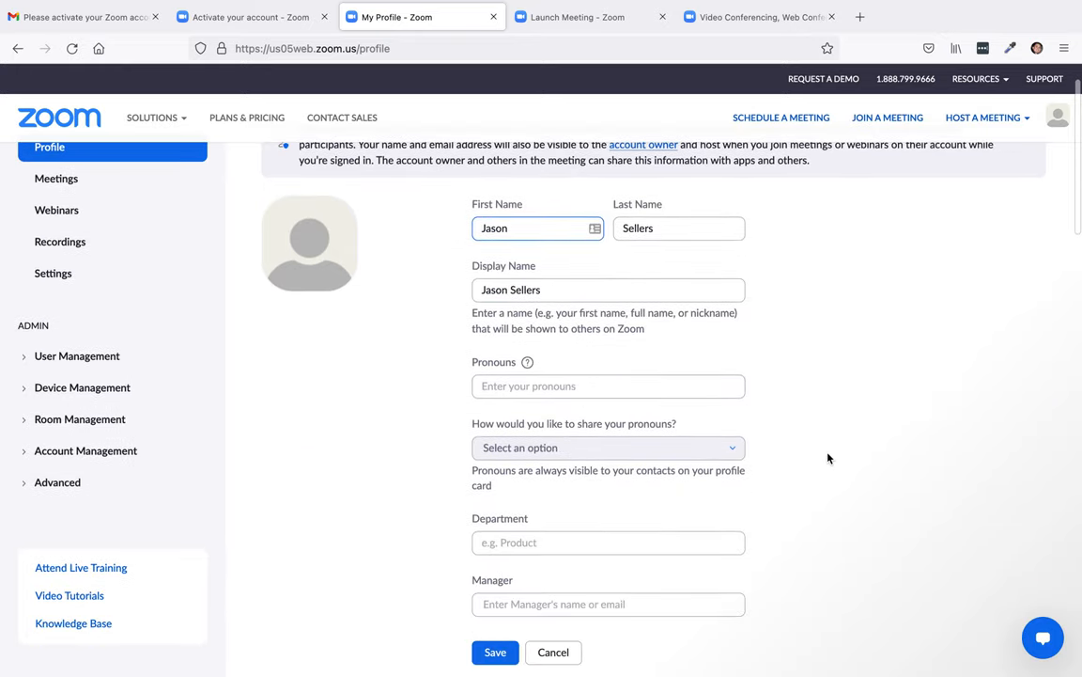
{"action": "scroll", "scroll_direction": "down", "scroll_amount": 3}
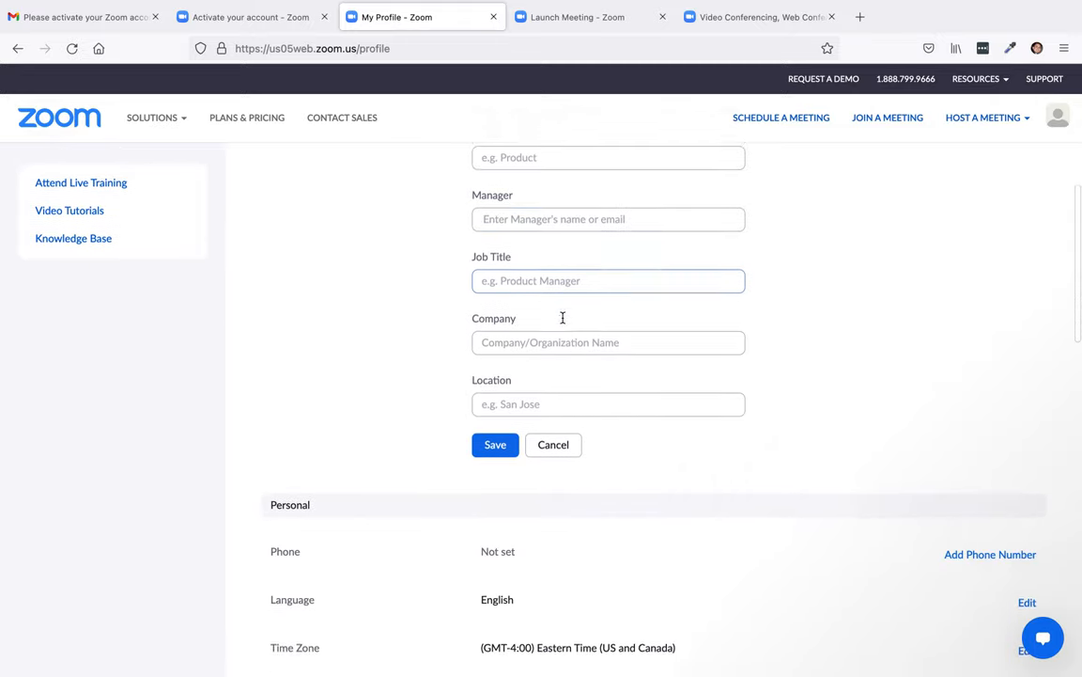
{"action": "scroll", "scroll_direction": "down", "scroll_amount": 3}
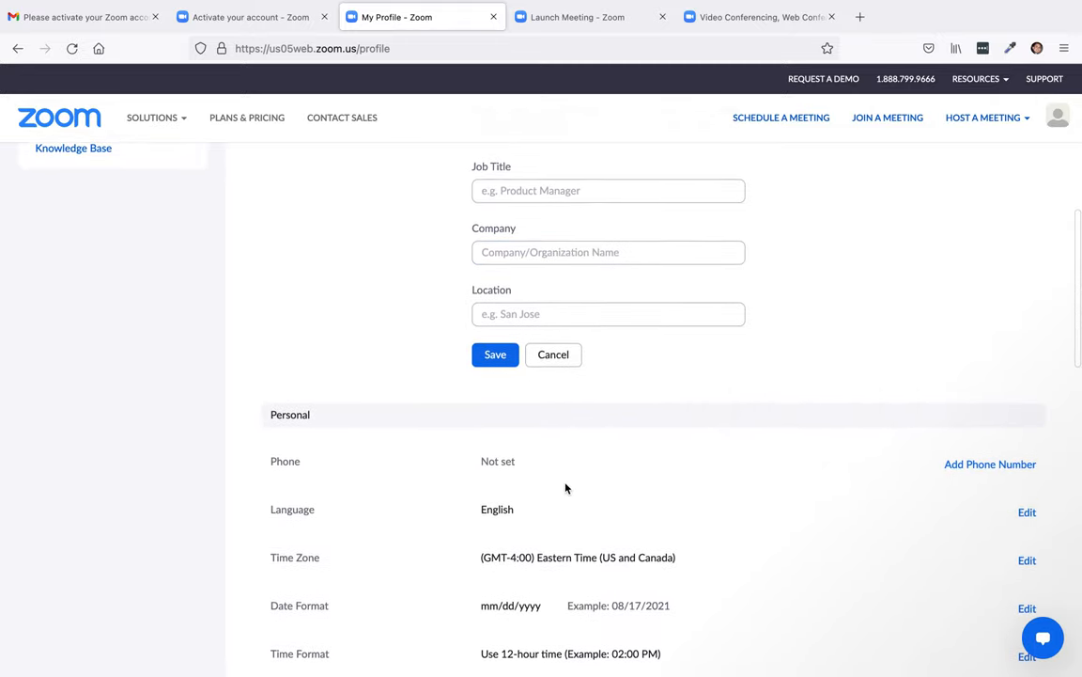
{"action": "scroll", "scroll_direction": "down", "scroll_amount": 3}
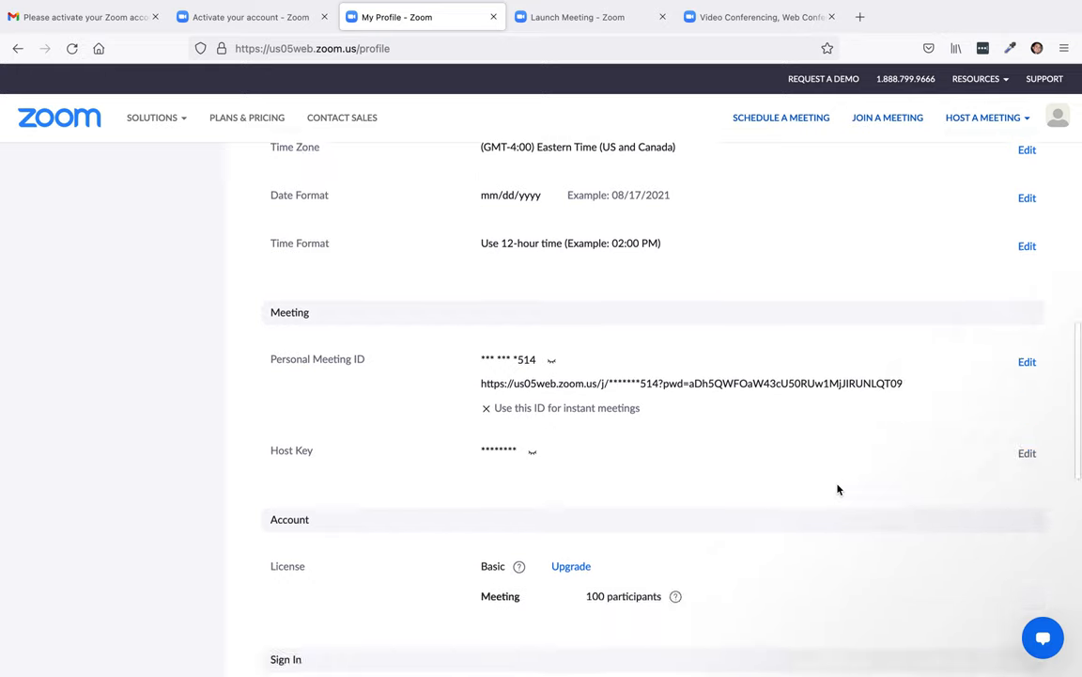
{"action": "scroll", "scroll_direction": "down", "scroll_amount": 3}
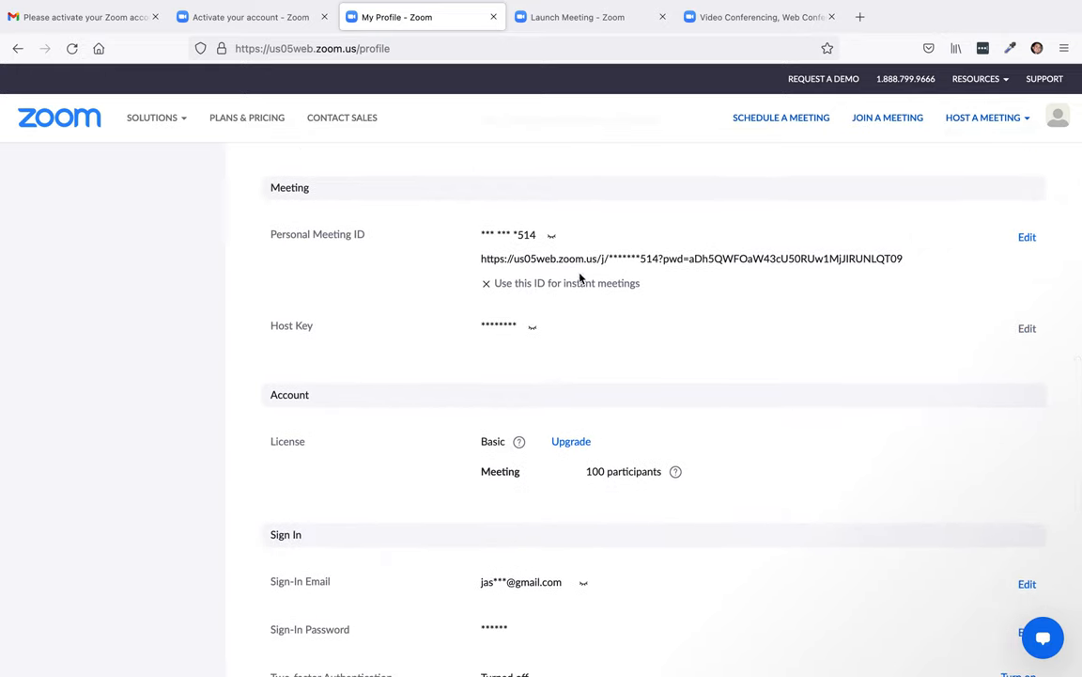
{"action": "scroll", "scroll_direction": "down", "scroll_amount": 3}
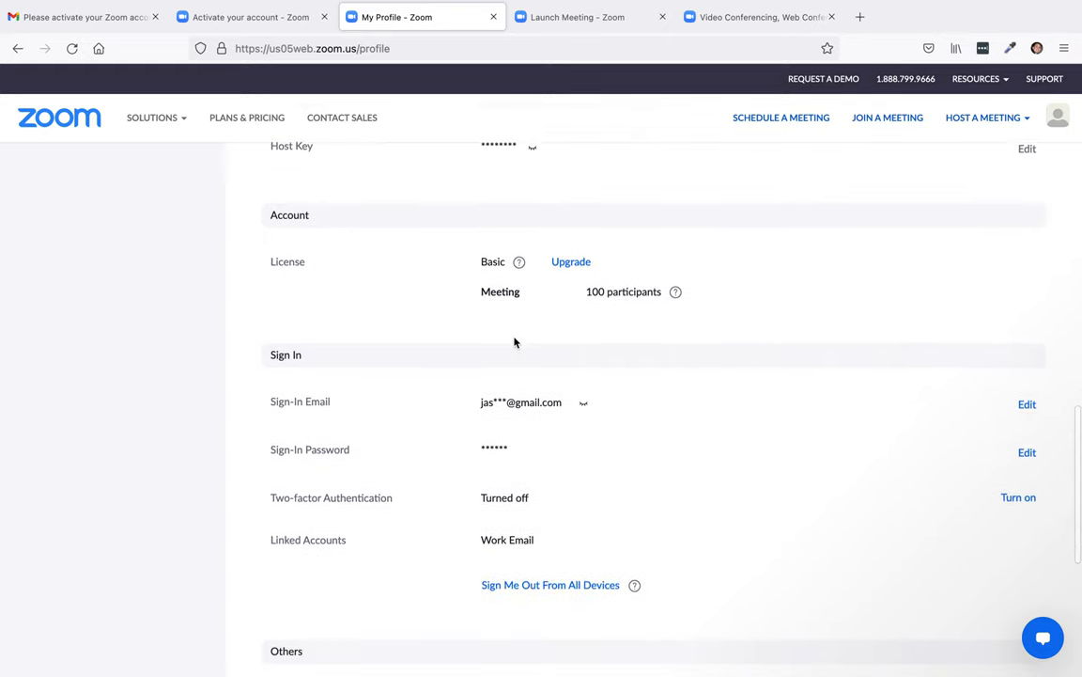
{"action": "scroll", "scroll_direction": "down", "scroll_amount": 3}
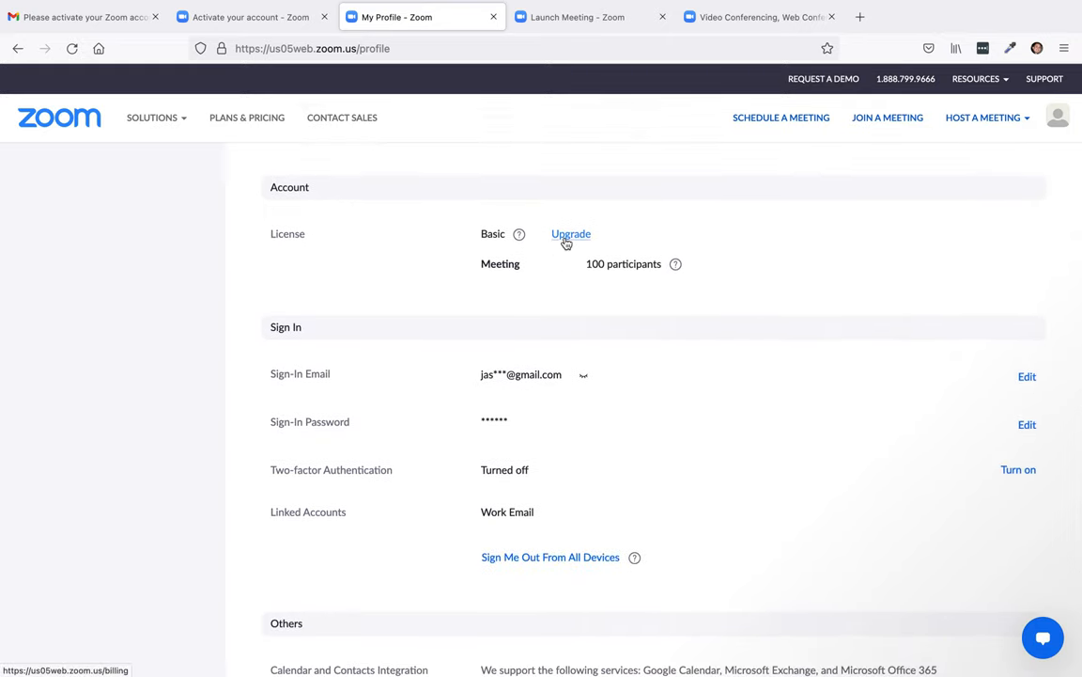
{"action": "mouse_move", "coordinate": [564, 305]}
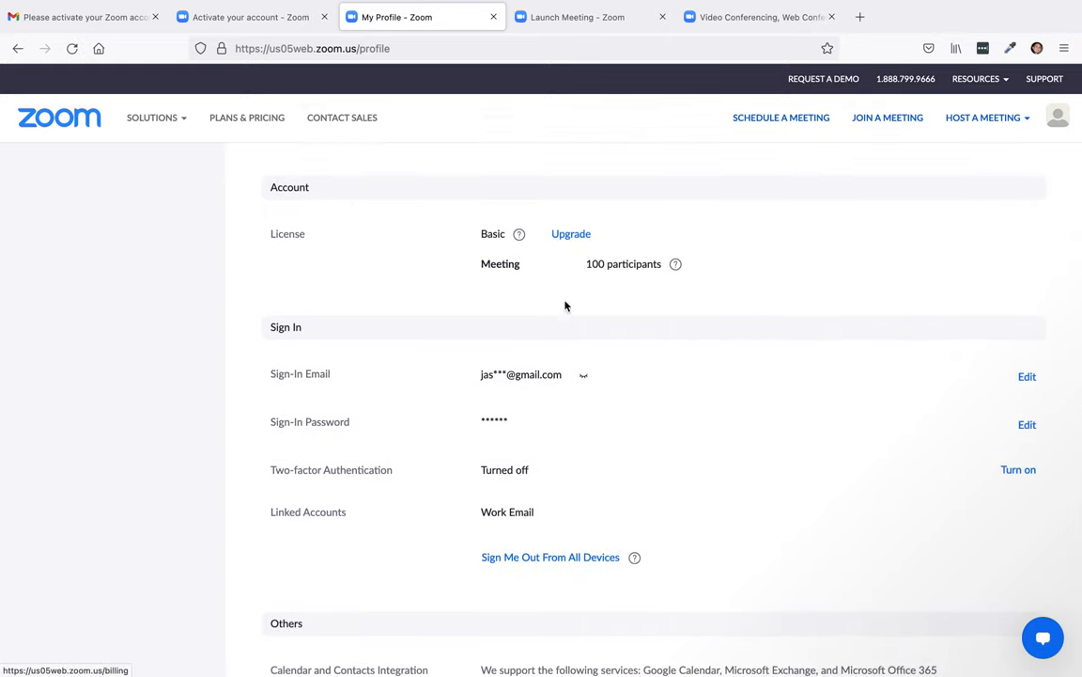
{"action": "scroll", "scroll_direction": "down", "scroll_amount": 3}
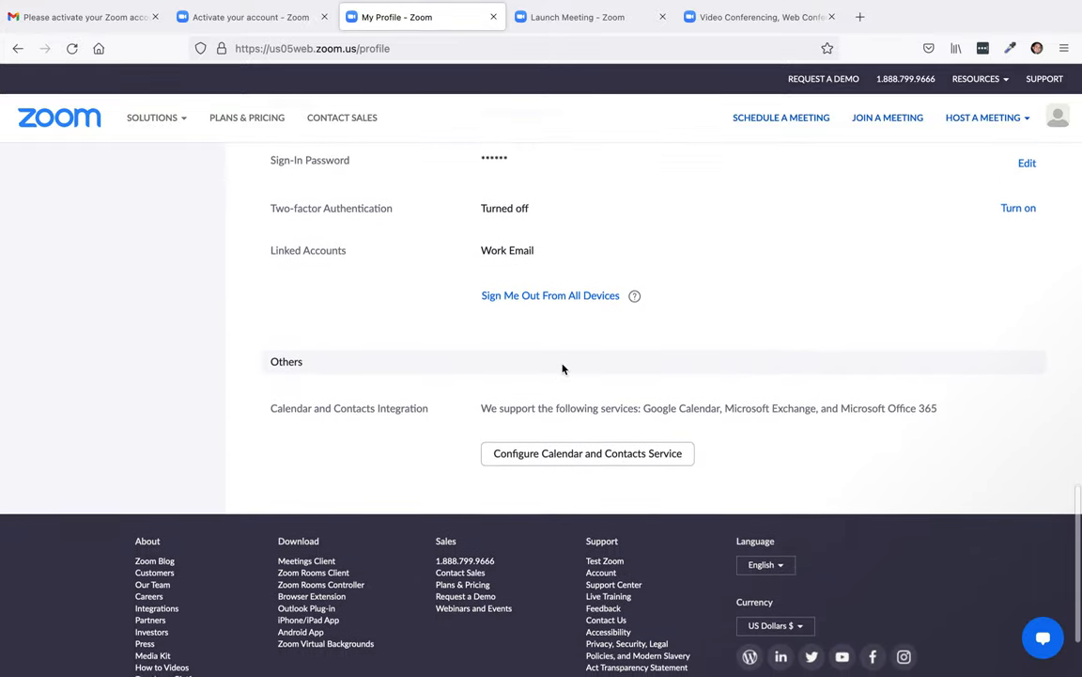
{"action": "scroll", "scroll_direction": "up", "scroll_amount": 3}
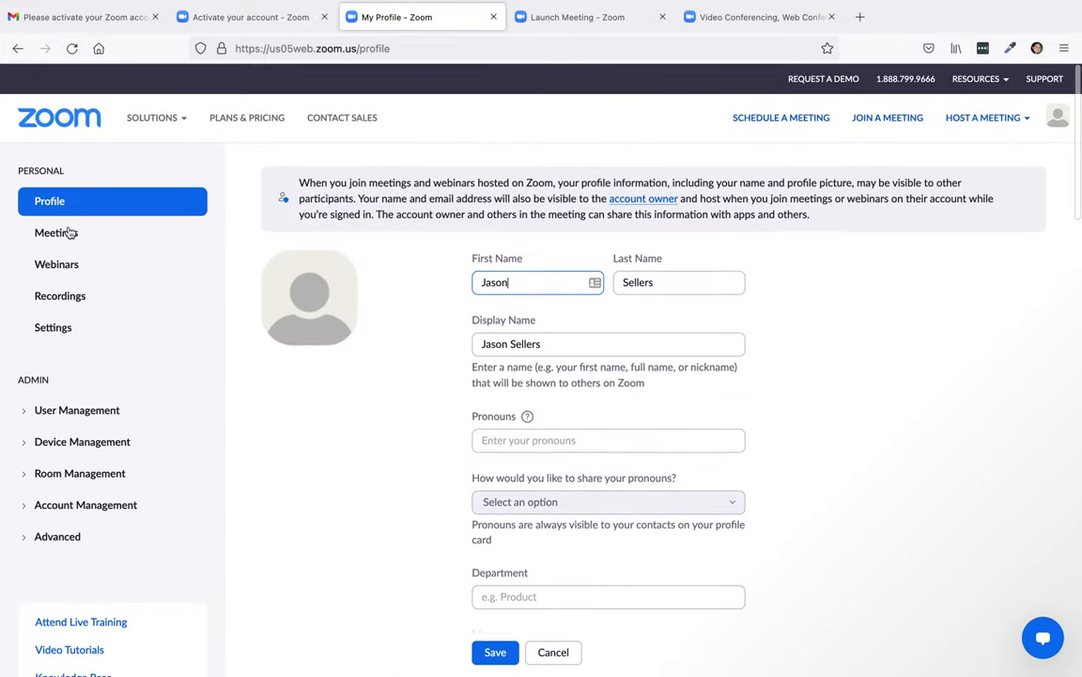
{"action": "mouse_move", "coordinate": [65, 504]}
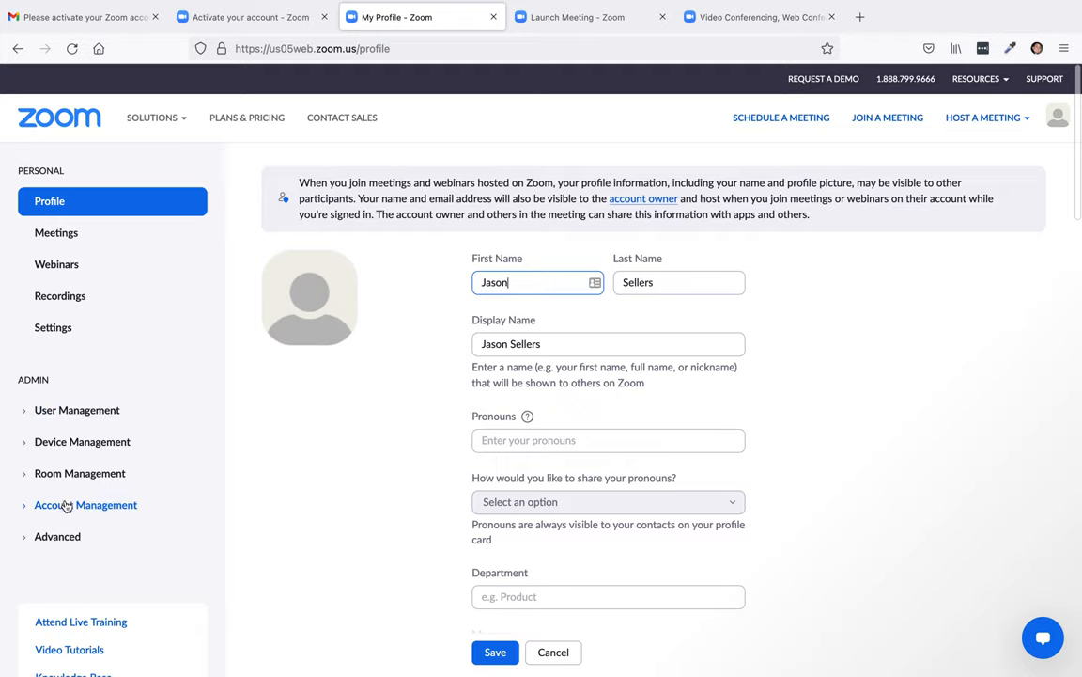
{"action": "scroll", "scroll_direction": "down", "scroll_amount": 3}
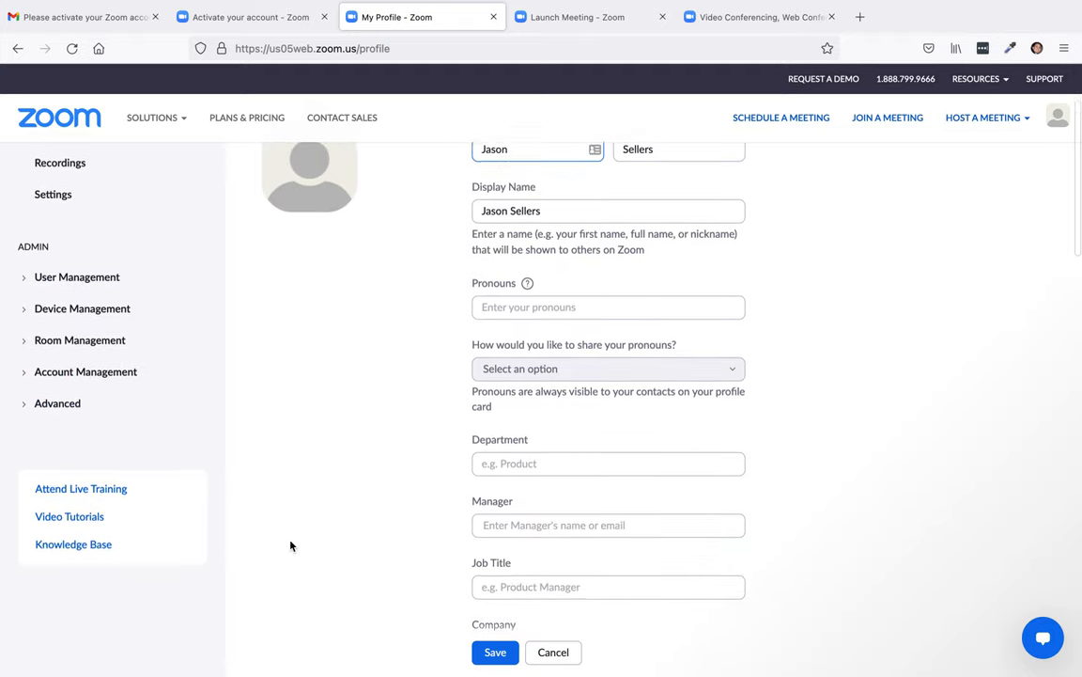
{"action": "scroll", "scroll_direction": "up", "scroll_amount": 3}
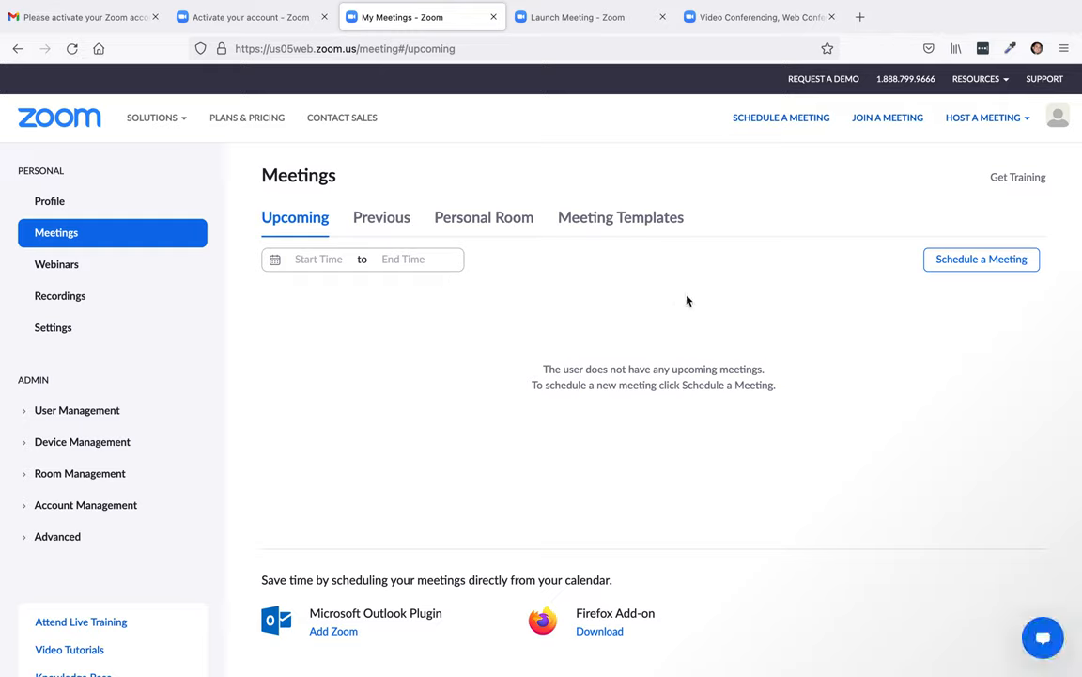
{"action": "mouse_move", "coordinate": [981, 259]}
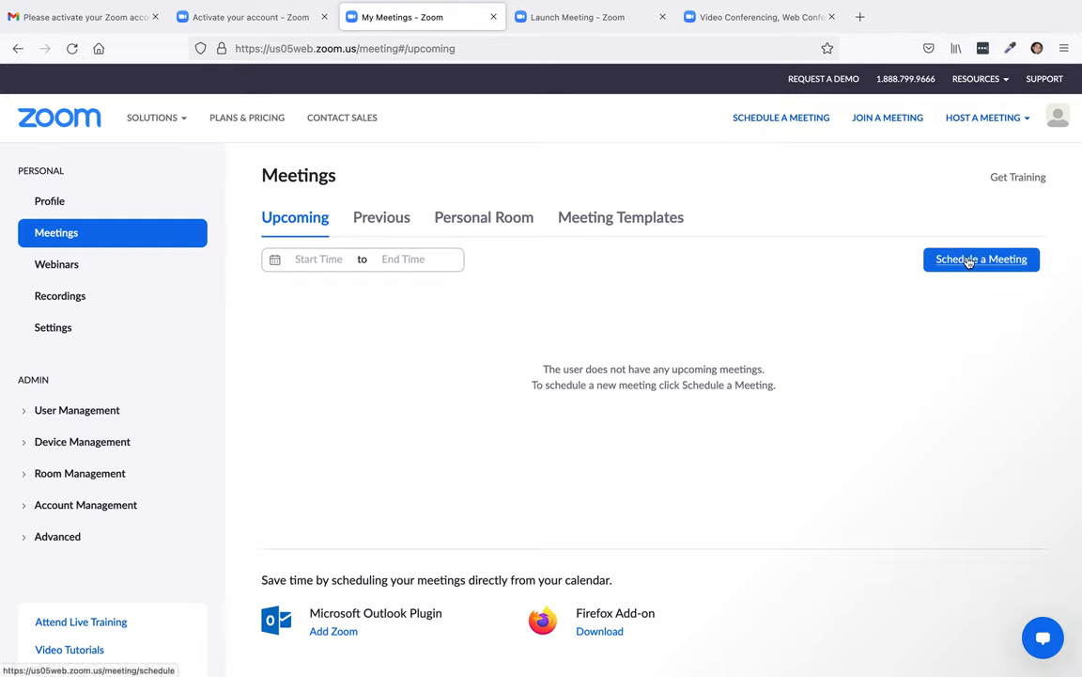
Start scheduling a meeting with topic '1st Time Home Buyer Workshop'.
{"action": "left_click", "coordinate": [981, 259]}
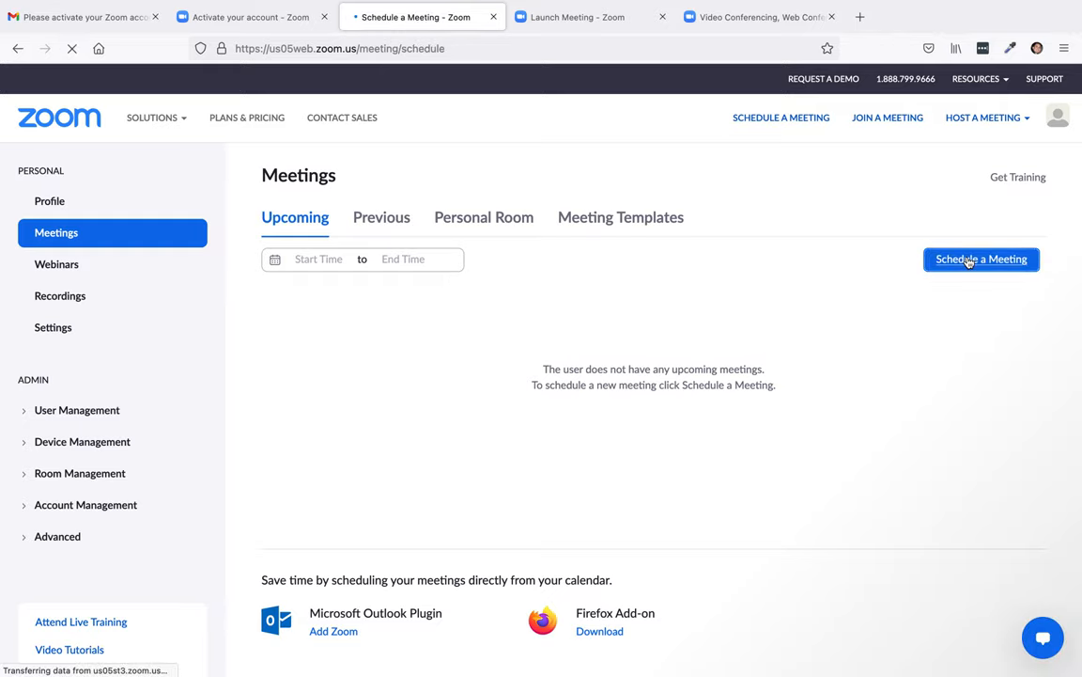
{"action": "left_click", "coordinate": [981, 259]}
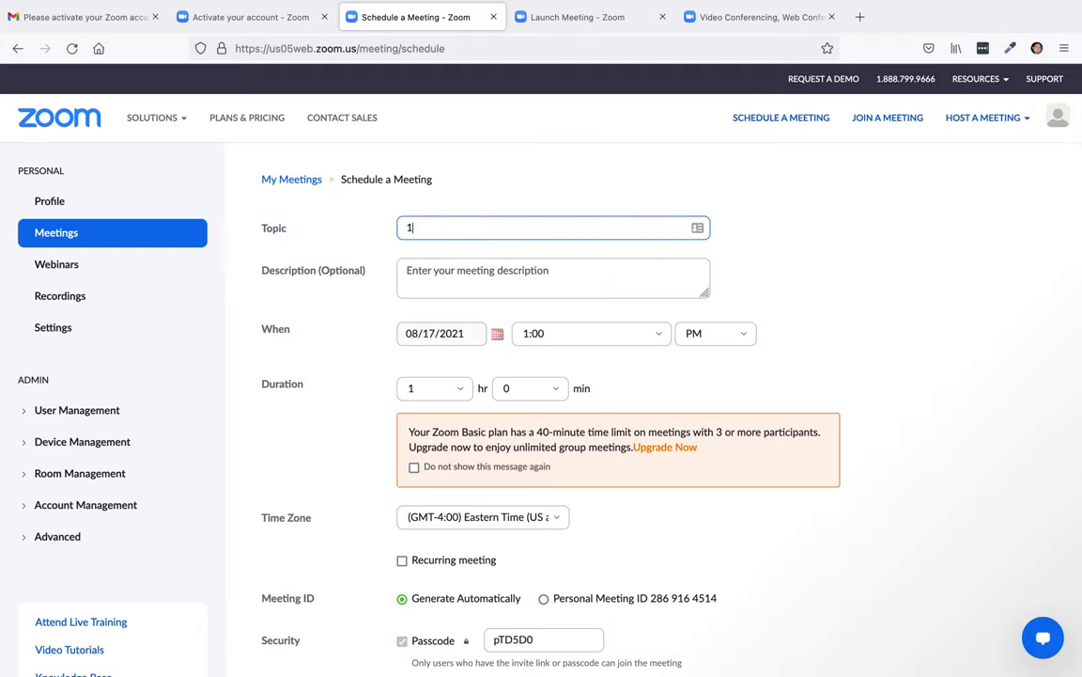
{"action": "type", "text": "st Time Home"}
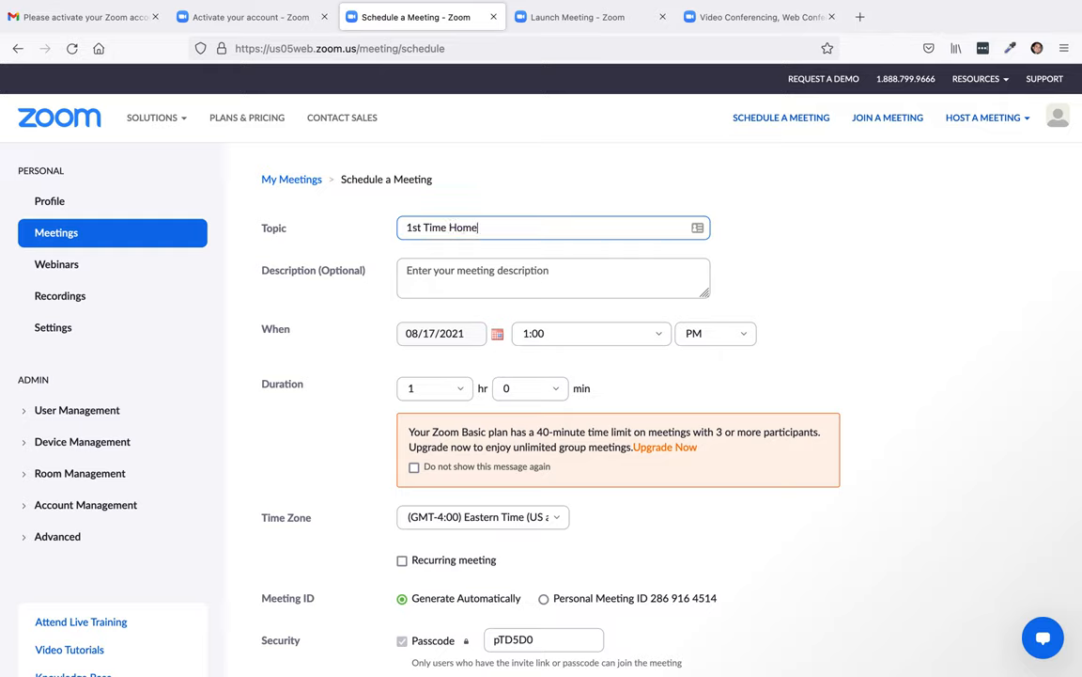
{"action": "type", "text": "Buyer"}
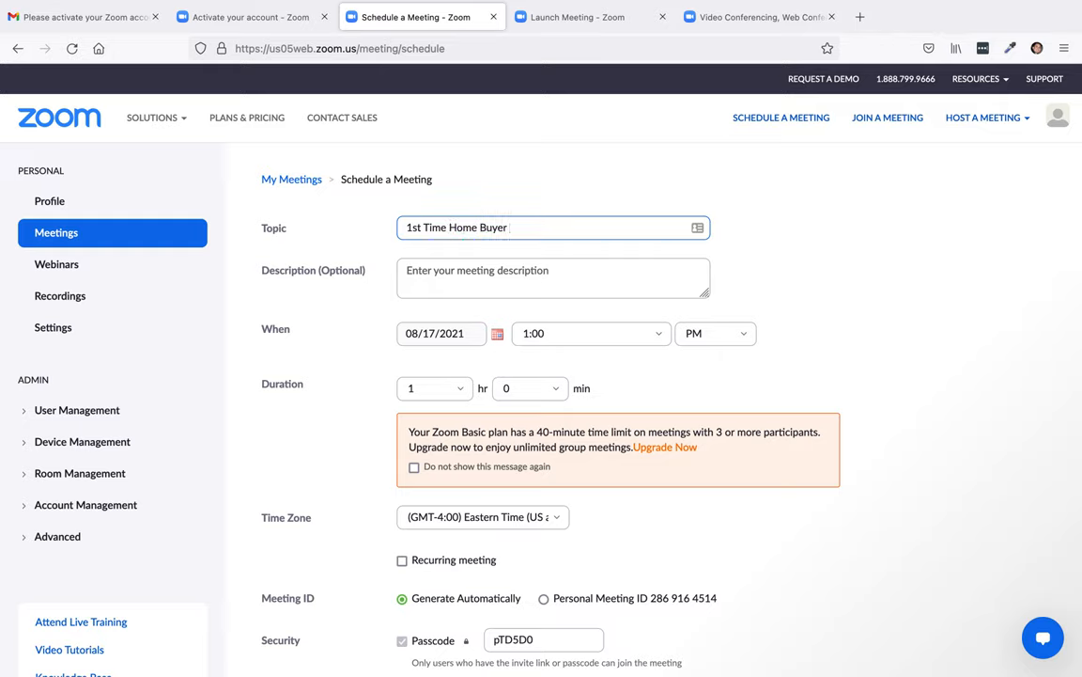
{"action": "type", "text": "Work"}
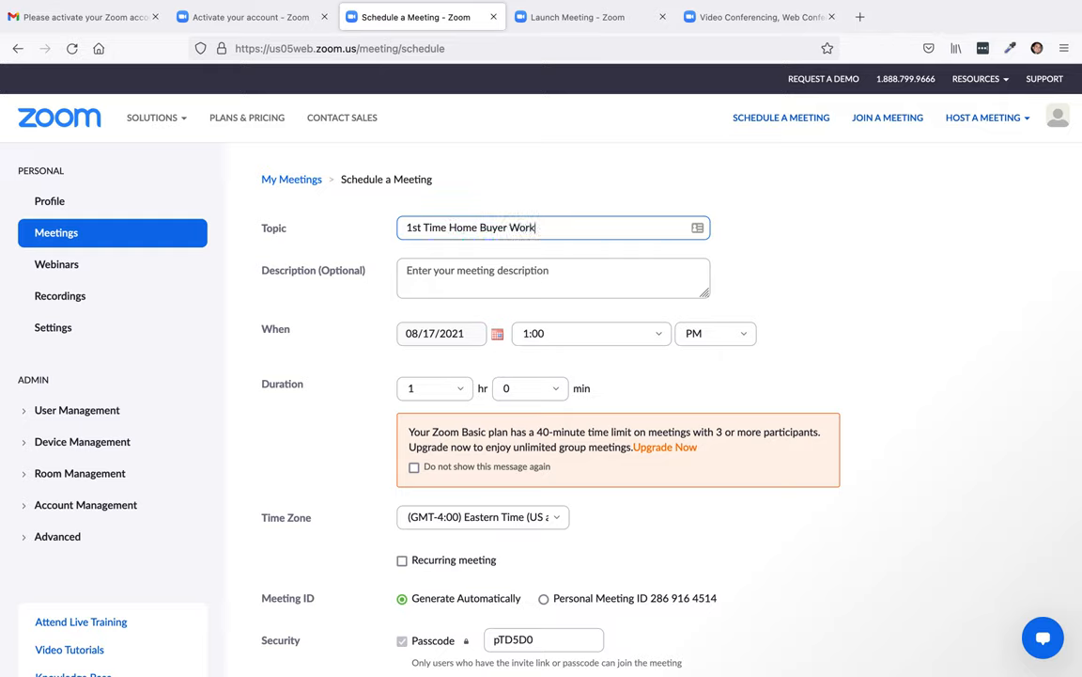
{"action": "type", "text": "shop"}
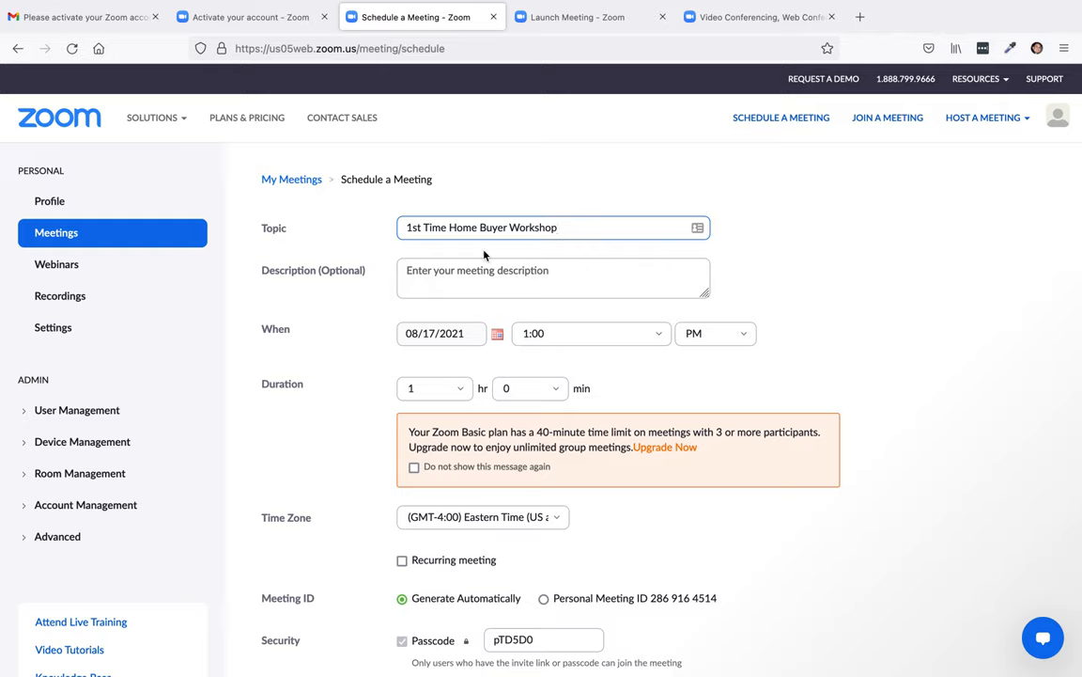
Set the start to 08/18/2021 at 2:00 PM and review the remaining form options.
{"action": "left_click", "coordinate": [552, 278]}
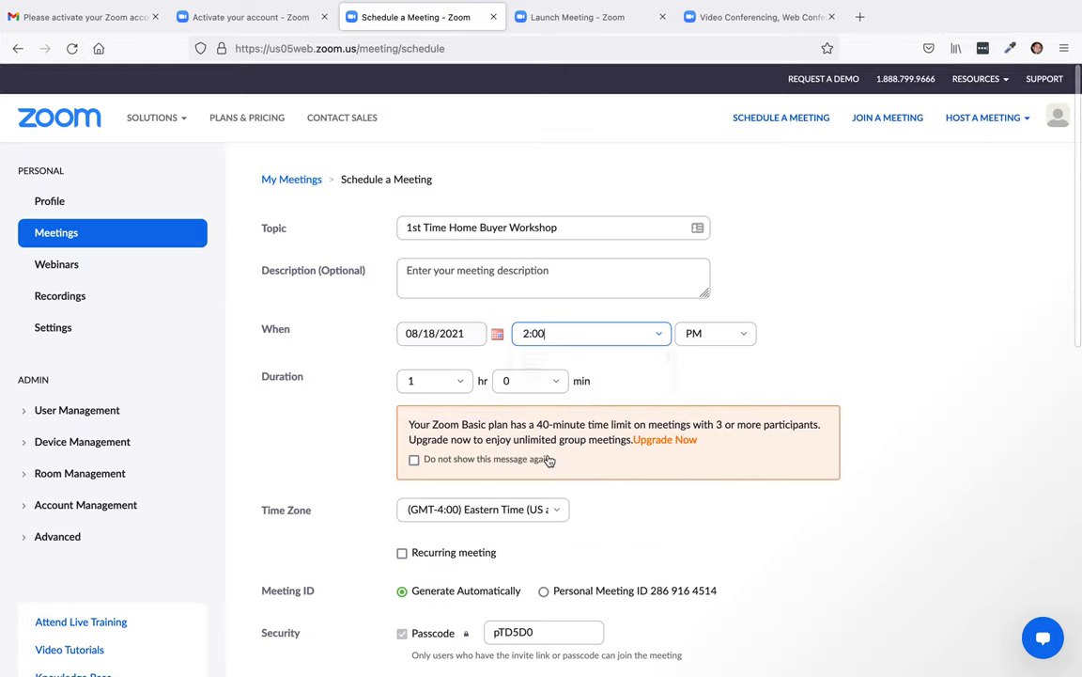
{"action": "scroll", "scroll_direction": "down", "scroll_amount": 3}
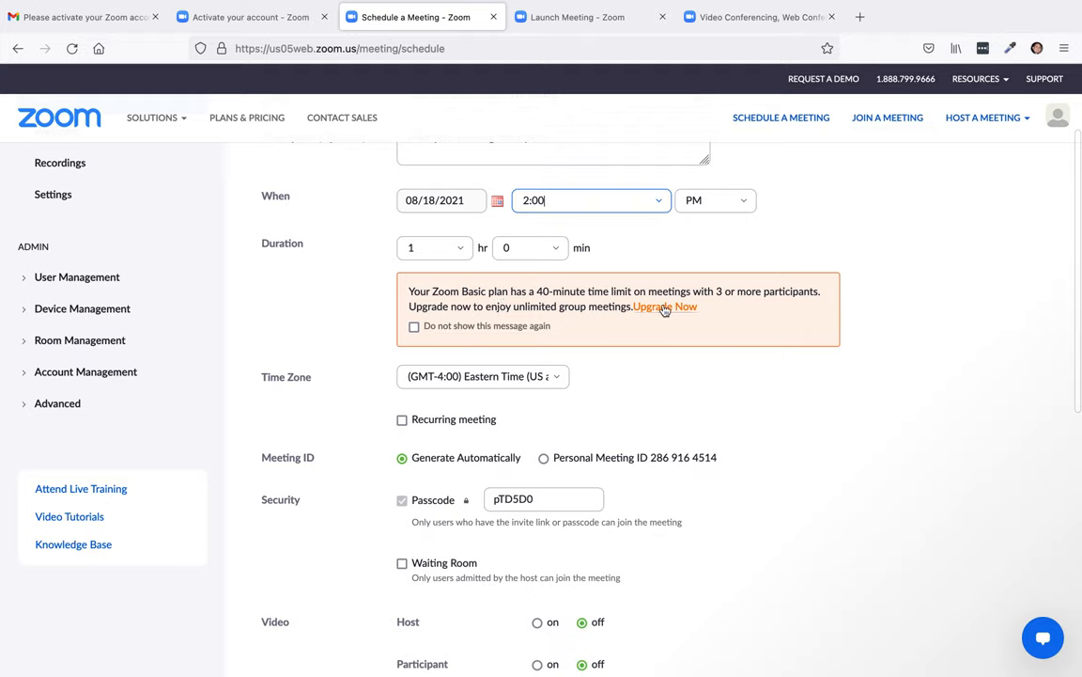
{"action": "mouse_move", "coordinate": [806, 308]}
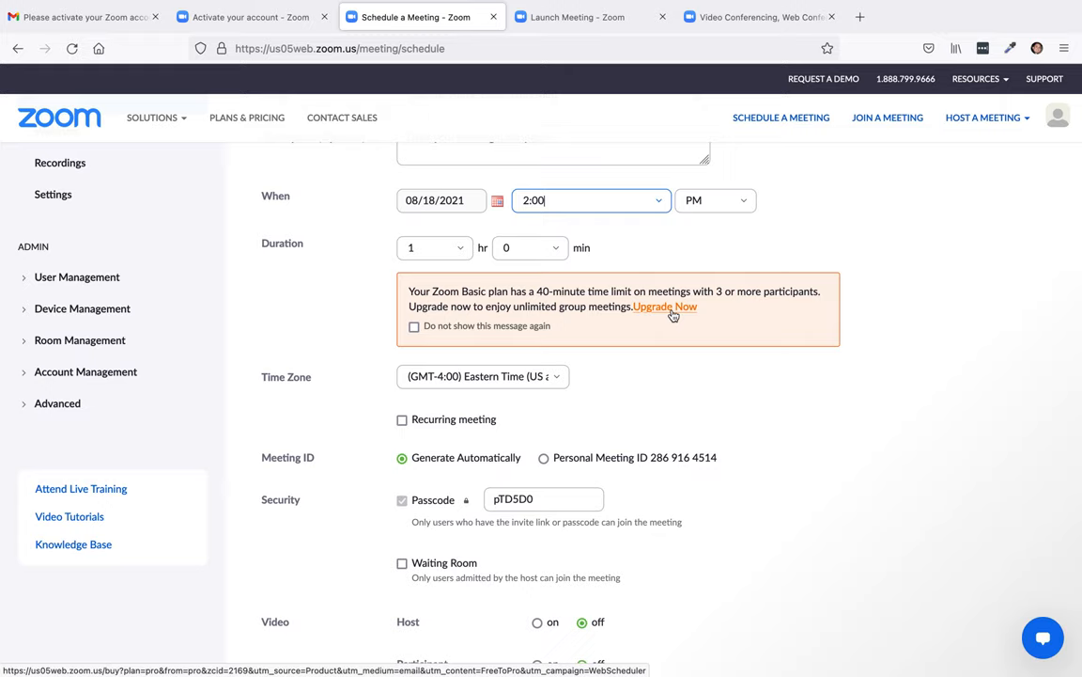
{"action": "mouse_move", "coordinate": [692, 381]}
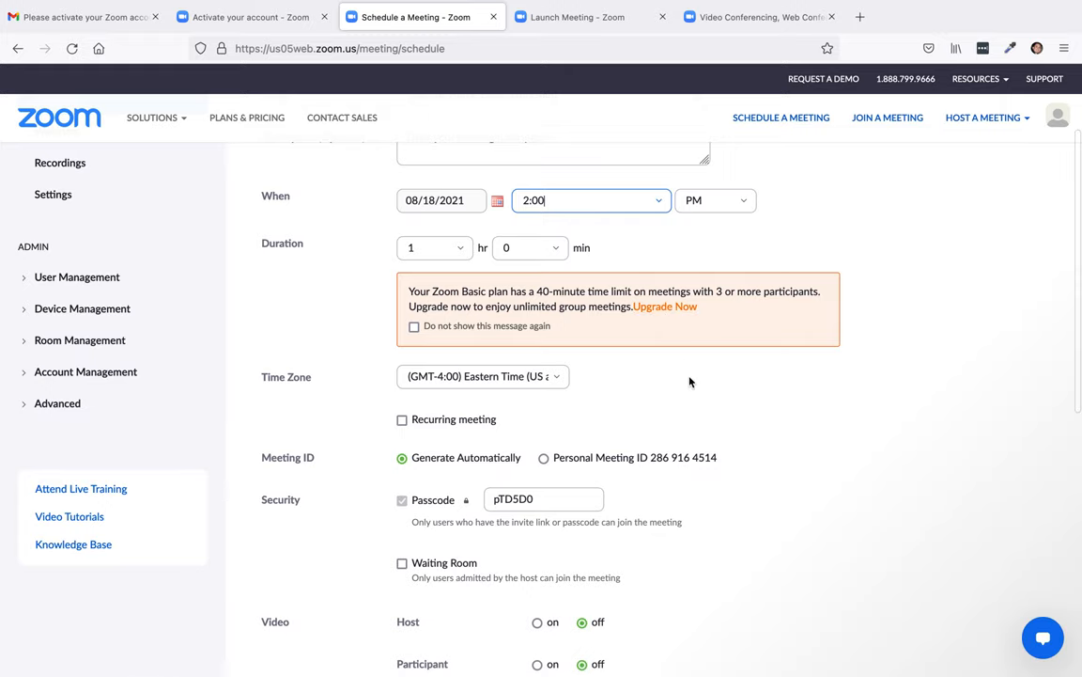
{"action": "scroll", "scroll_direction": "down", "scroll_amount": 3}
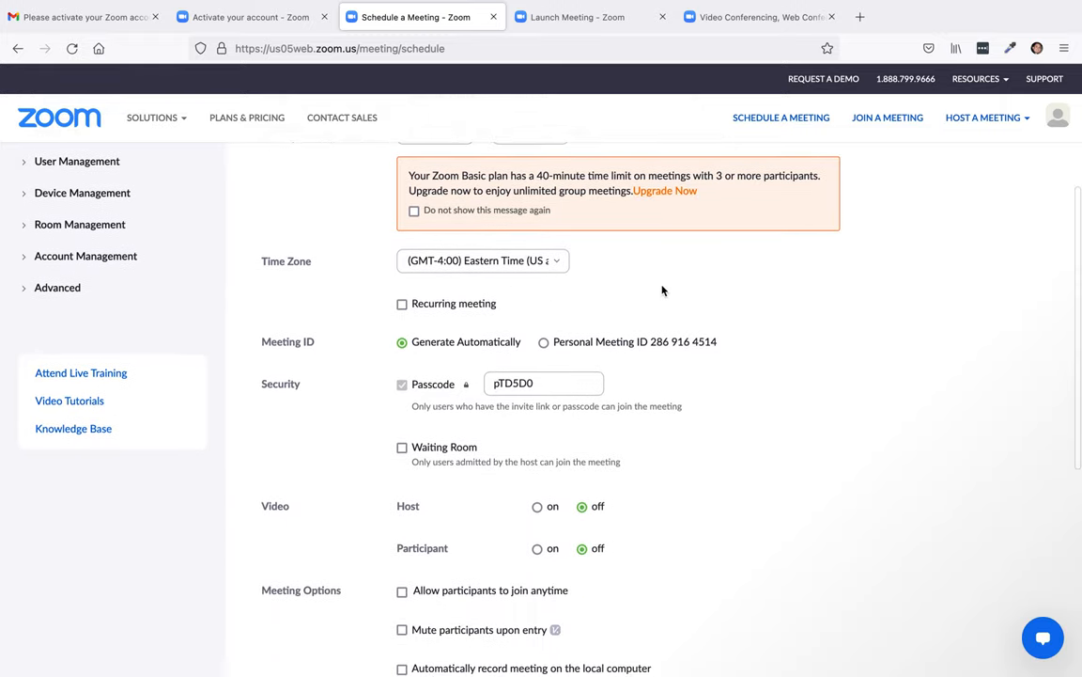
{"action": "scroll", "scroll_direction": "down", "scroll_amount": 3}
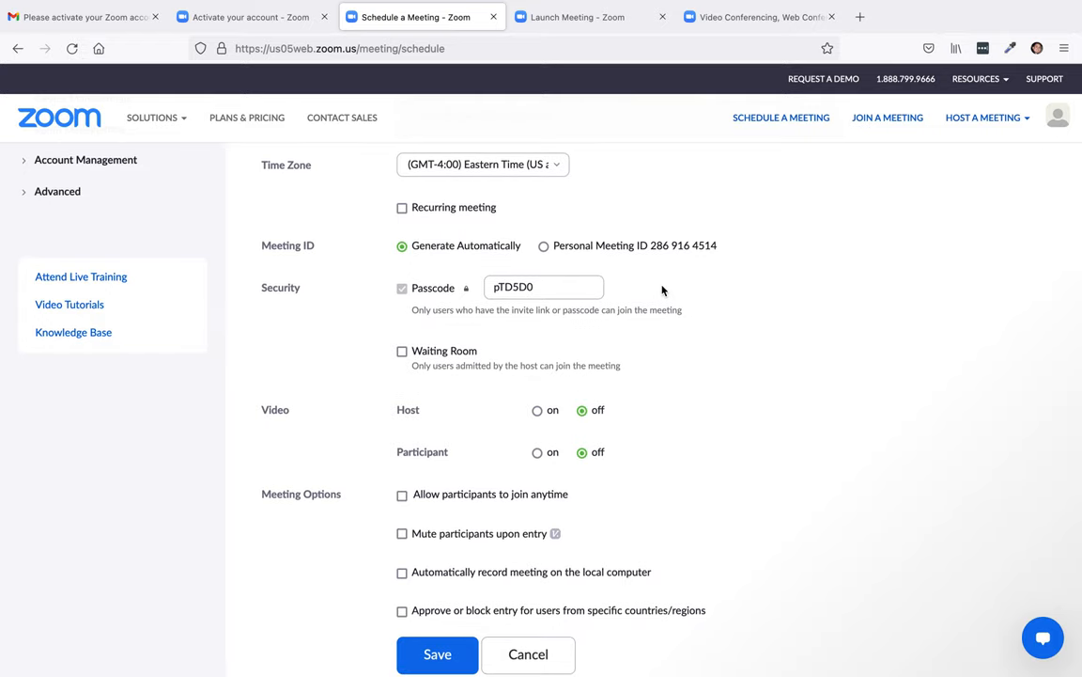
{"action": "scroll", "scroll_direction": "down", "scroll_amount": 3}
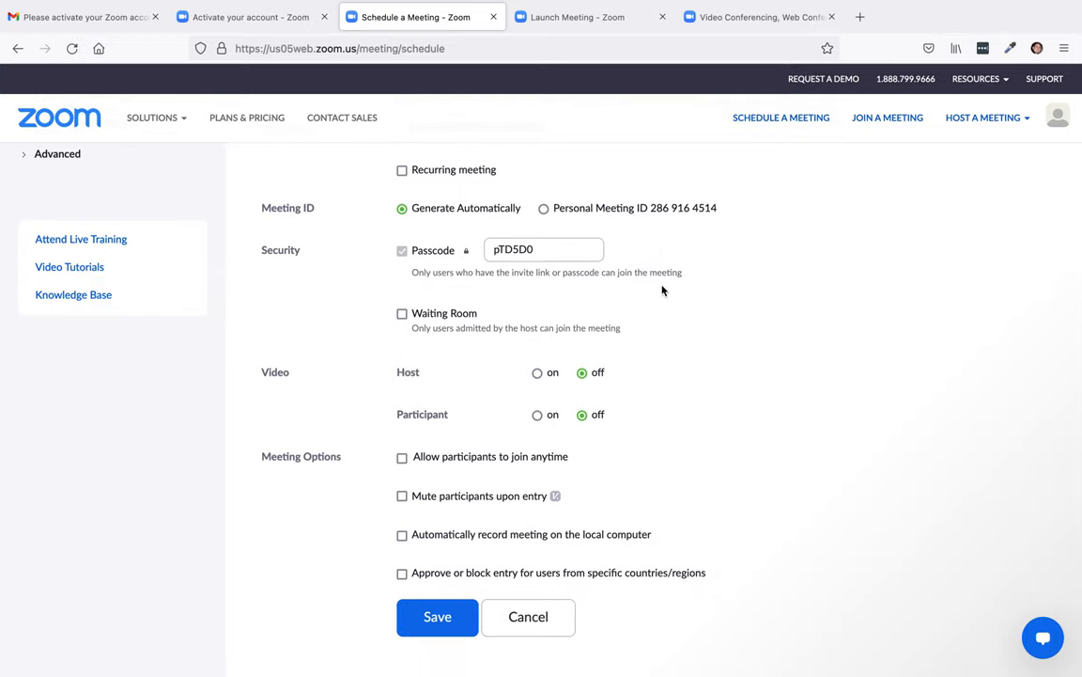
{"action": "scroll", "scroll_direction": "up", "scroll_amount": 3}
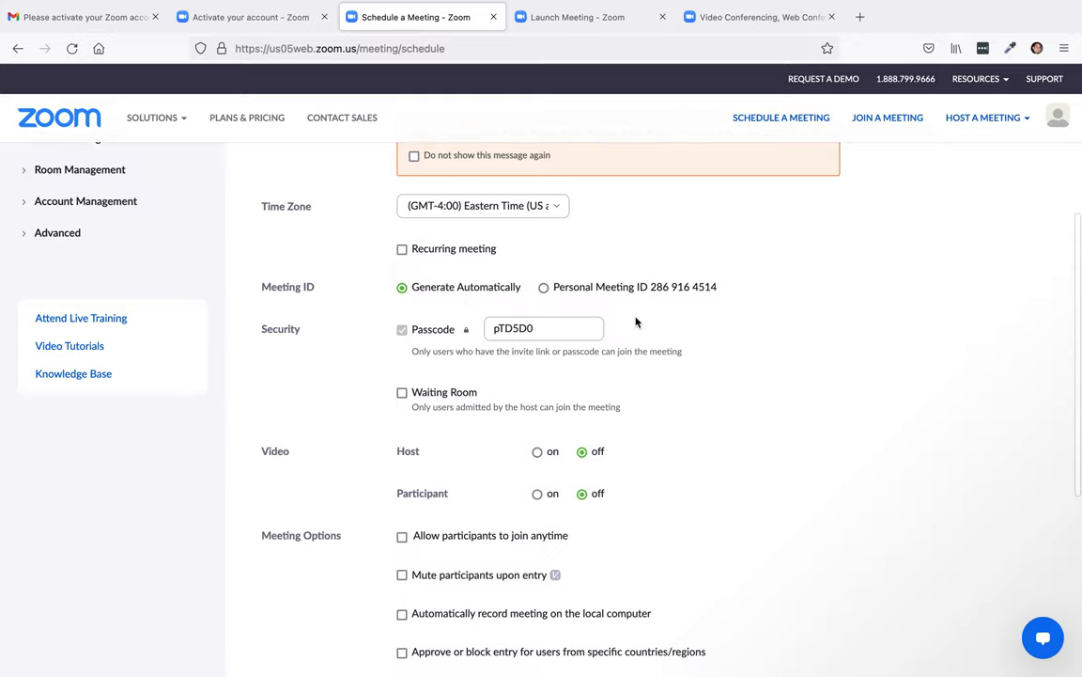
{"action": "scroll", "scroll_direction": "down", "scroll_amount": 3}
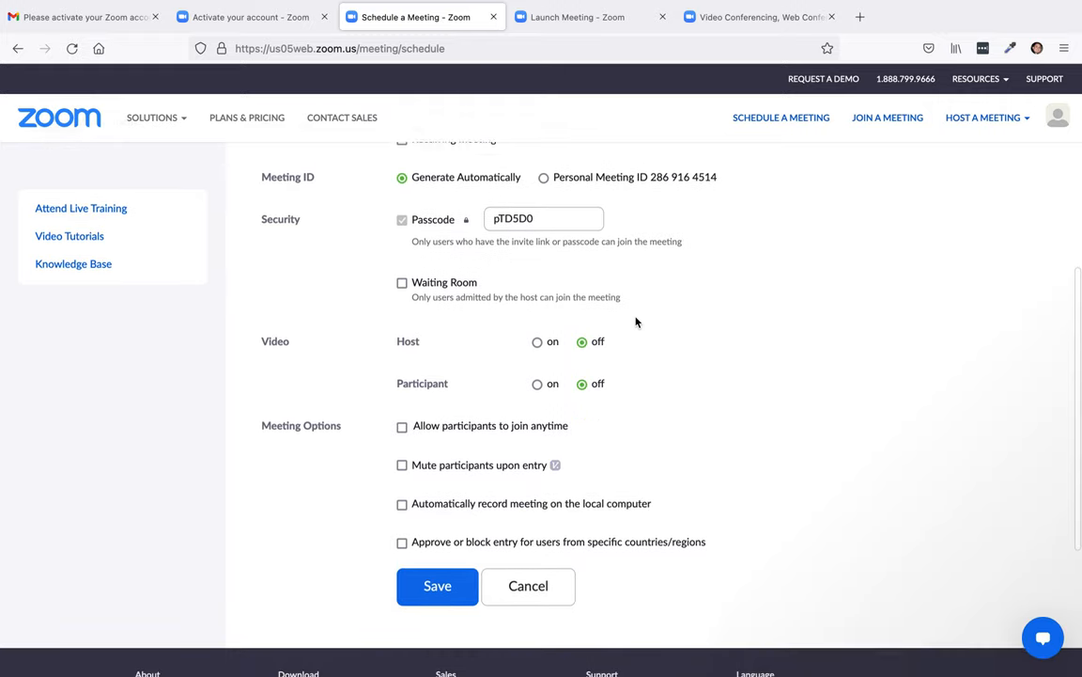
{"action": "scroll", "scroll_direction": "down", "scroll_amount": 3}
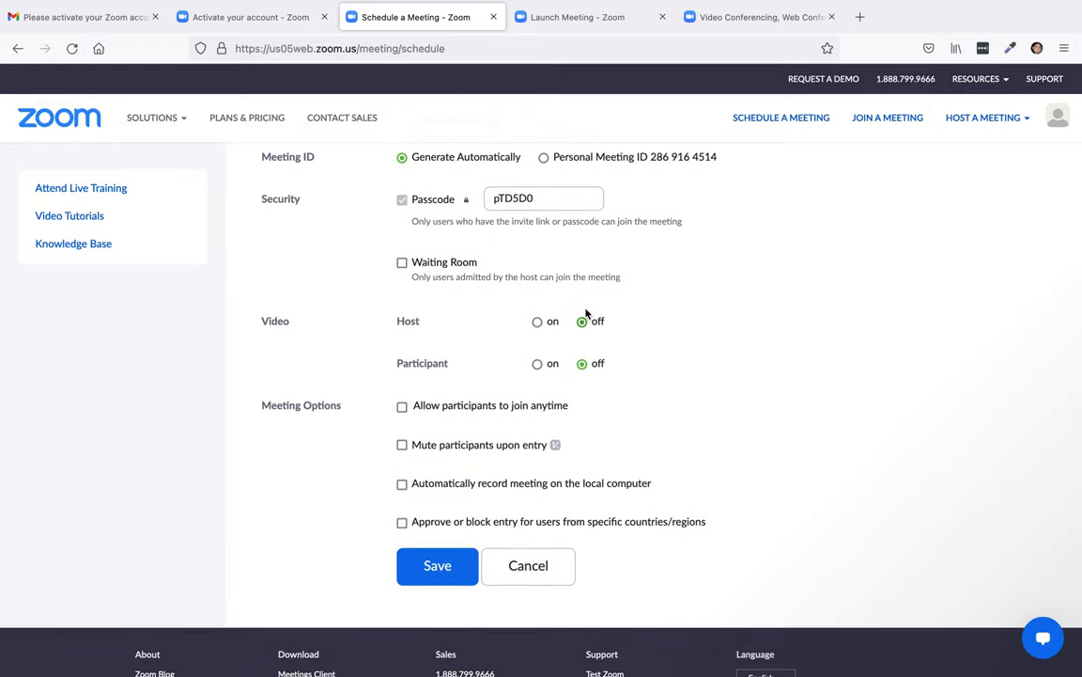
{"action": "mouse_move", "coordinate": [402, 367]}
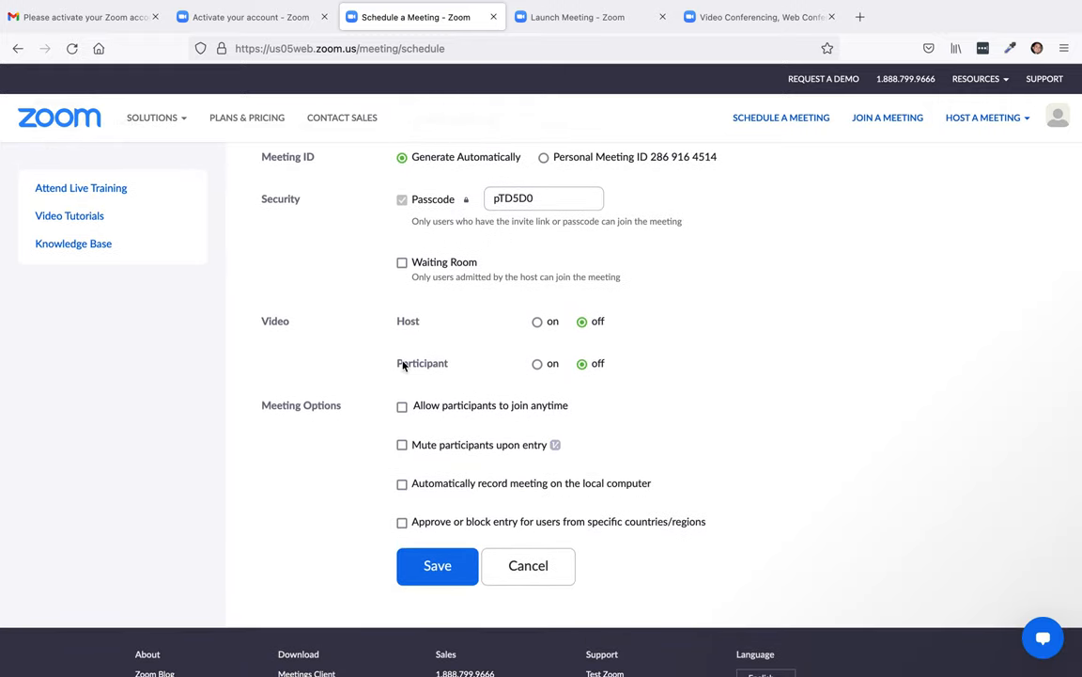
Under Meeting Options, allow participants to join anytime and mute them upon entry.
{"action": "left_click", "coordinate": [402, 263]}
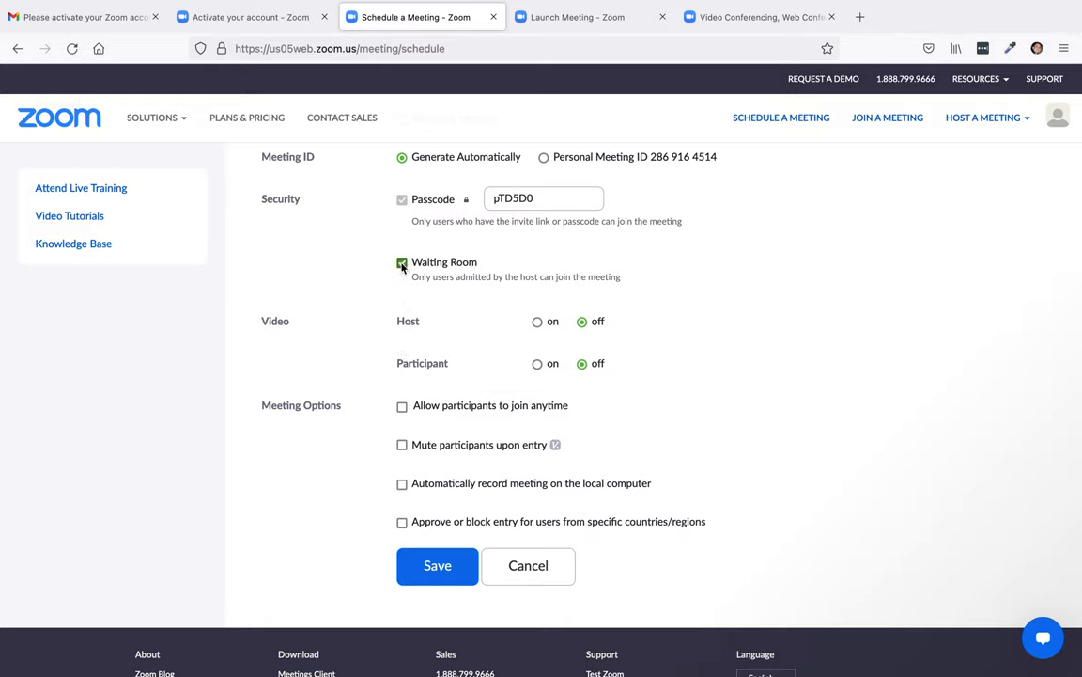
{"action": "scroll", "scroll_direction": "down", "scroll_amount": 3}
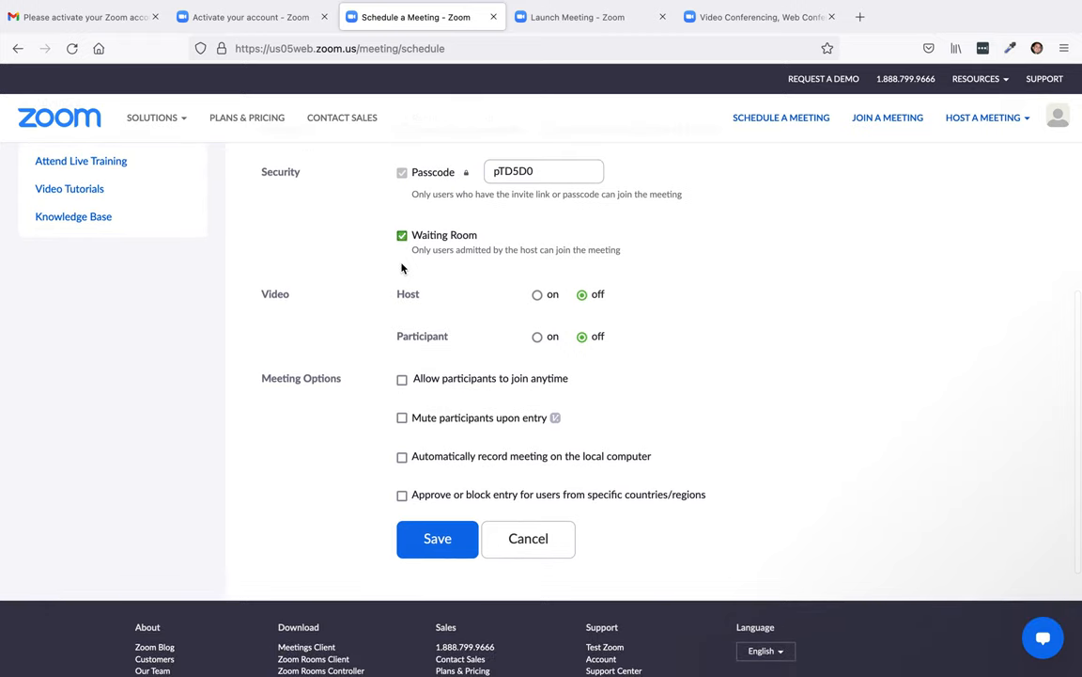
{"action": "mouse_move", "coordinate": [338, 315]}
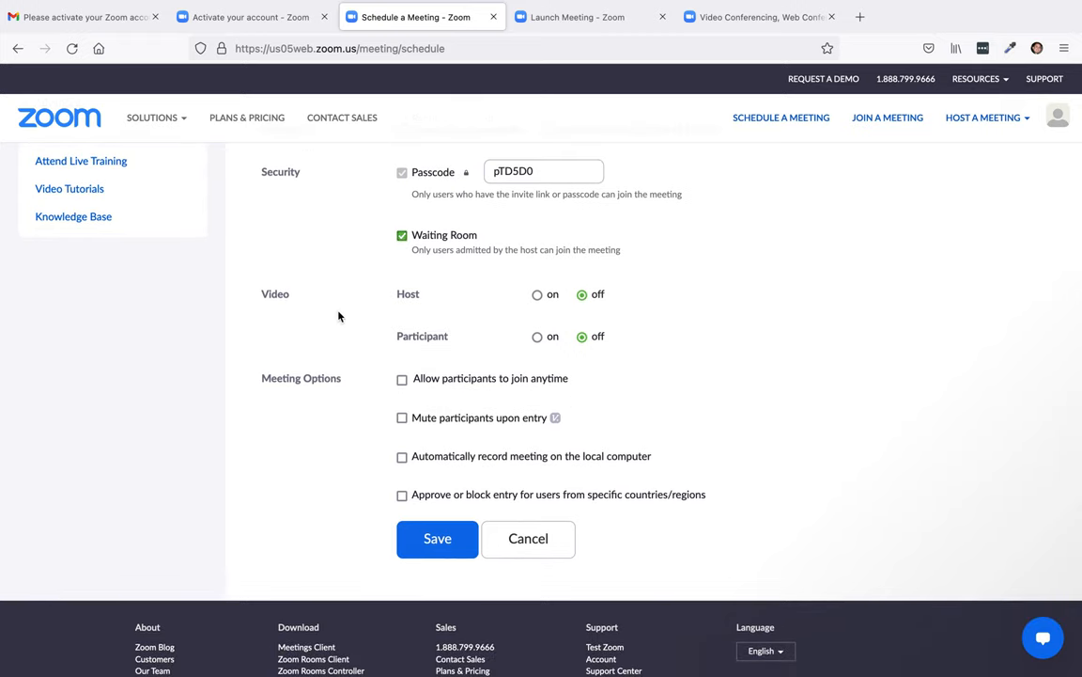
{"action": "mouse_move", "coordinate": [421, 301]}
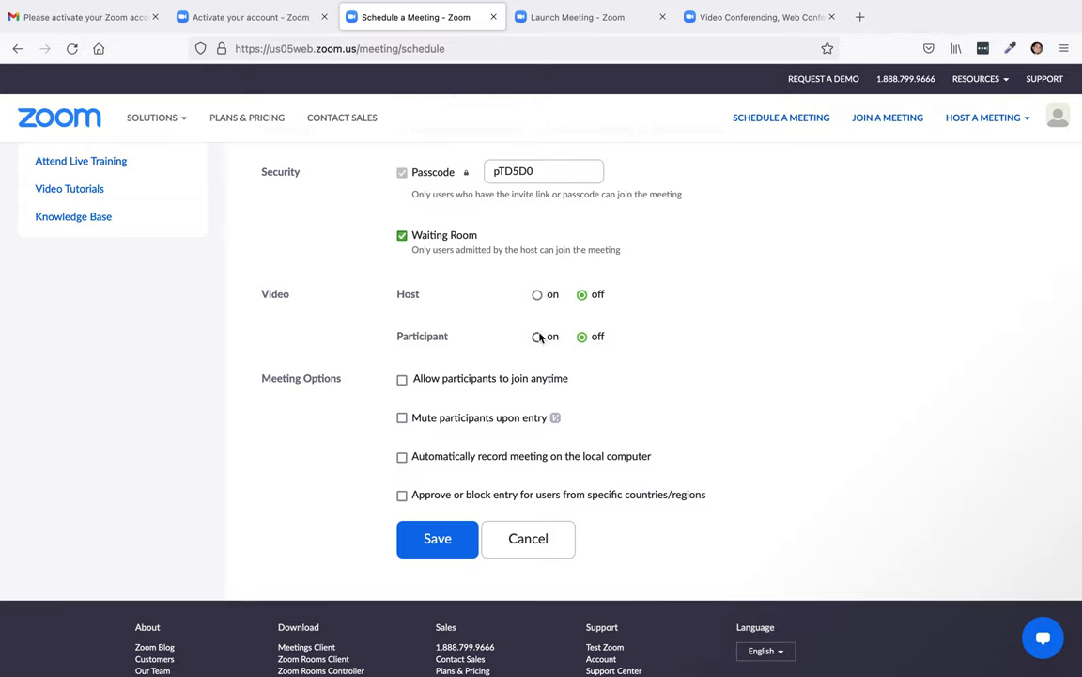
{"action": "mouse_move", "coordinate": [616, 329]}
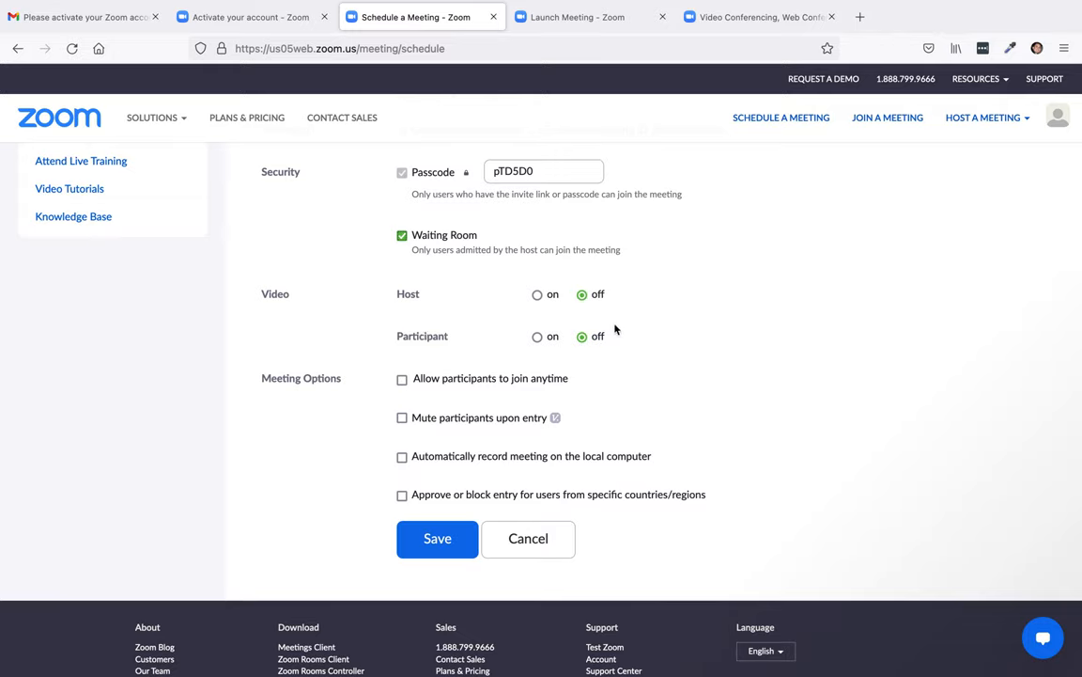
{"action": "mouse_move", "coordinate": [523, 378]}
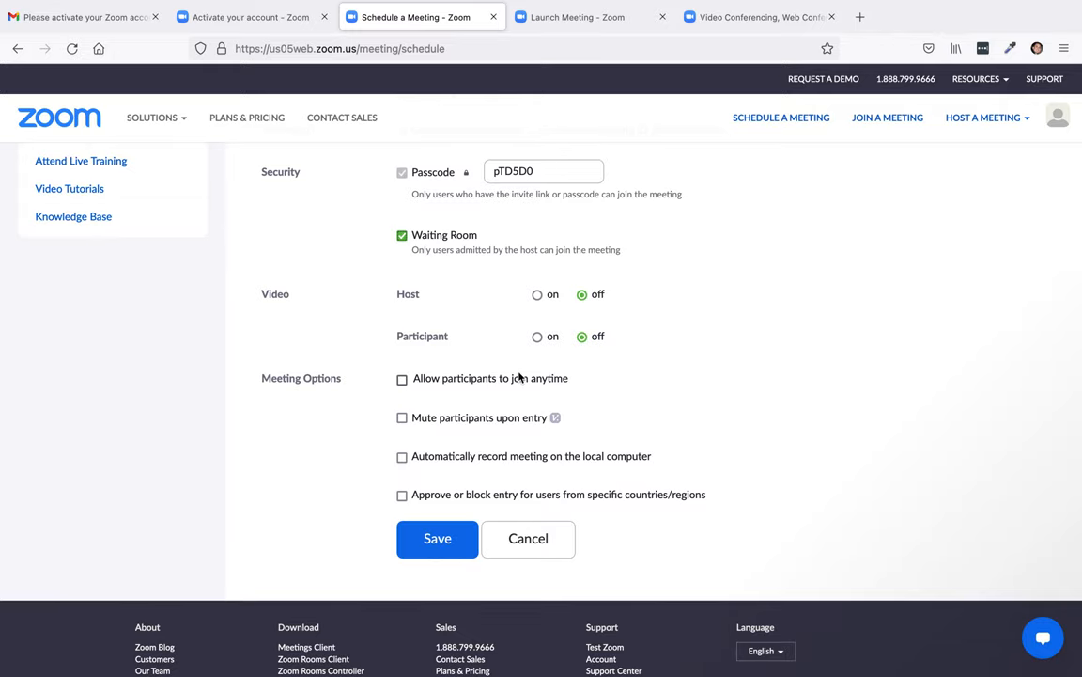
{"action": "scroll", "scroll_direction": "down", "scroll_amount": 3}
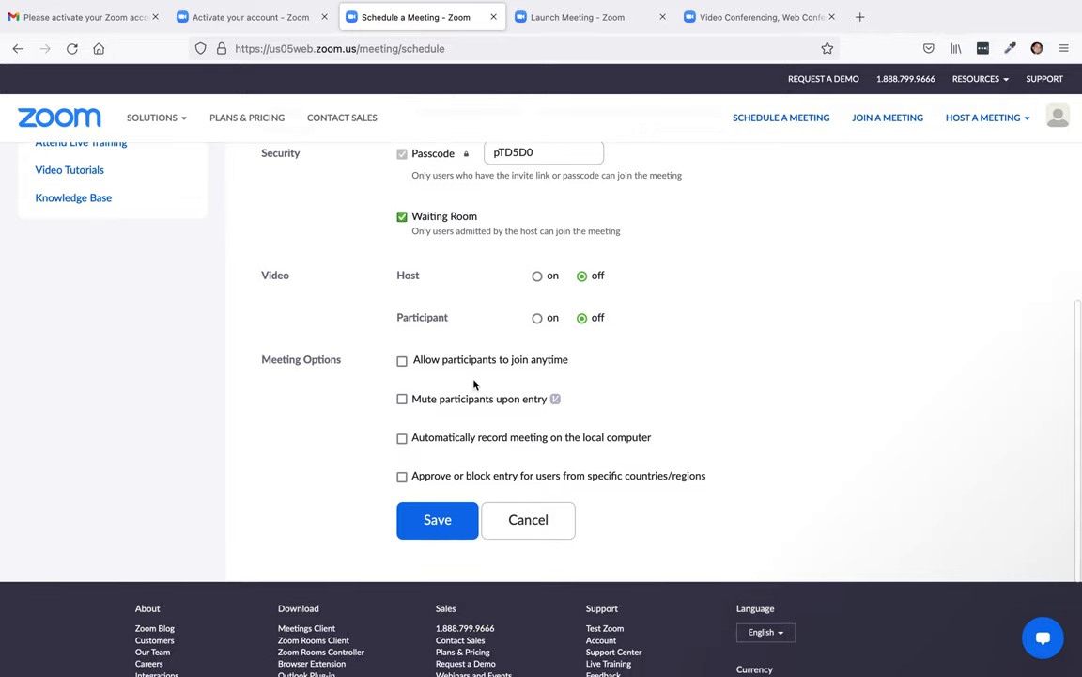
{"action": "left_click", "coordinate": [402, 361]}
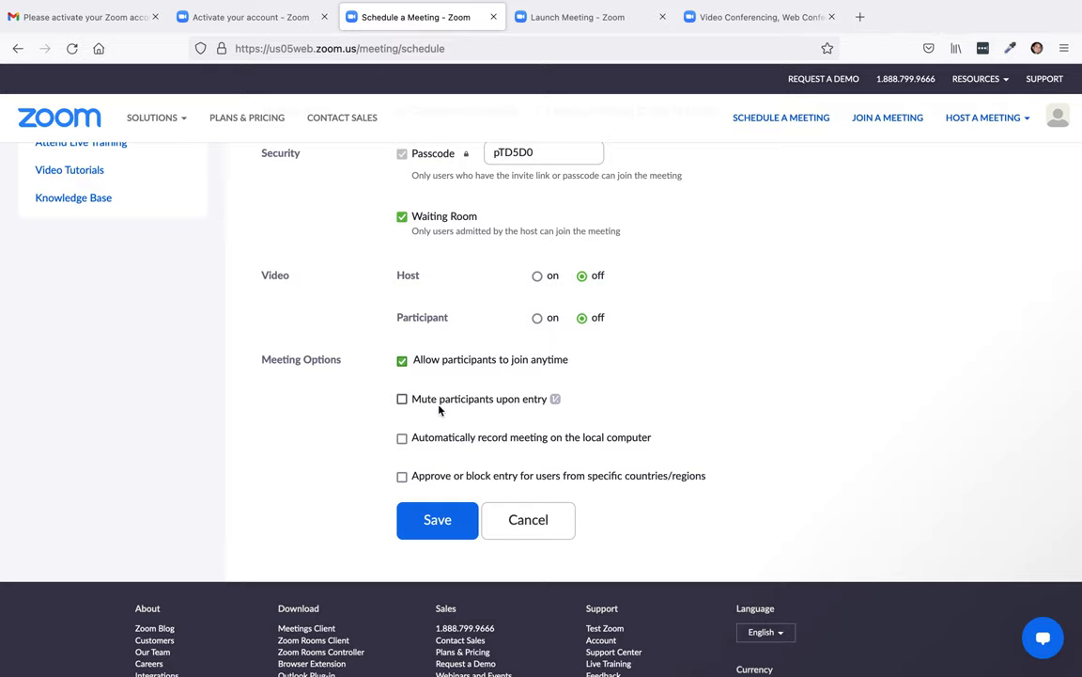
{"action": "left_click", "coordinate": [402, 398]}
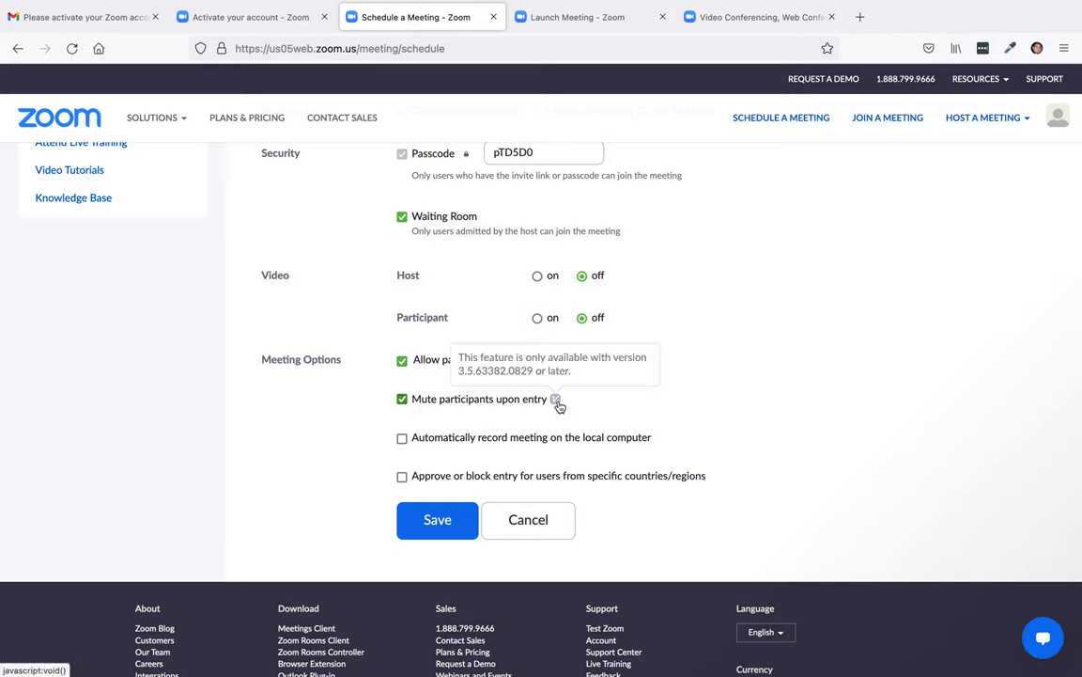
{"action": "mouse_move", "coordinate": [667, 412]}
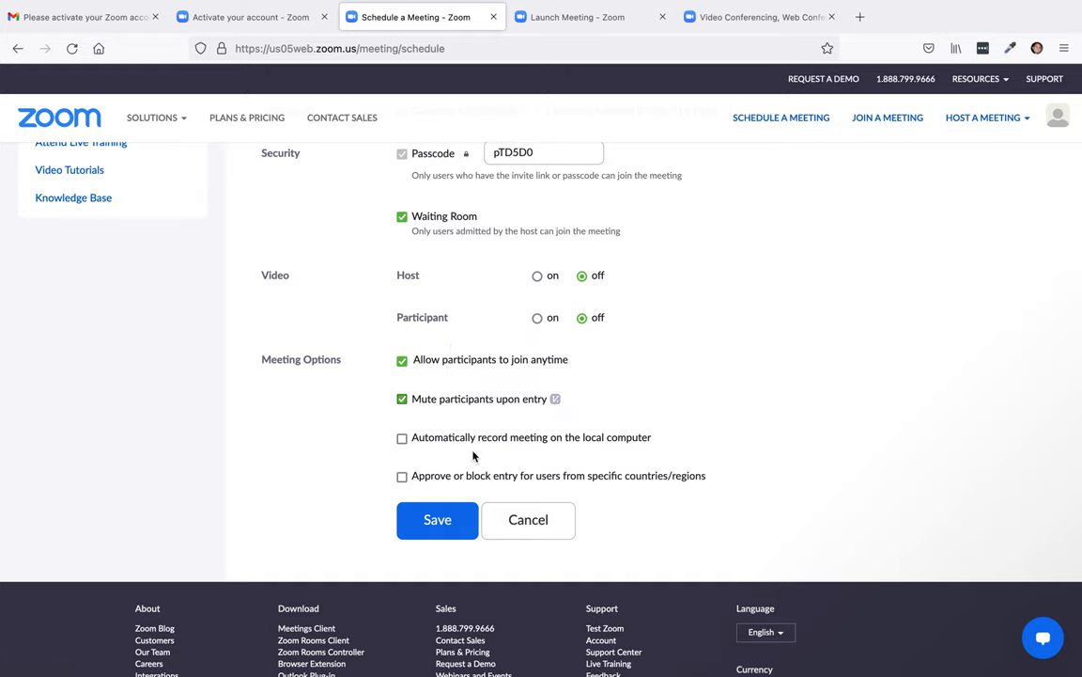
{"action": "mouse_move", "coordinate": [639, 440]}
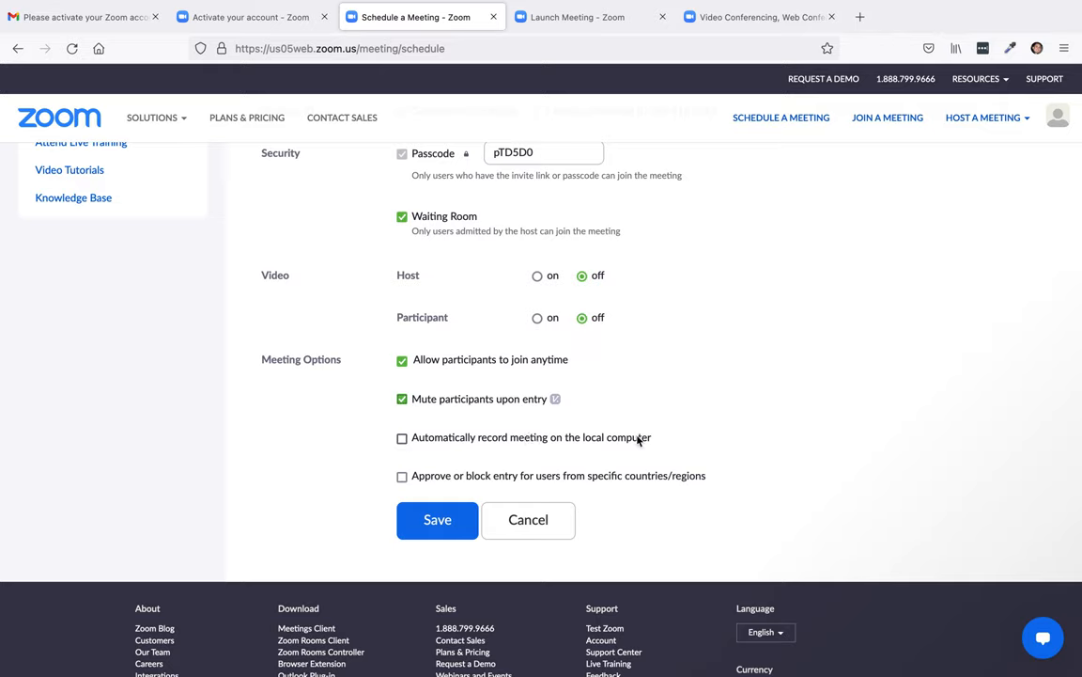
{"action": "mouse_move", "coordinate": [594, 448]}
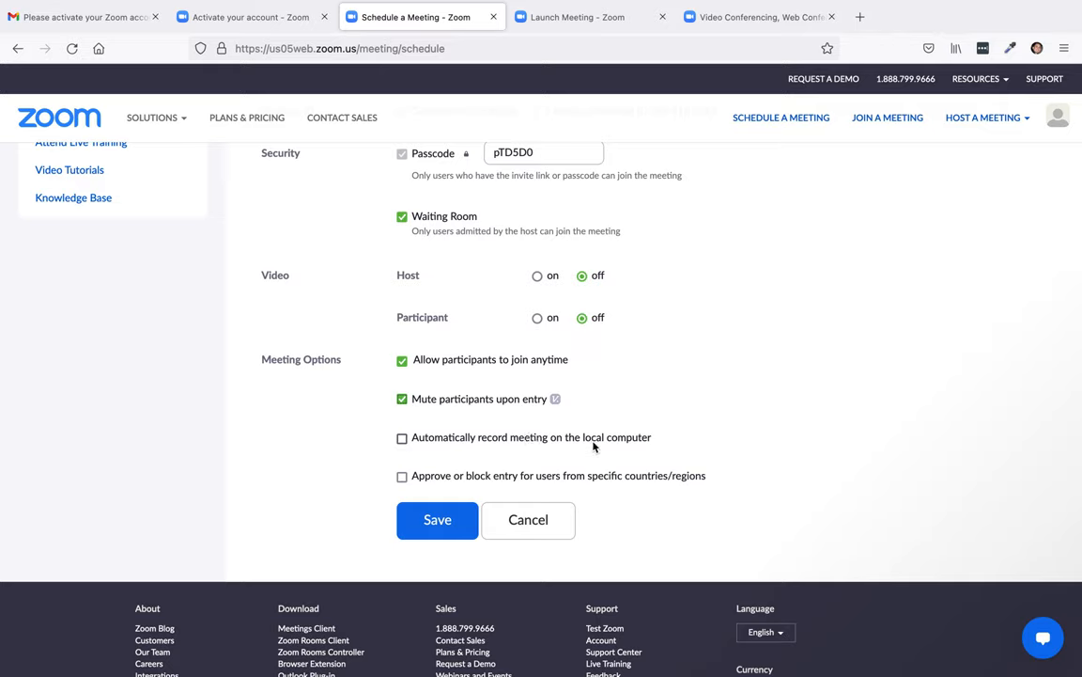
{"action": "mouse_move", "coordinate": [633, 447]}
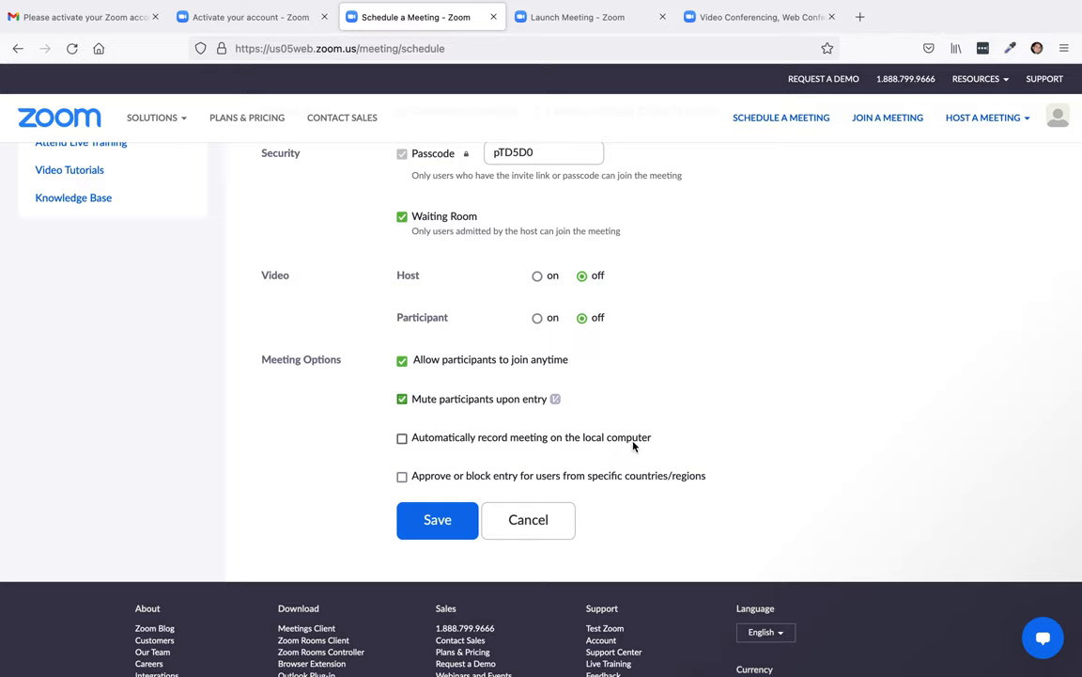
{"action": "mouse_move", "coordinate": [566, 459]}
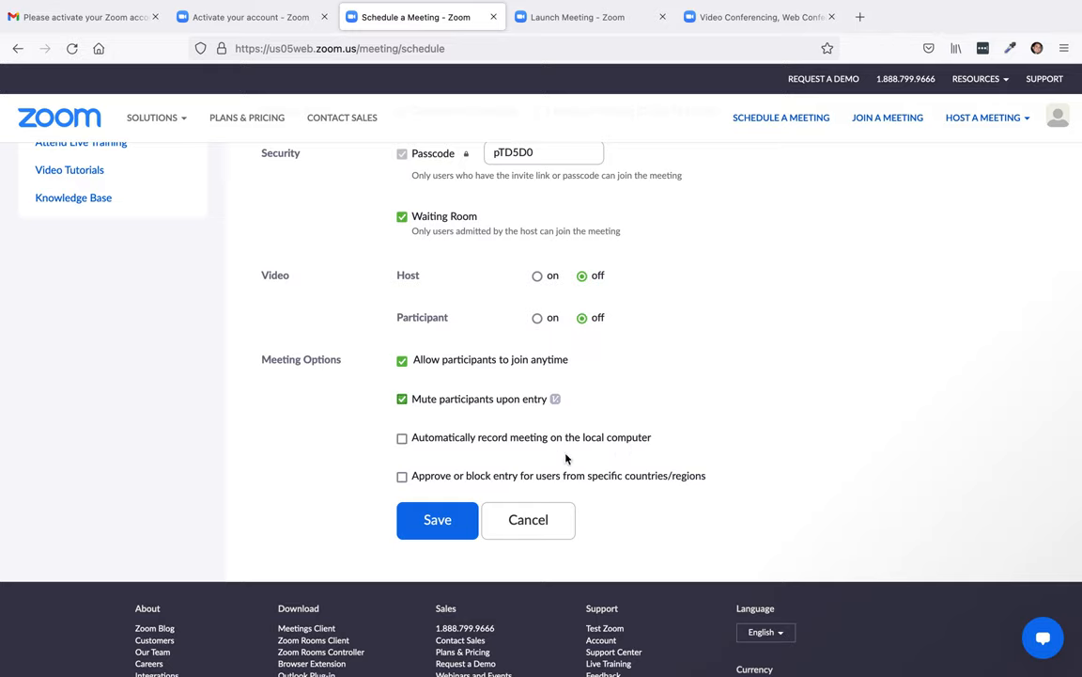
Save the meeting and view the 1st Time Home Buyer Workshop details page.
{"action": "left_click", "coordinate": [436, 518]}
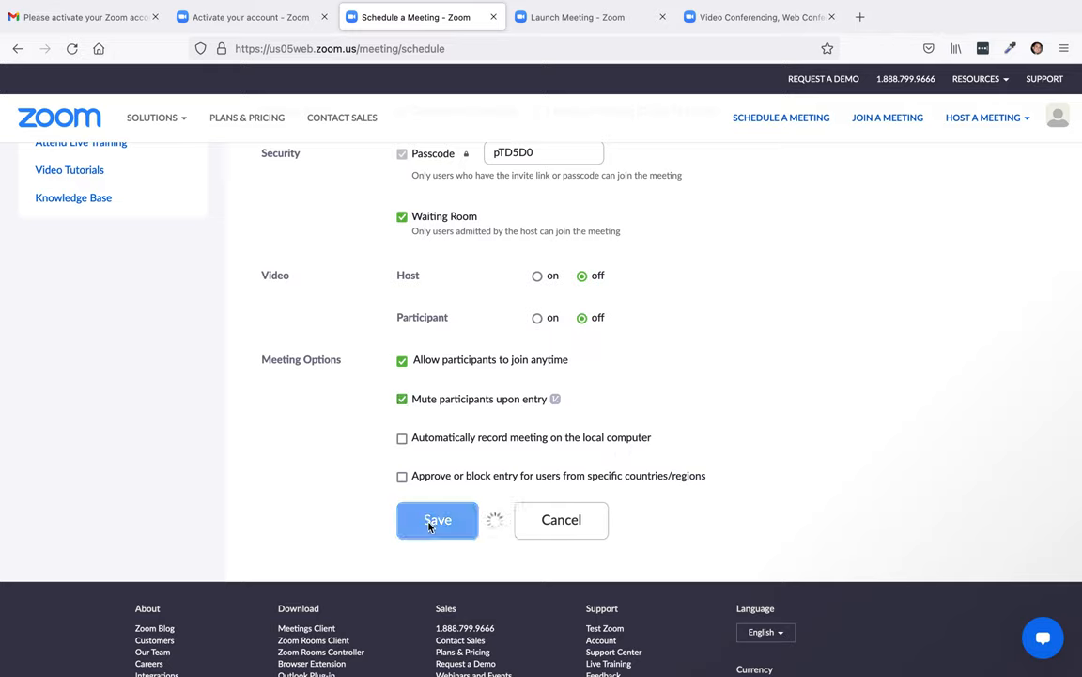
{"action": "left_click", "coordinate": [436, 519]}
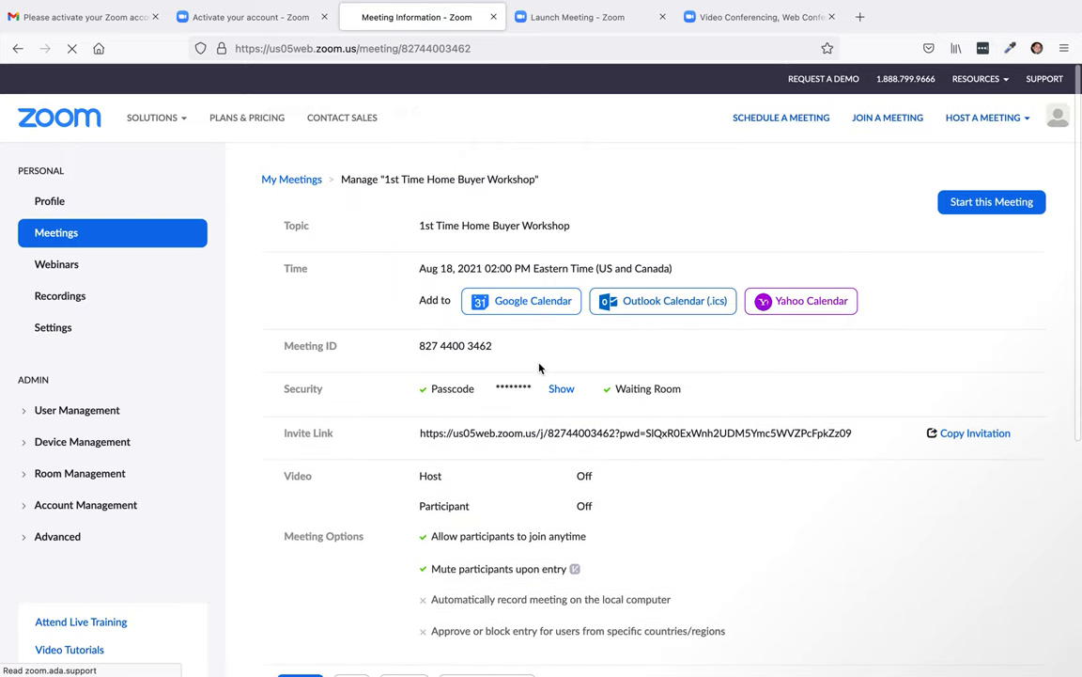
{"action": "scroll", "scroll_direction": "down", "scroll_amount": 3}
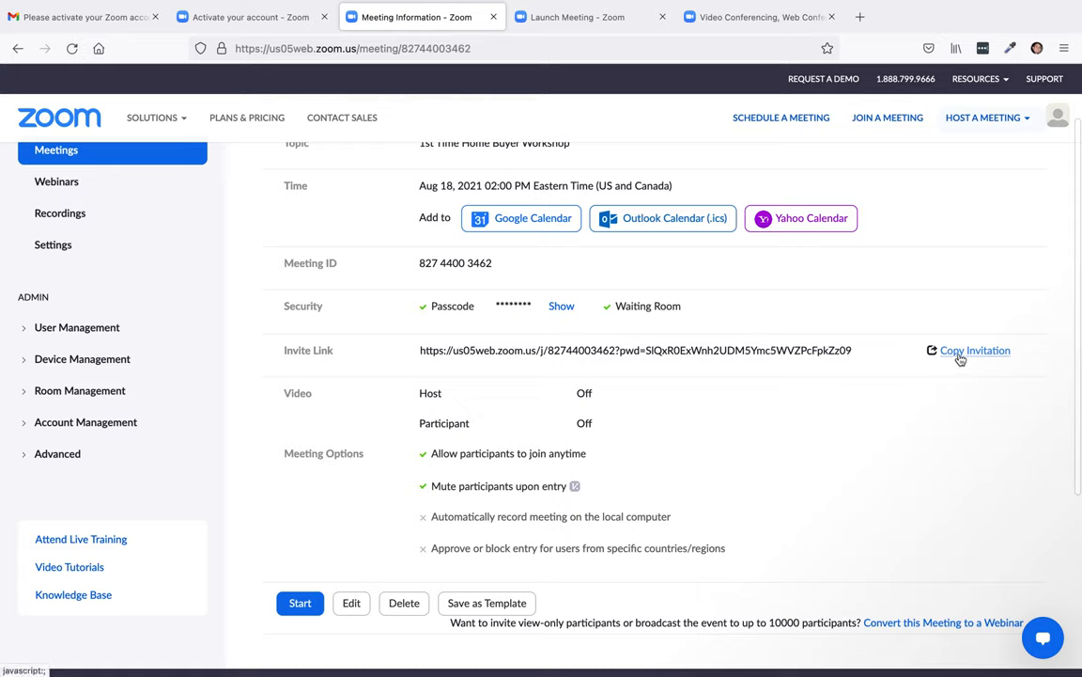
Copy the workshop meeting invitation with its join link, meeting ID and passcode.
{"action": "left_click", "coordinate": [973, 350]}
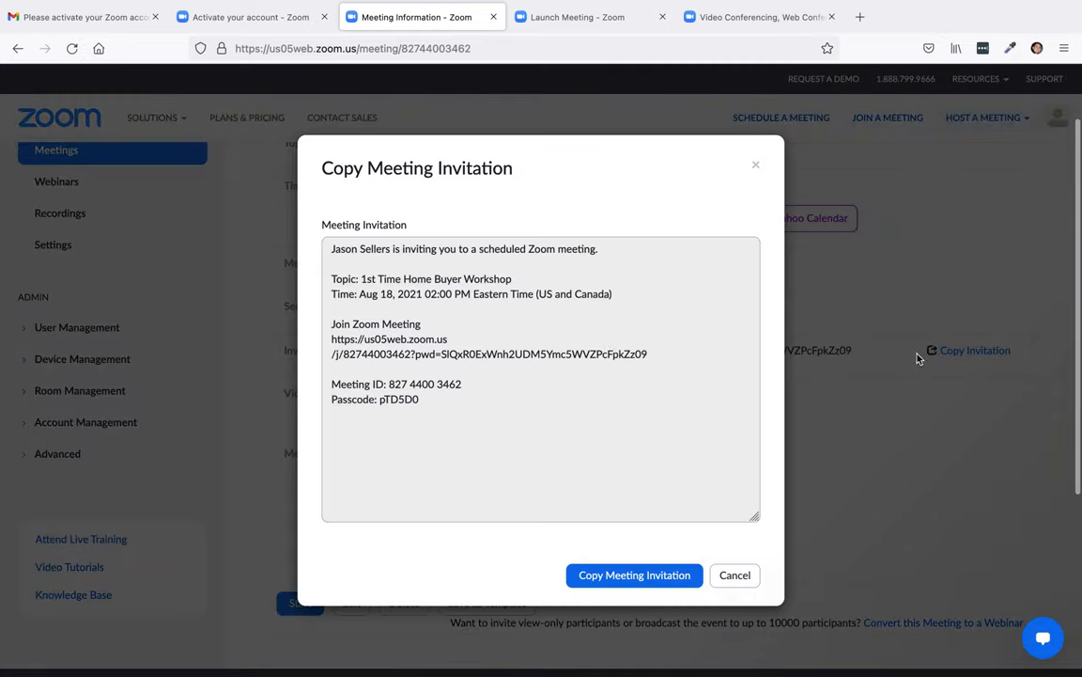
{"action": "mouse_move", "coordinate": [335, 347]}
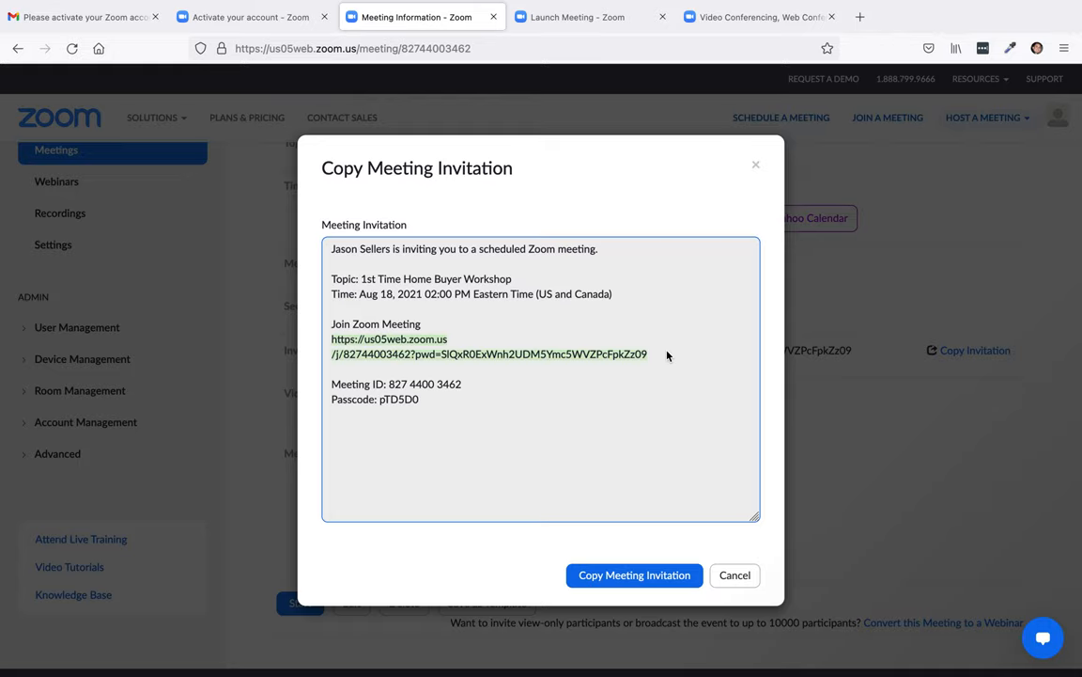
{"action": "mouse_move", "coordinate": [389, 395]}
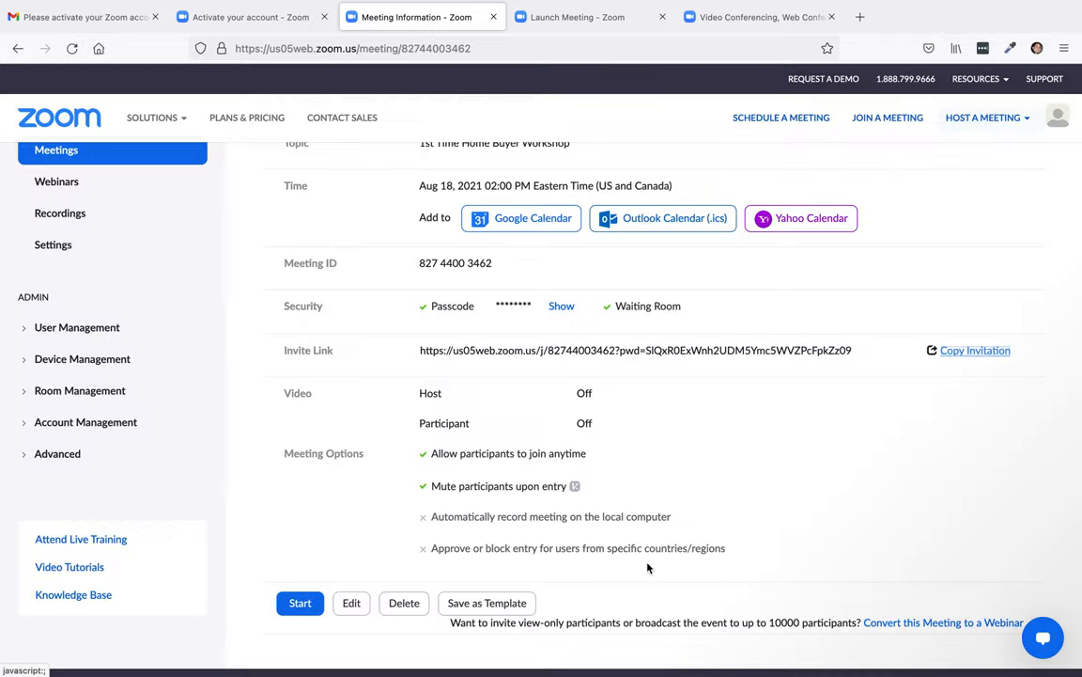
{"action": "mouse_move", "coordinate": [68, 568]}
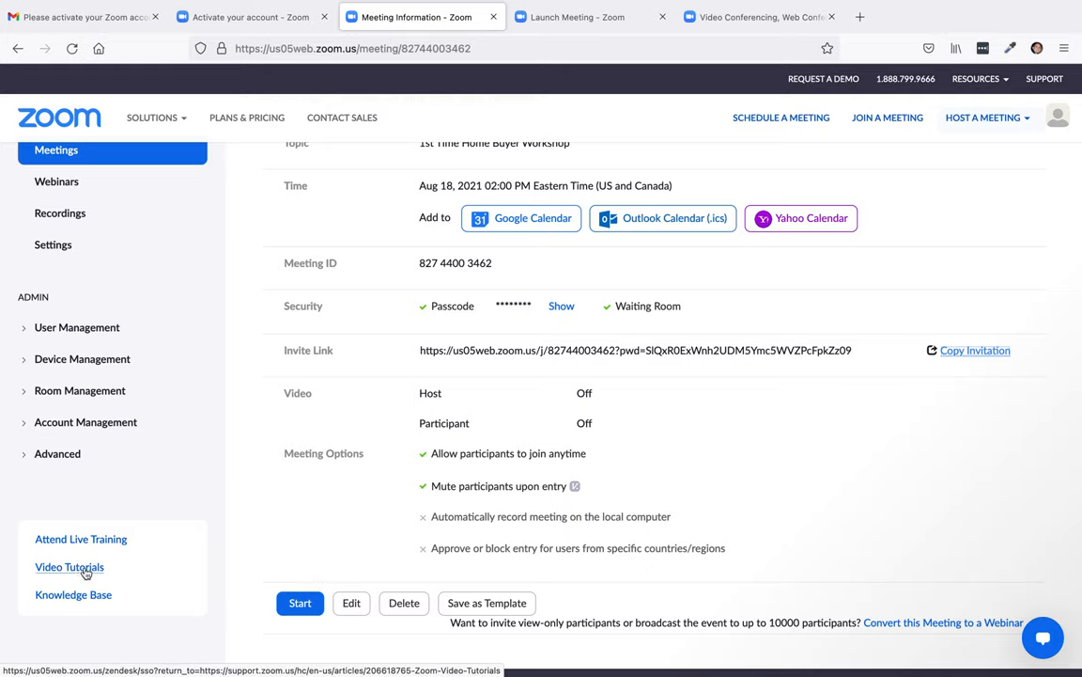
{"action": "mouse_move", "coordinate": [203, 515]}
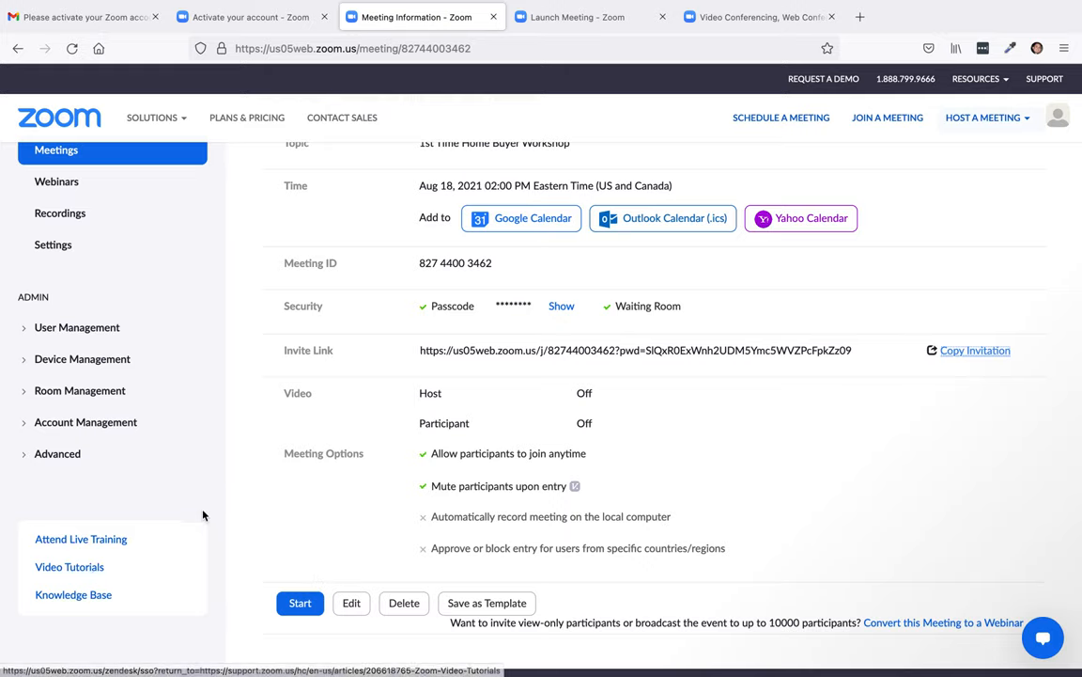
{"action": "mouse_move", "coordinate": [73, 545]}
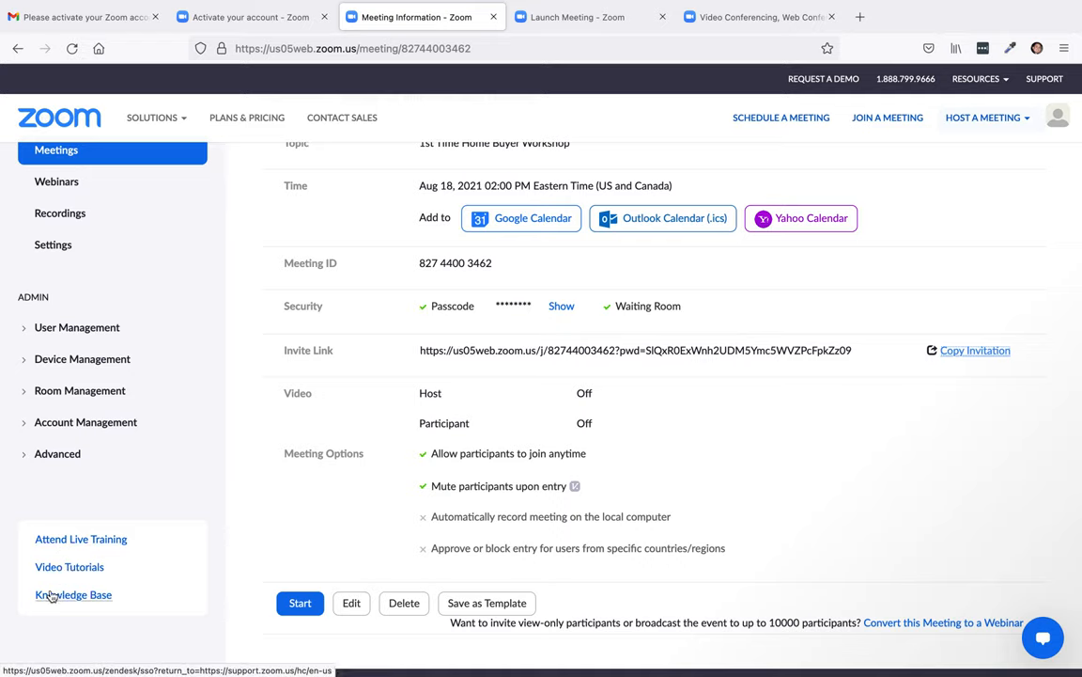
{"action": "mouse_move", "coordinate": [508, 507]}
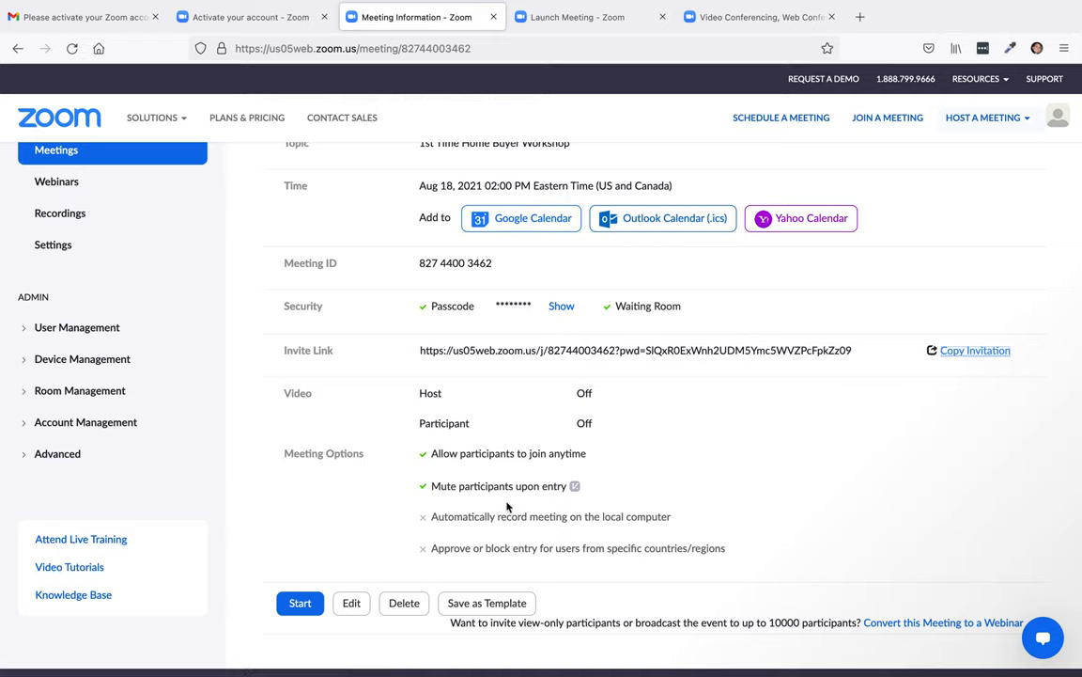
Show Upcoming Meetings listing the 1st Time Home Buyer Workshop tomorrow, 2:00–3:00 PM.
{"action": "scroll", "scroll_direction": "up", "scroll_amount": 3}
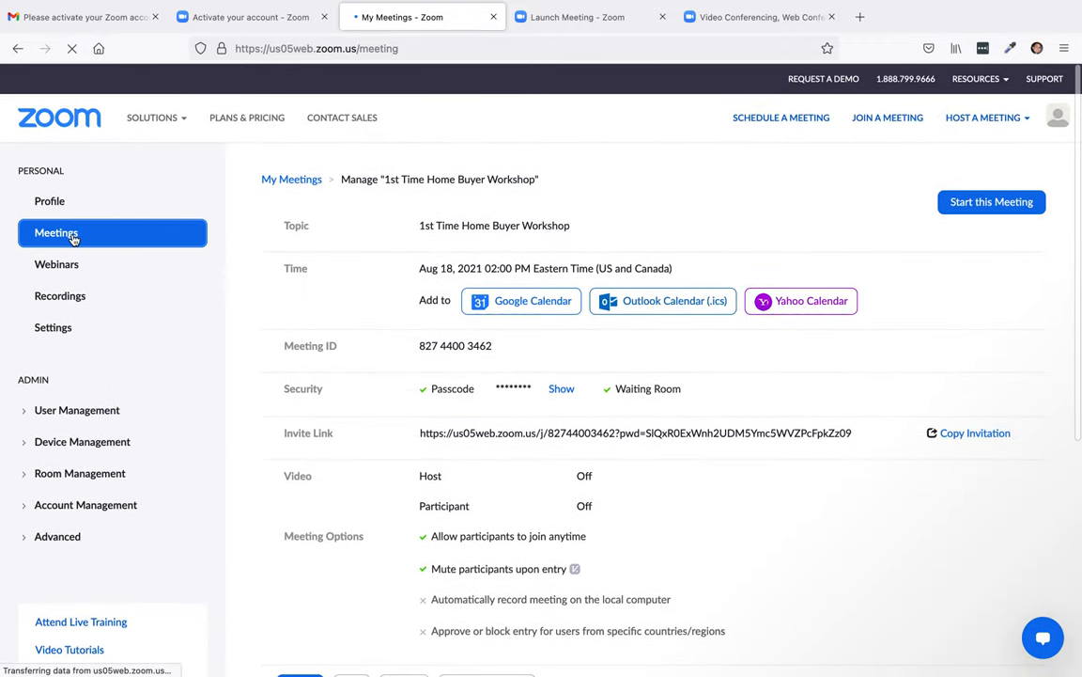
{"action": "left_click", "coordinate": [56, 233]}
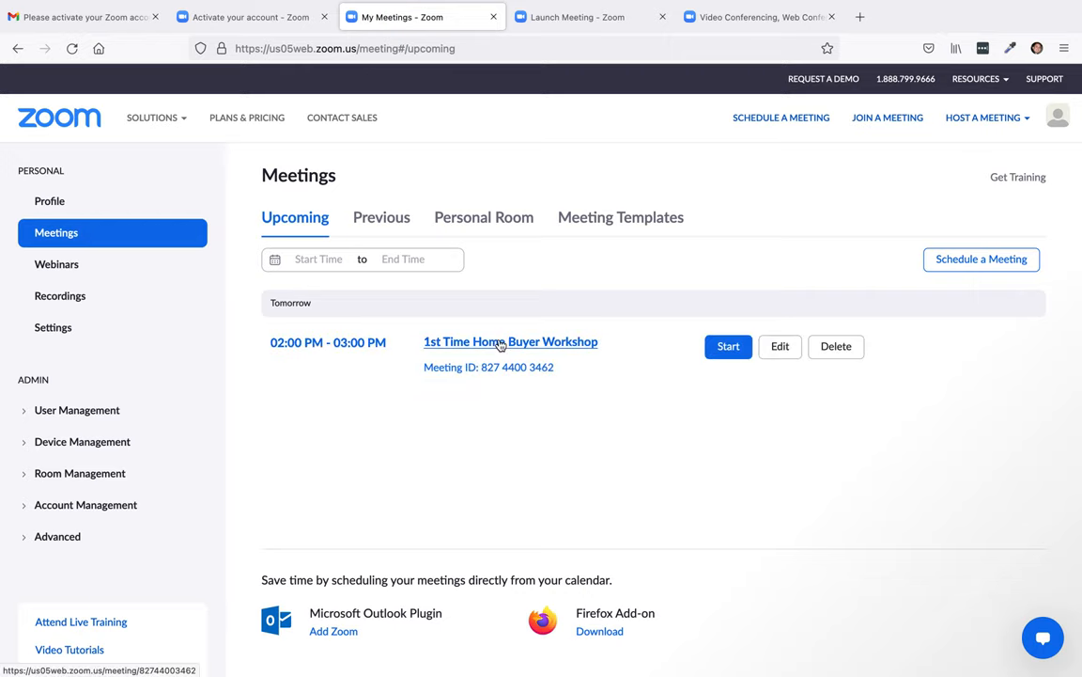
{"action": "mouse_move", "coordinate": [729, 346]}
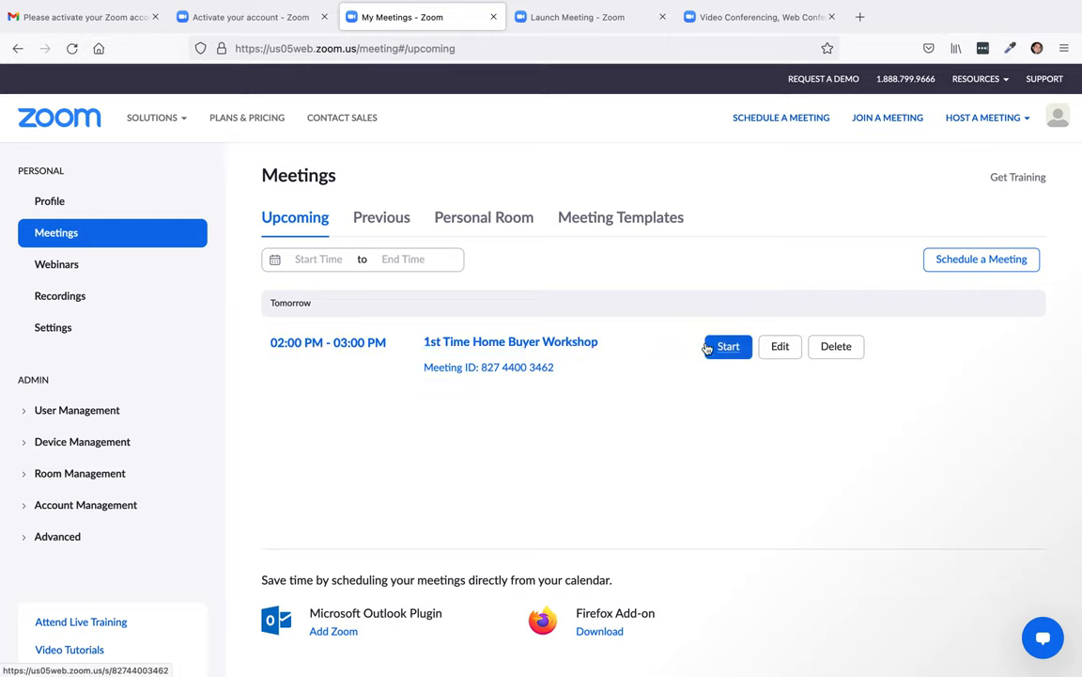